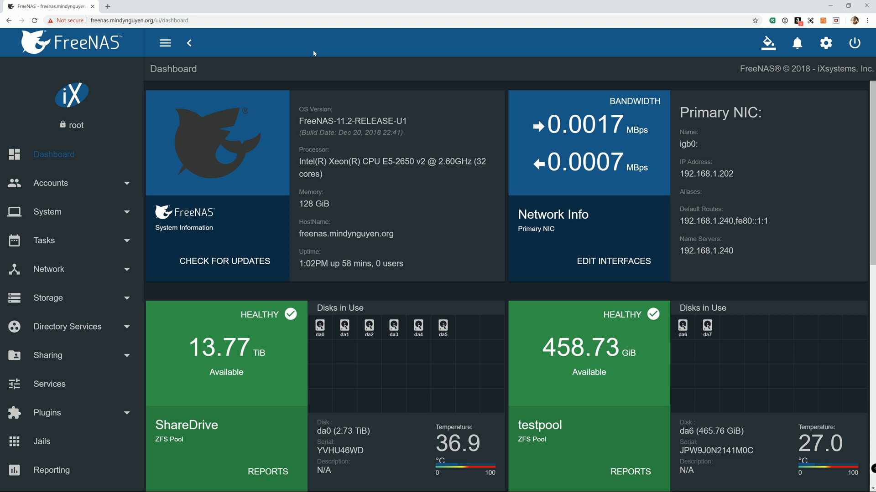
mouse_move(314, 54)
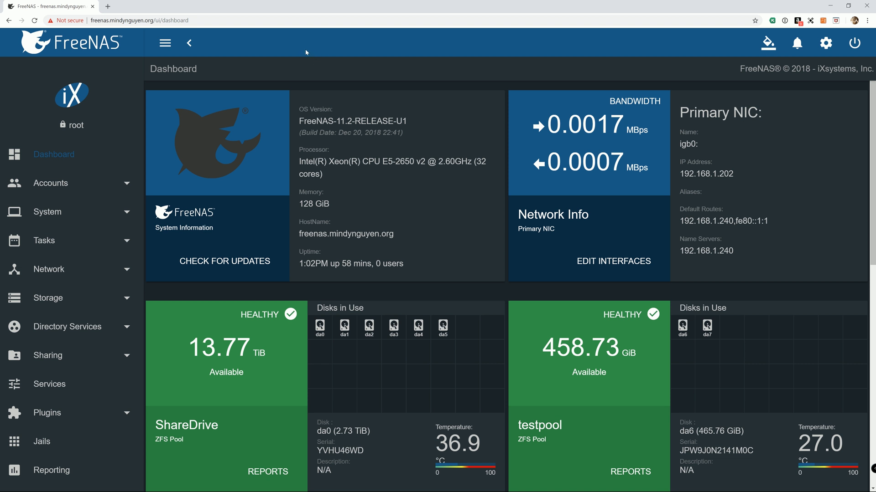
mouse_move(297, 66)
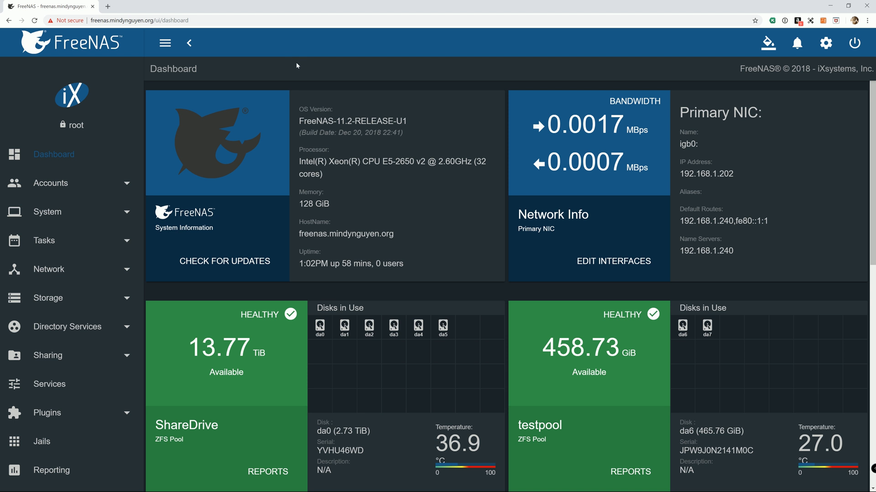
mouse_move(284, 65)
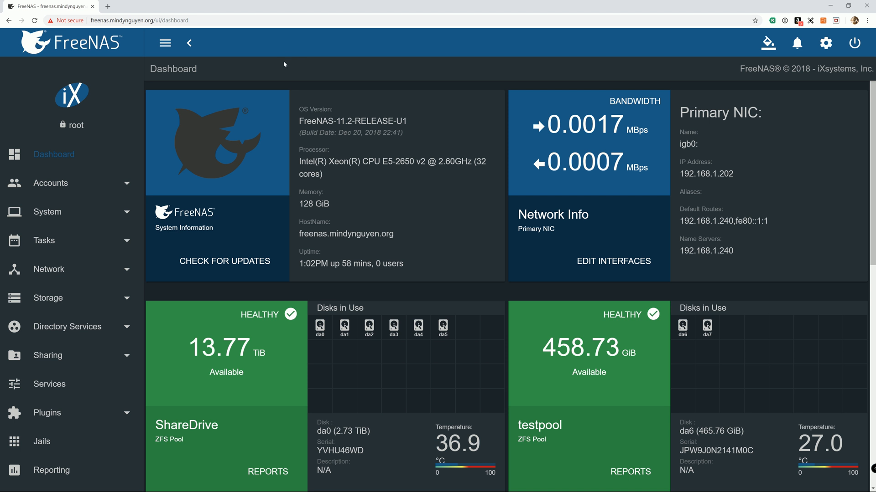
mouse_move(272, 56)
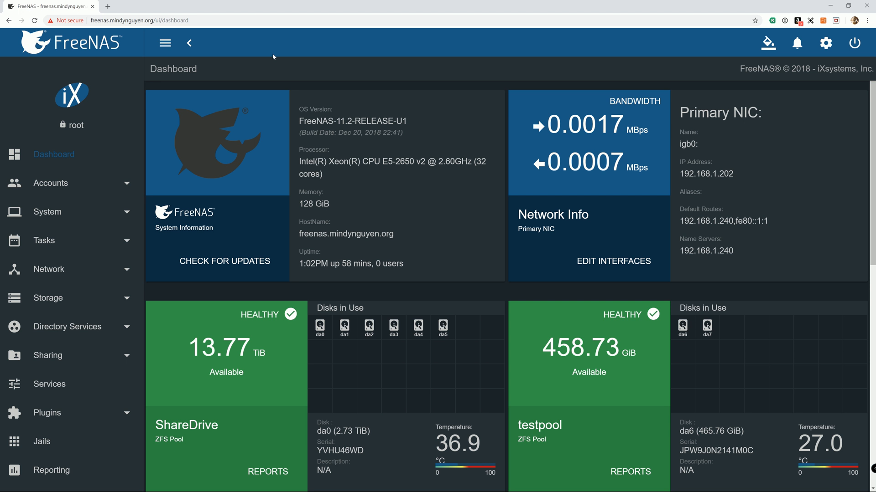
mouse_move(279, 60)
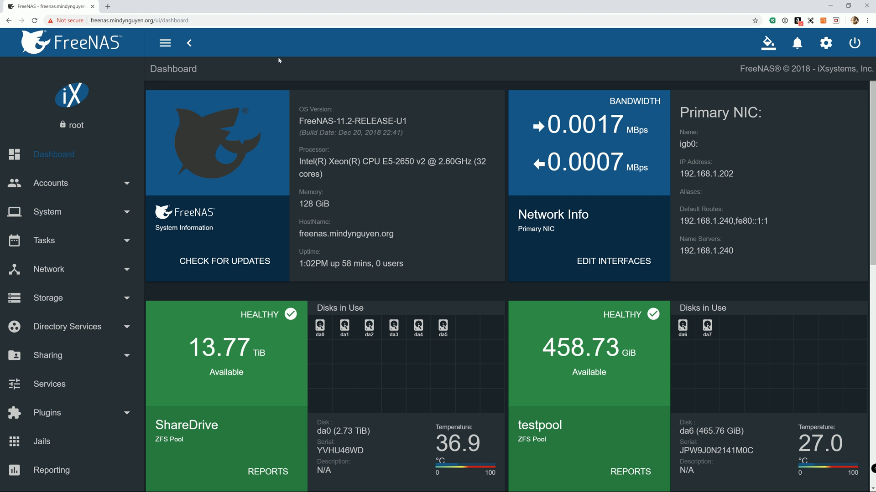
mouse_move(287, 72)
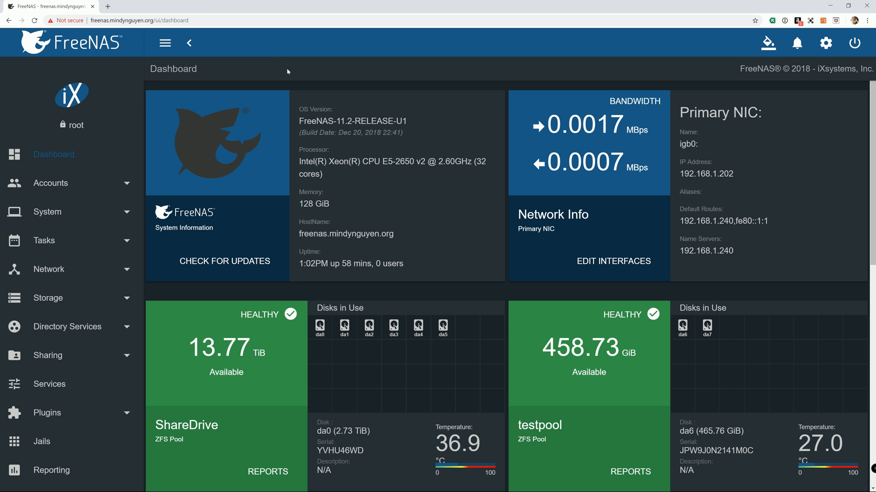
mouse_move(274, 73)
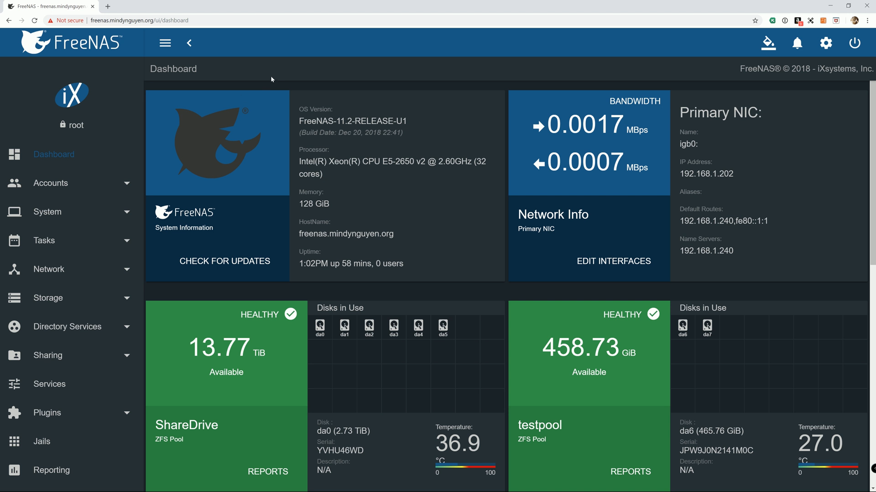
mouse_move(270, 80)
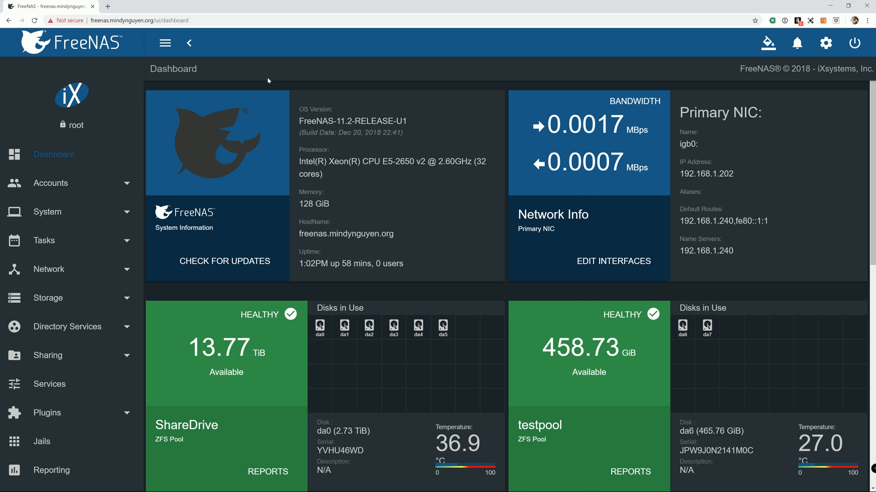
mouse_move(280, 74)
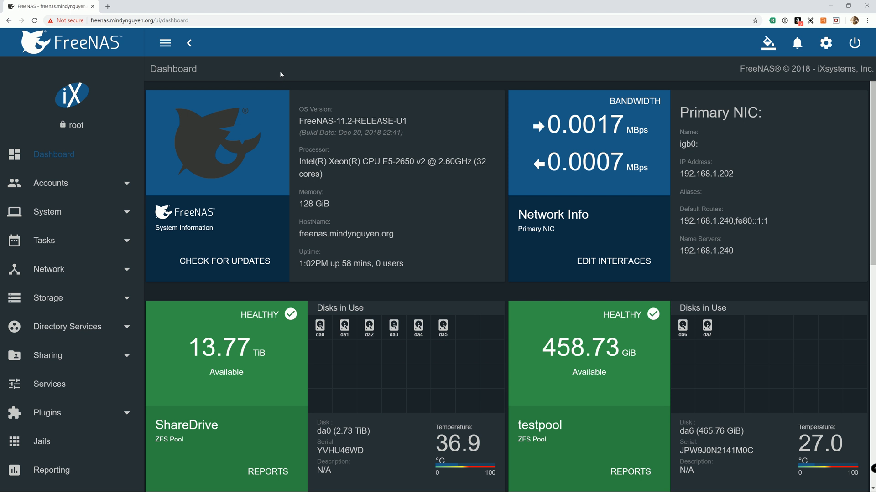
mouse_move(269, 74)
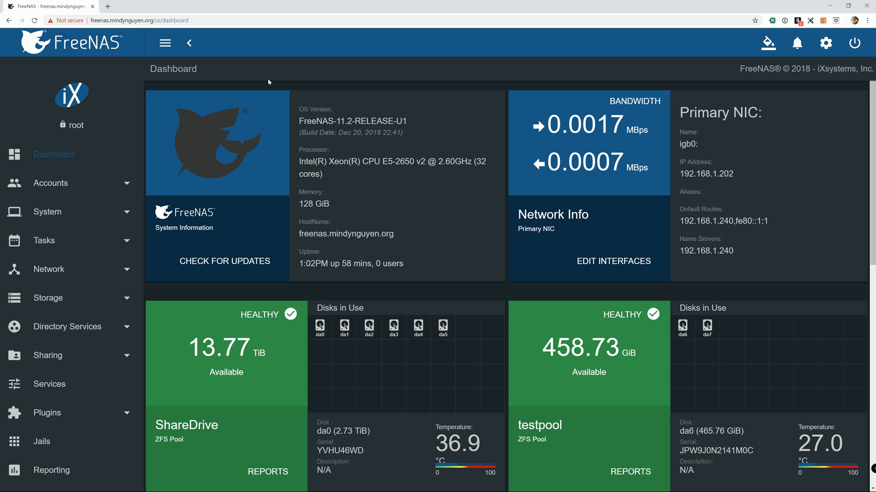
mouse_move(224, 261)
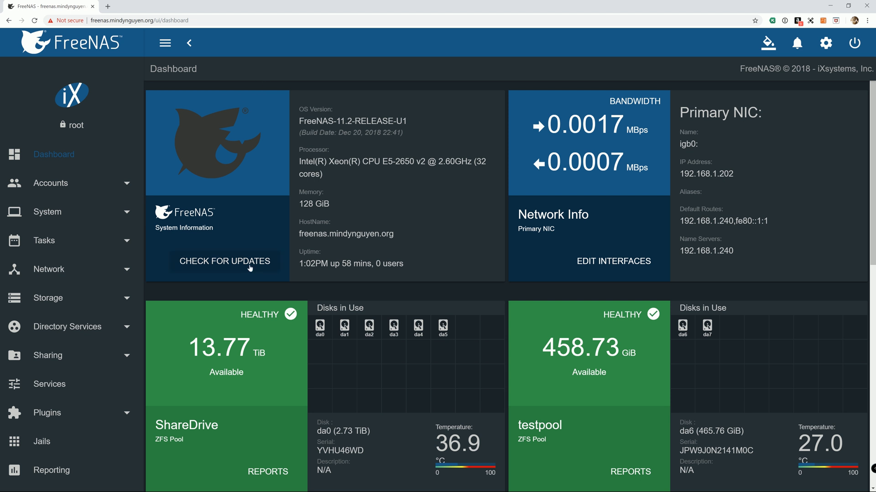
mouse_move(235, 295)
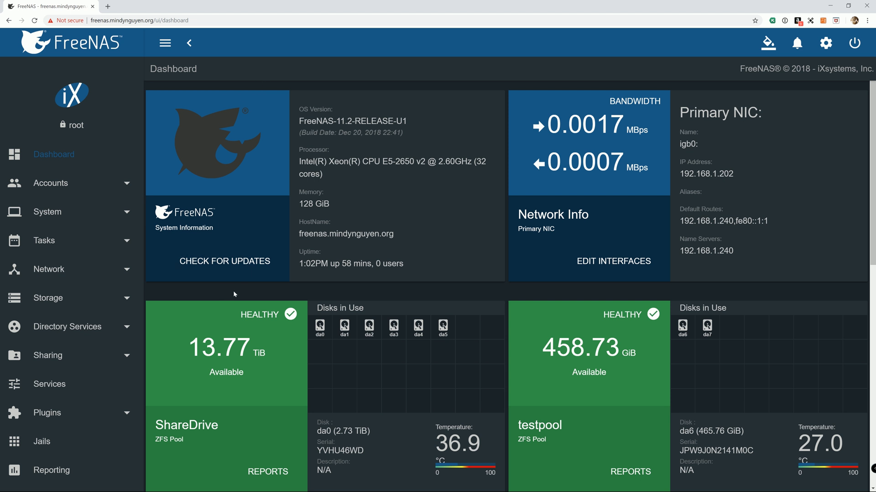
mouse_move(244, 291)
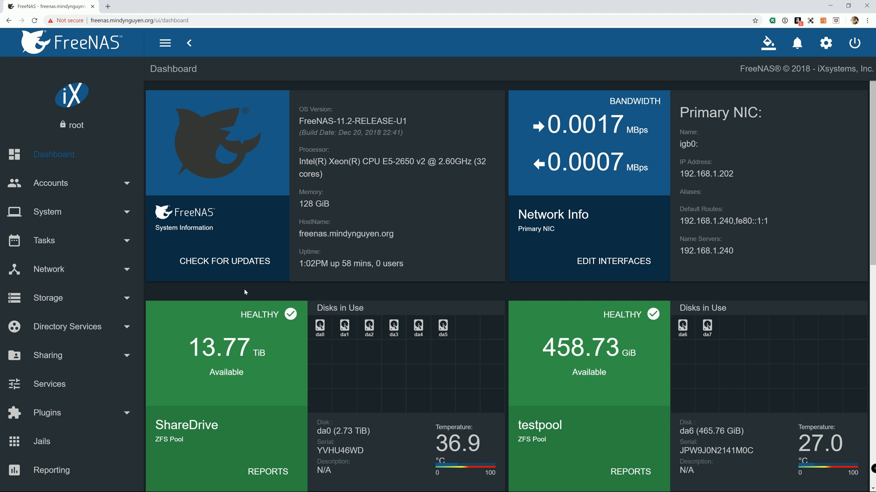
Stop the nextcloud jail from its row menu on the Jails page and confirm
scroll("down", 3)
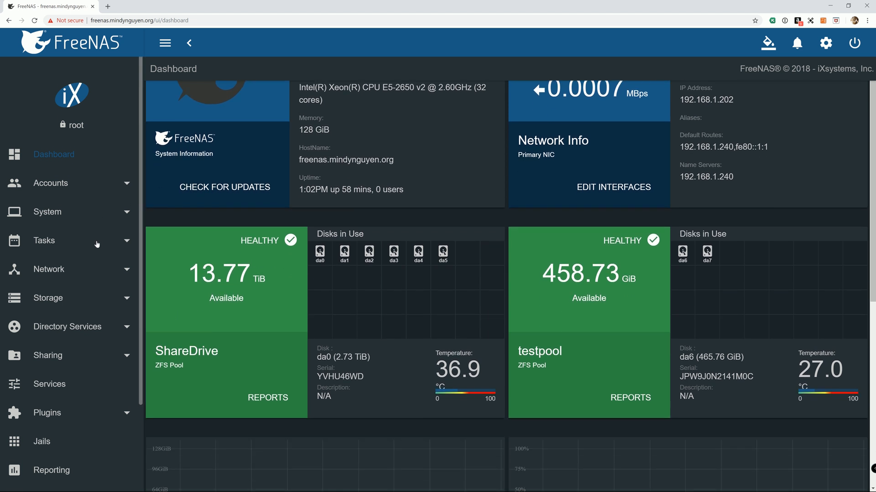
left_click(47, 412)
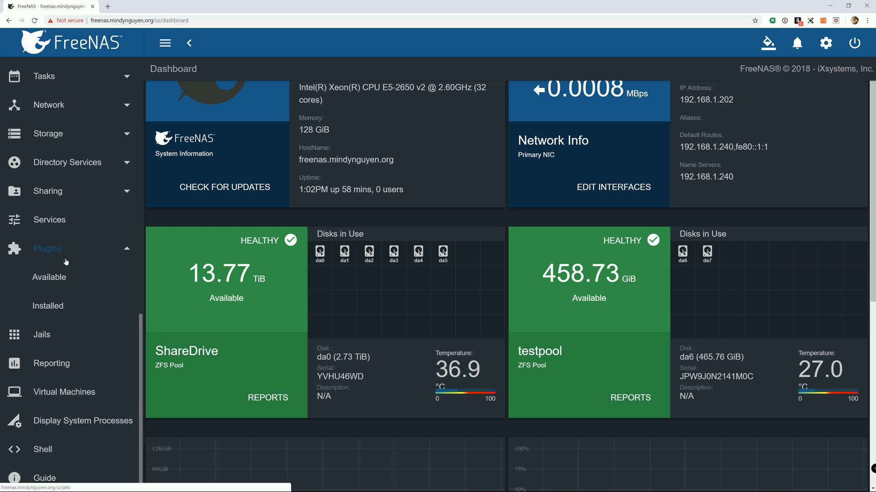
mouse_move(42, 338)
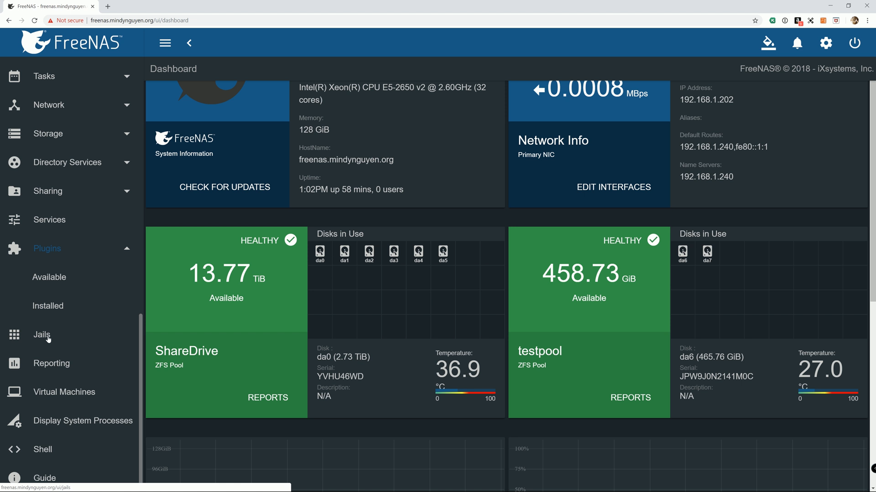
left_click(41, 334)
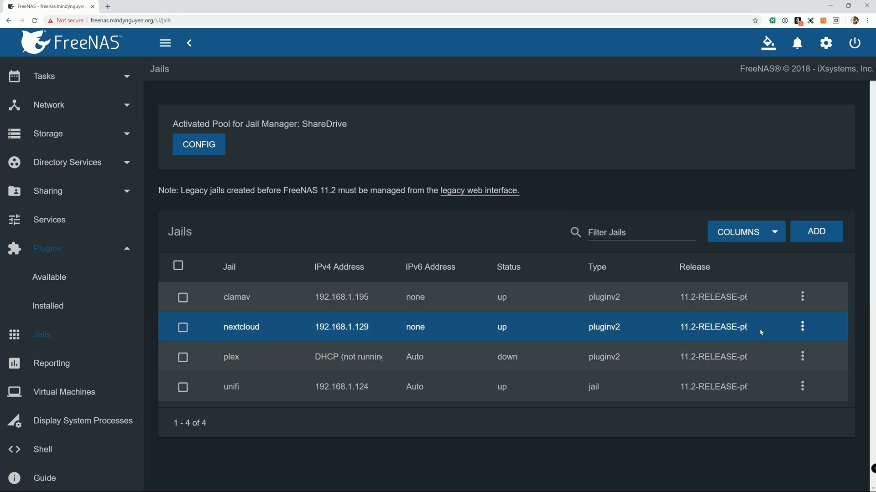
left_click(802, 326)
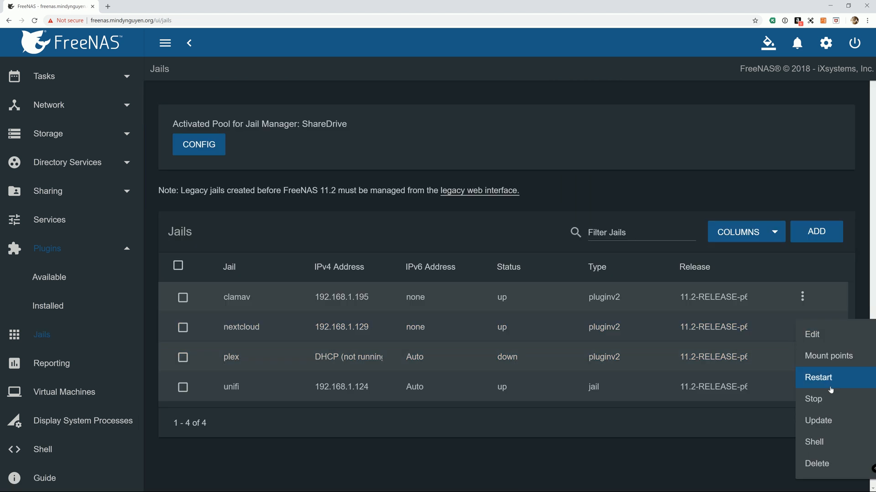
left_click(813, 399)
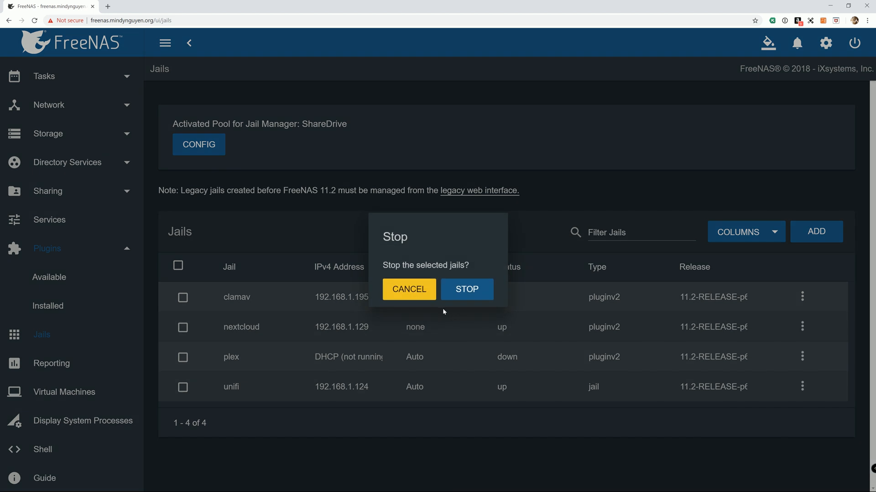
left_click(466, 289)
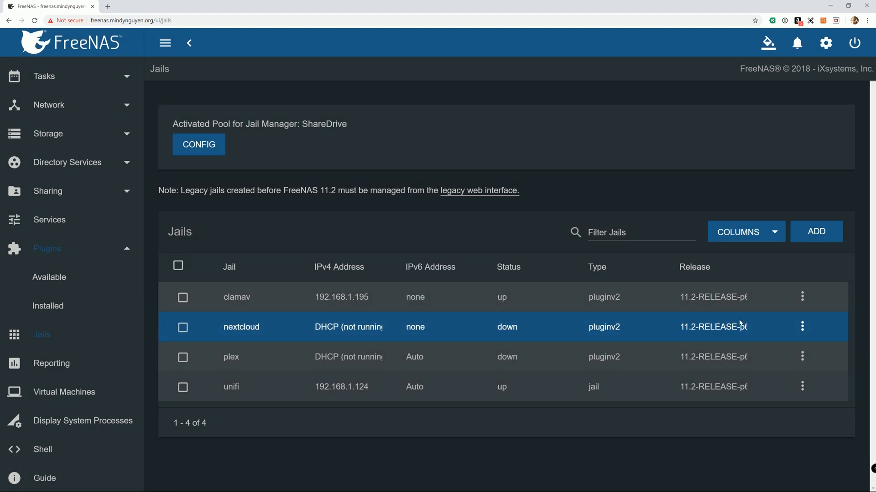
Show the nextcloud jail's Mount points page from its row menu
left_click(802, 326)
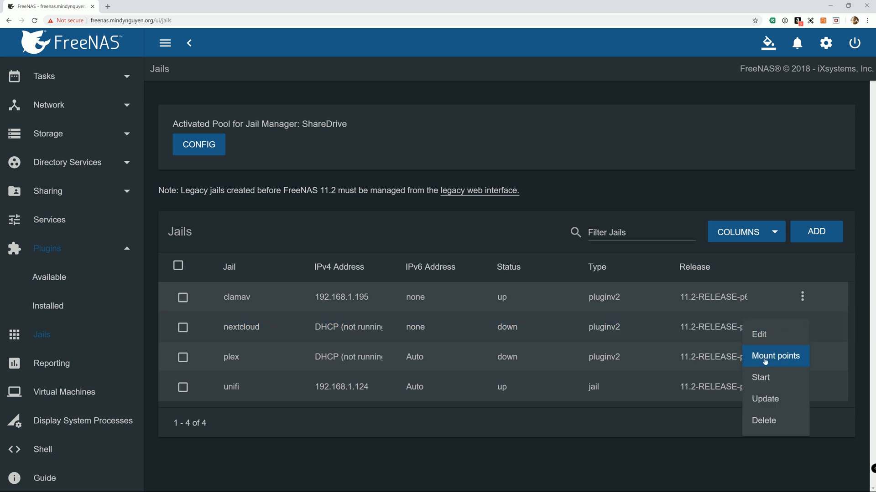
left_click(775, 356)
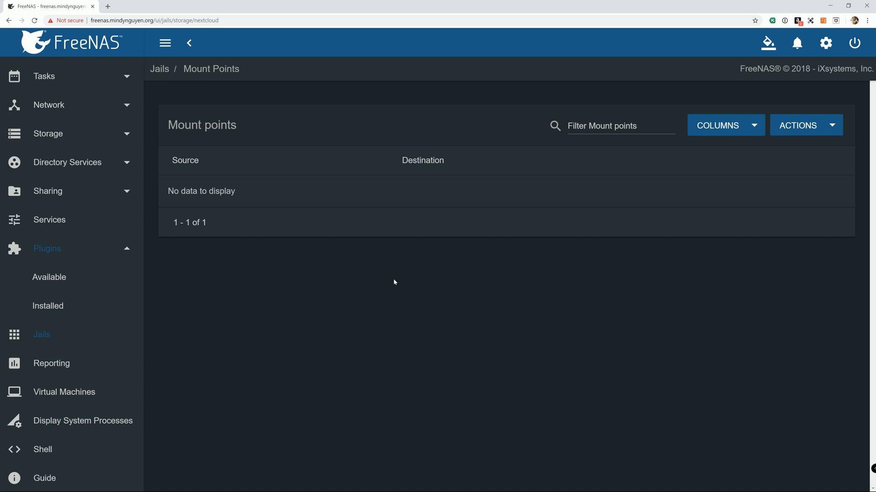
mouse_move(798, 176)
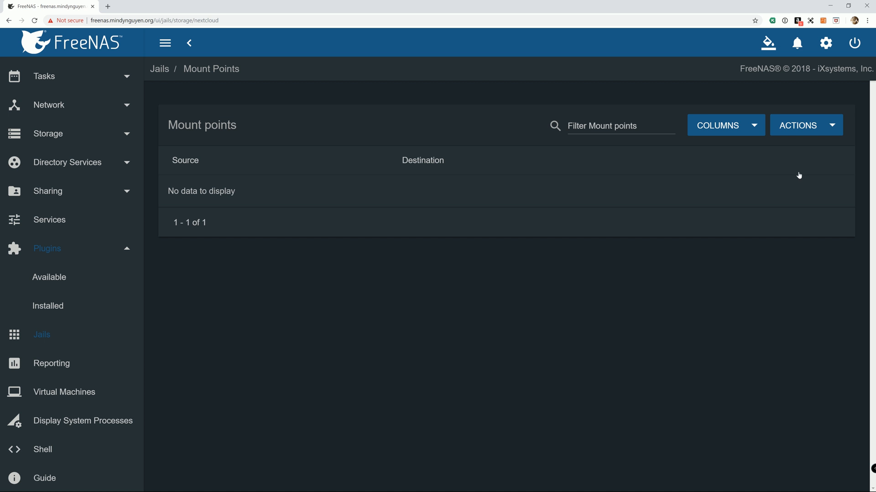
mouse_move(794, 168)
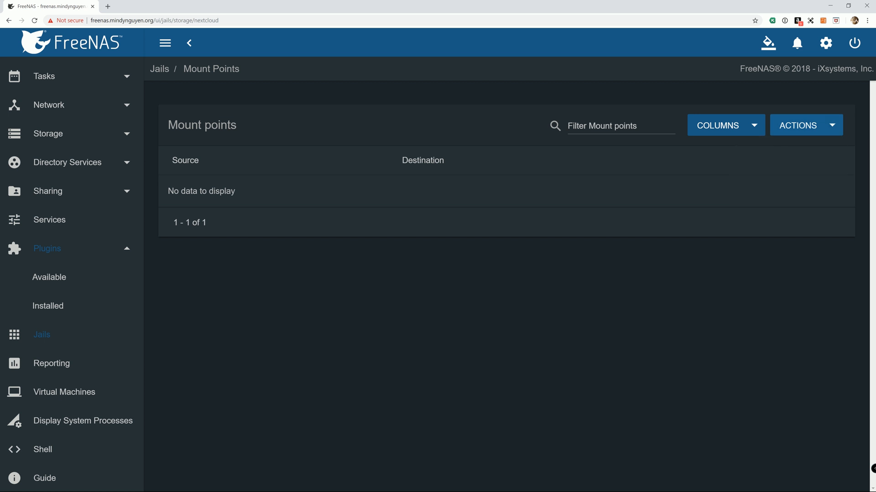
Add a mount point with source /mnt/ShareDrive/iPhonePictures
left_click(798, 125)
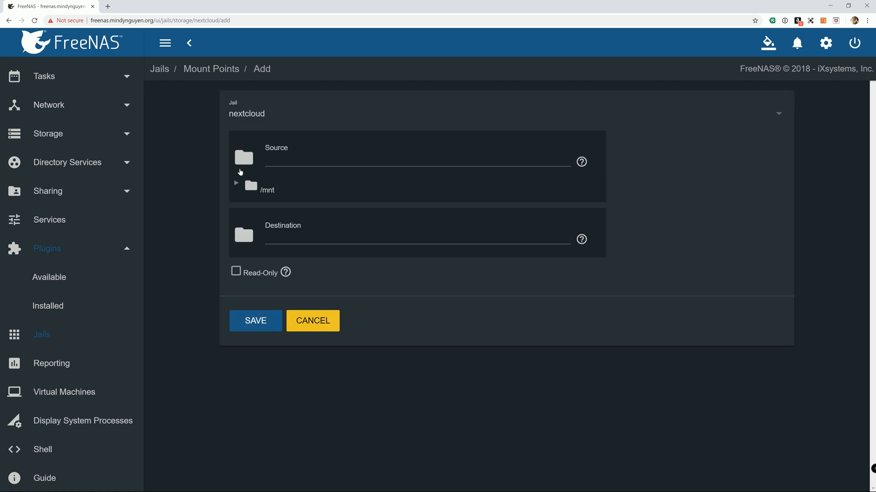
left_click(235, 183)
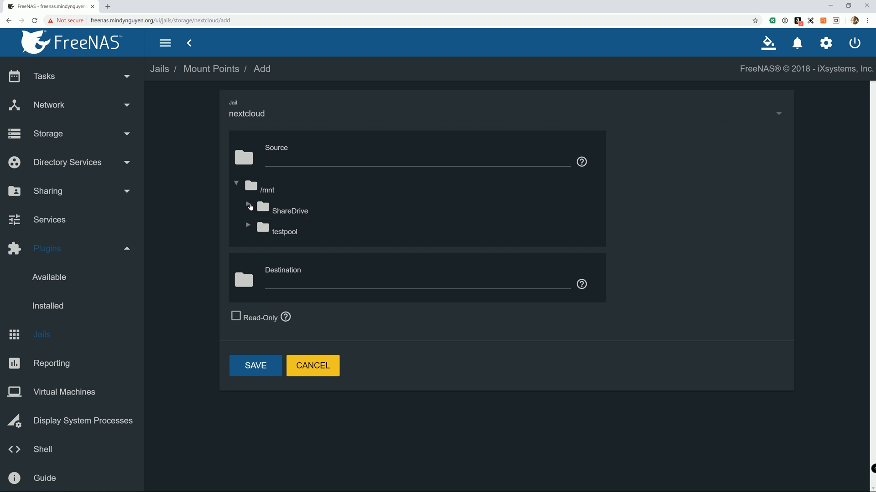
left_click(249, 204)
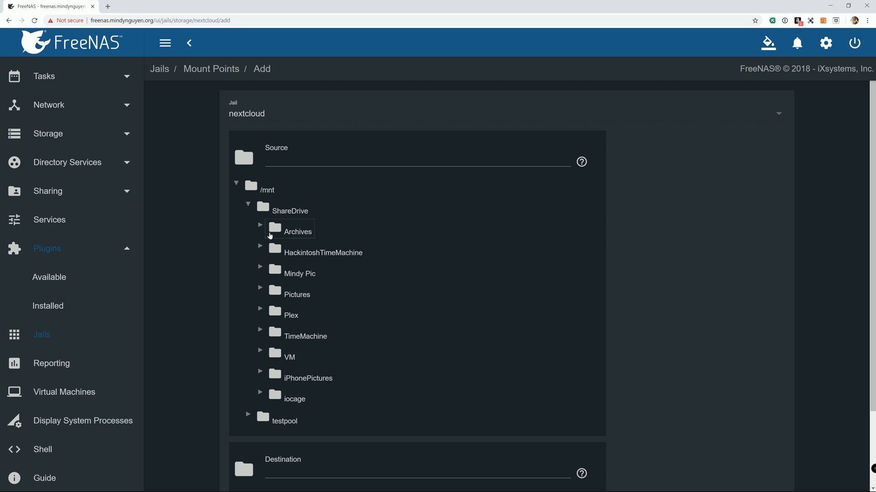
mouse_move(268, 364)
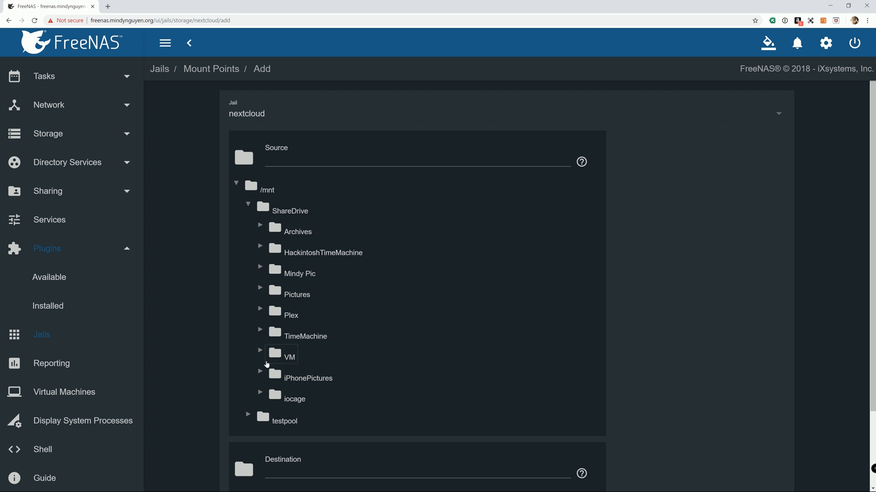
mouse_move(233, 356)
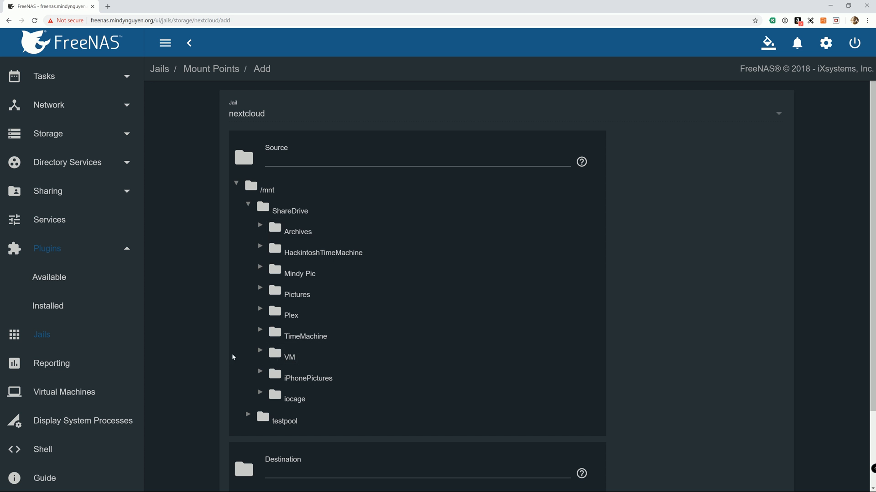
scroll("down", 3)
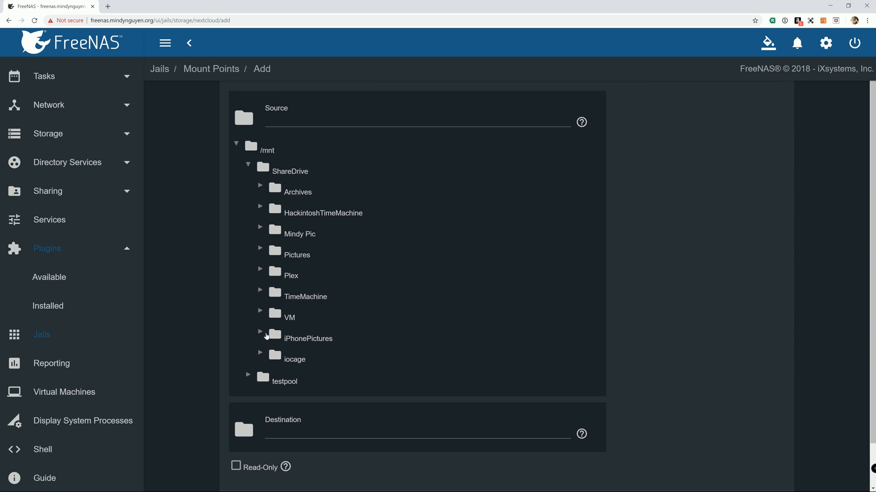
left_click(307, 338)
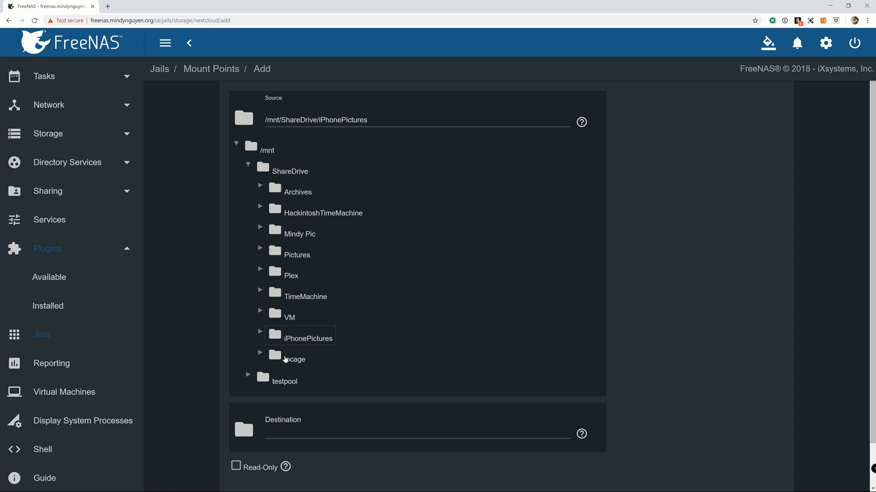
Set the mount point destination to the nextcloud jail's root/mnt folder
scroll("down", 3)
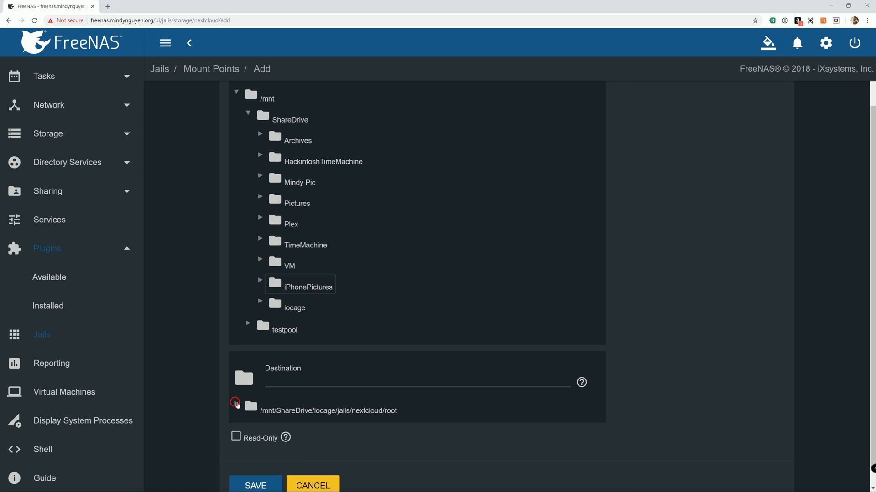
left_click(235, 404)
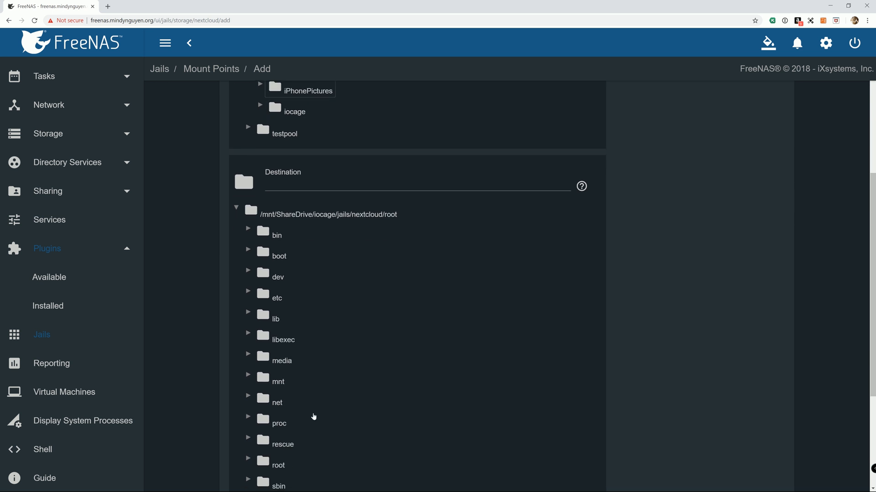
left_click(277, 377)
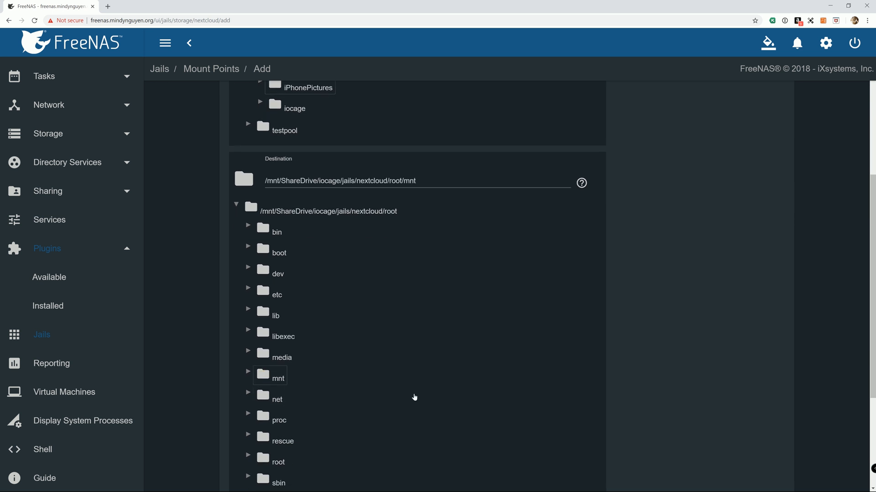
scroll("down", 3)
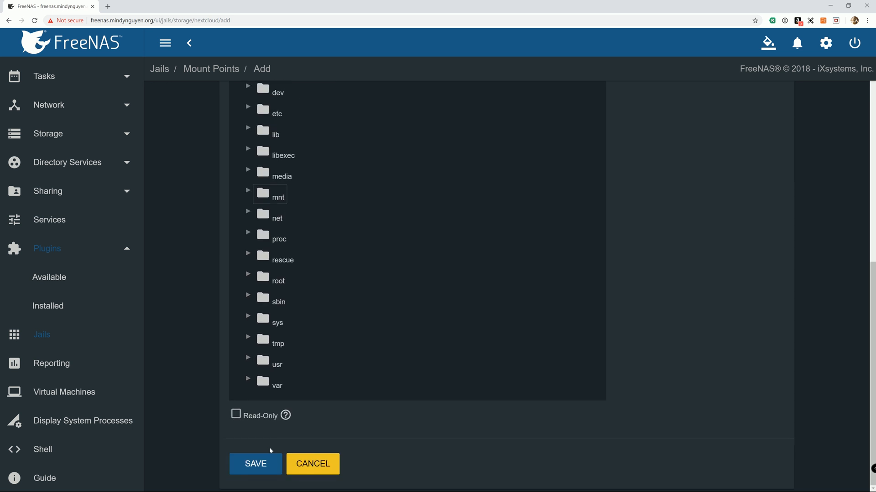
Save the iPhonePictures mount point for the nextcloud jail
left_click(256, 464)
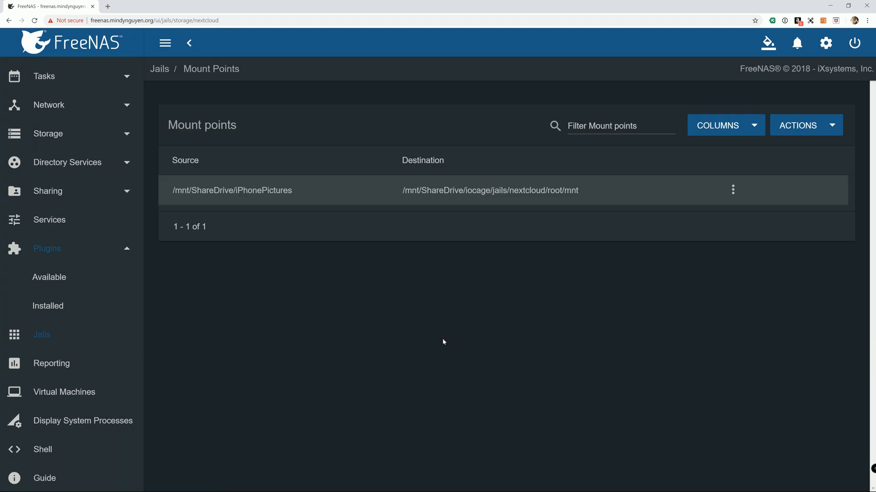
mouse_move(286, 205)
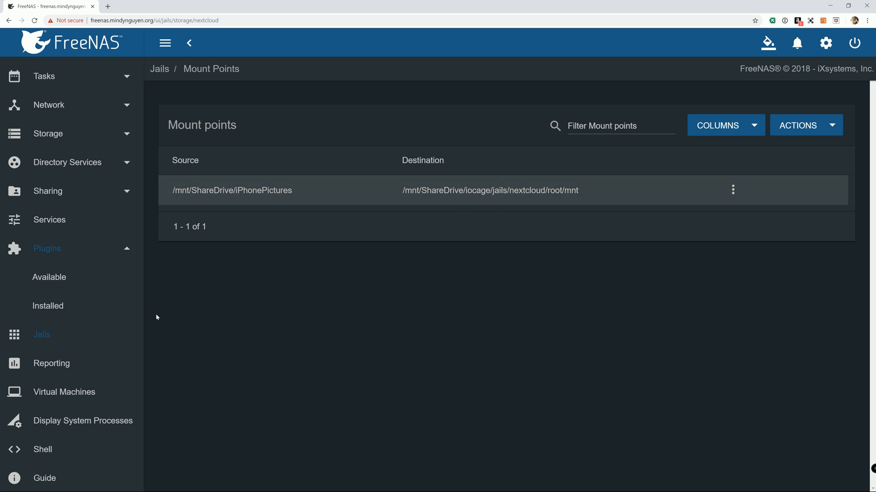
mouse_move(290, 229)
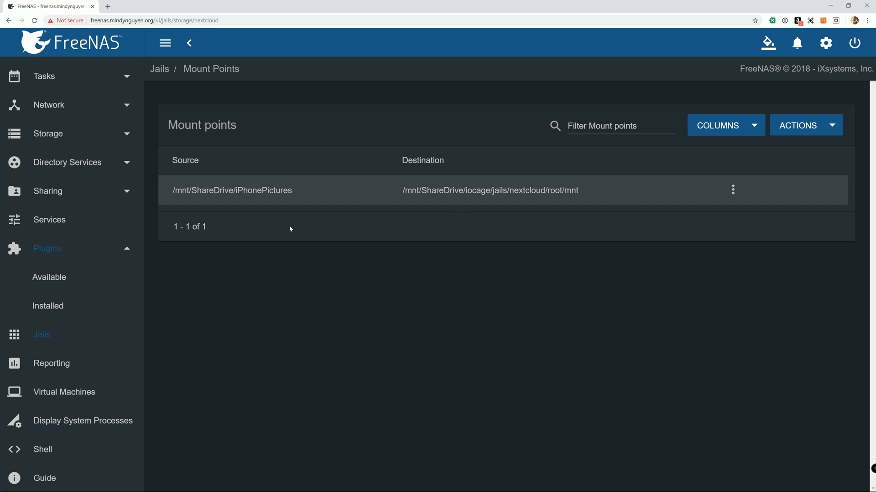
mouse_move(296, 230)
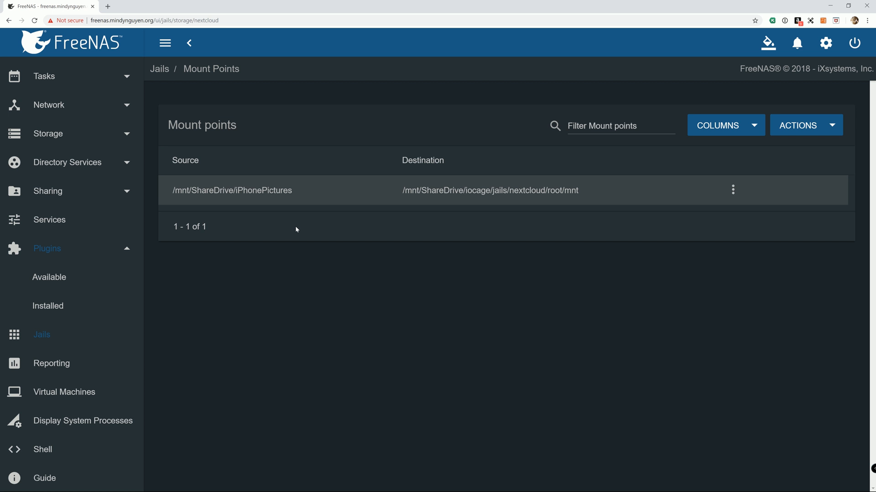
mouse_move(286, 242)
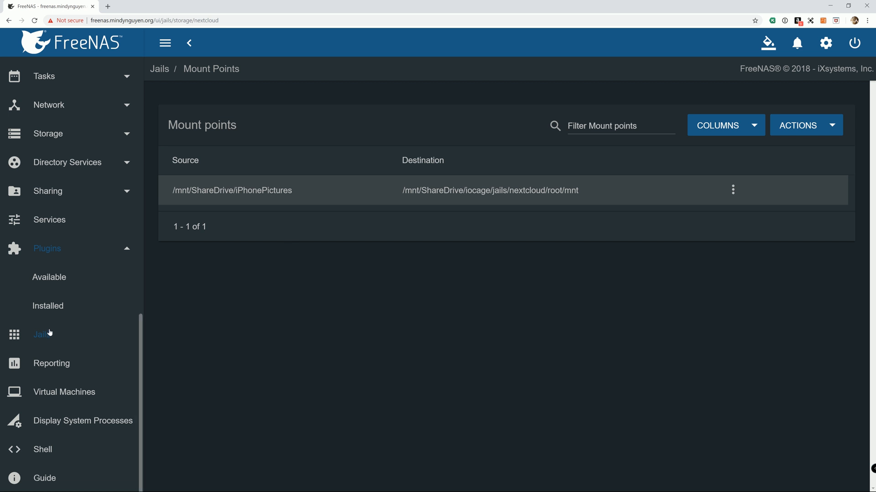
Start the nextcloud jail from its row menu on the Jails page
left_click(41, 334)
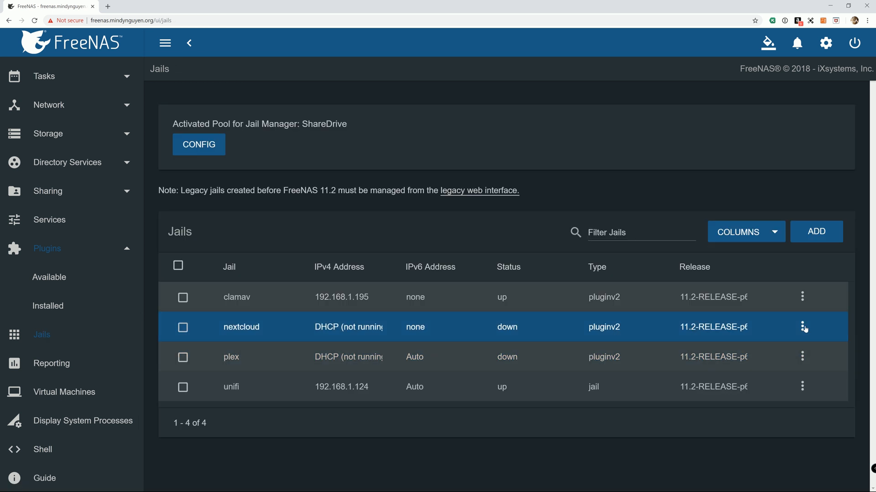
left_click(802, 326)
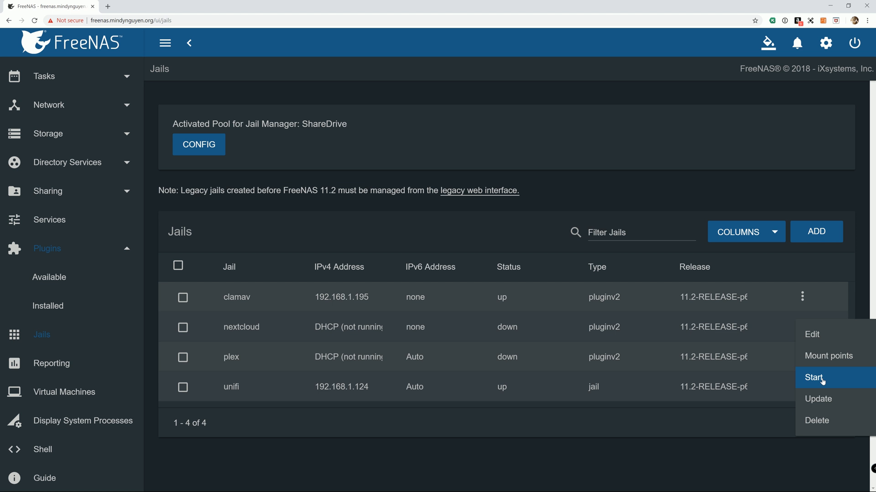
left_click(813, 377)
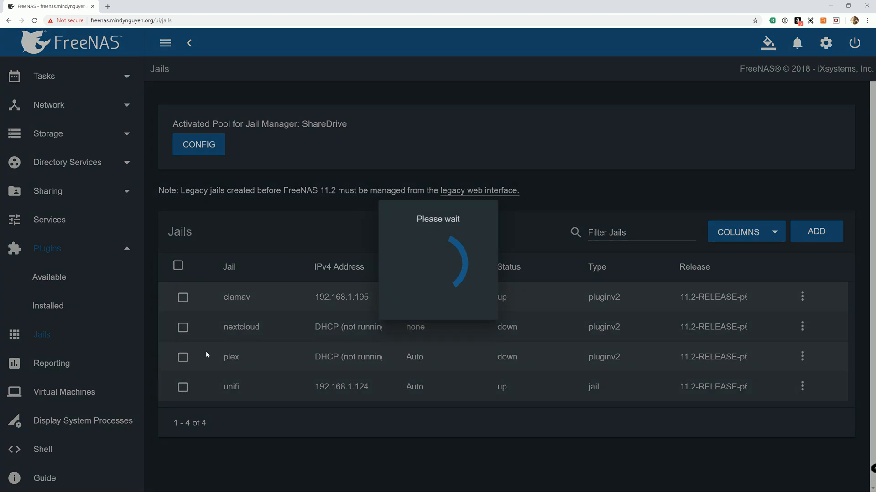
mouse_move(203, 329)
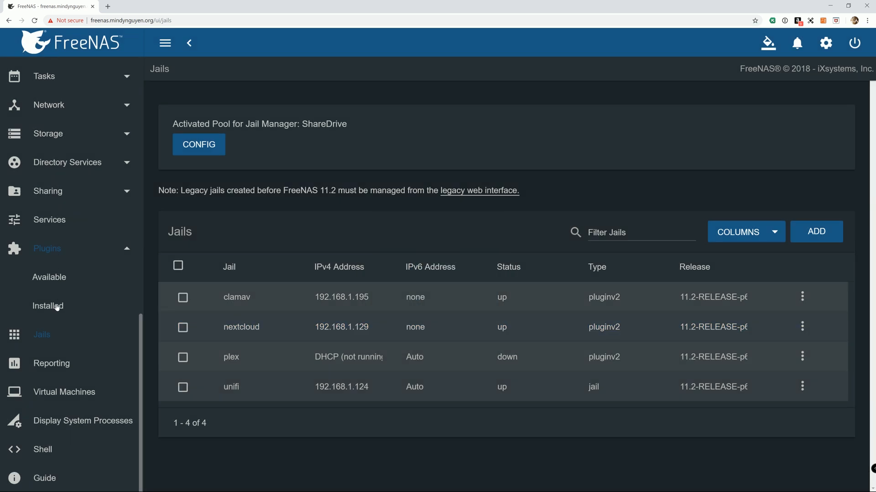
Launch the nextcloud plugin's Management web page and select its address
left_click(48, 306)
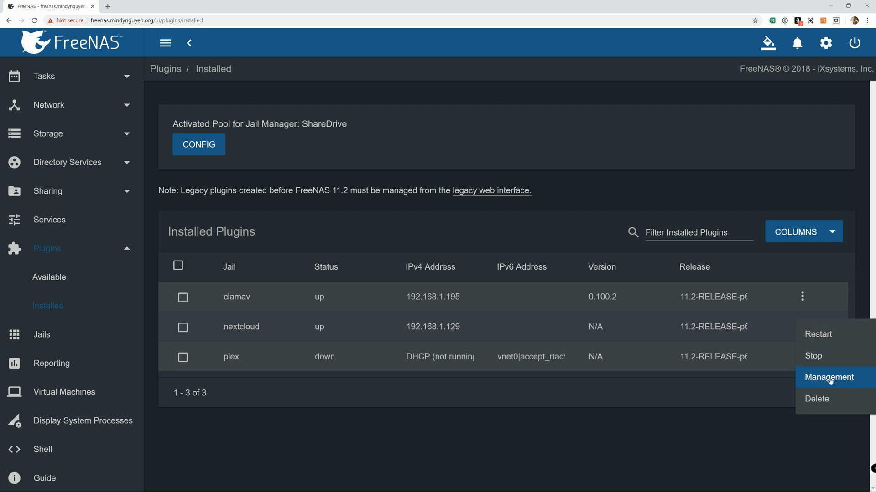
left_click(828, 377)
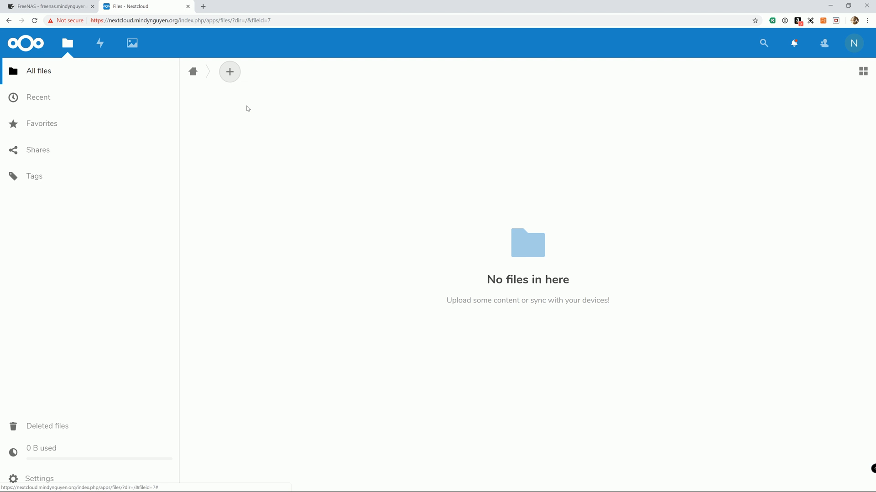
mouse_move(379, 143)
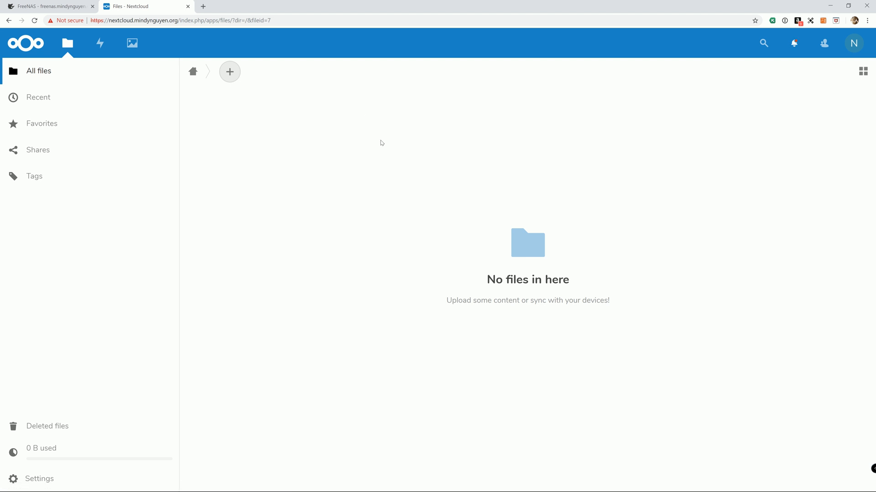
mouse_move(456, 488)
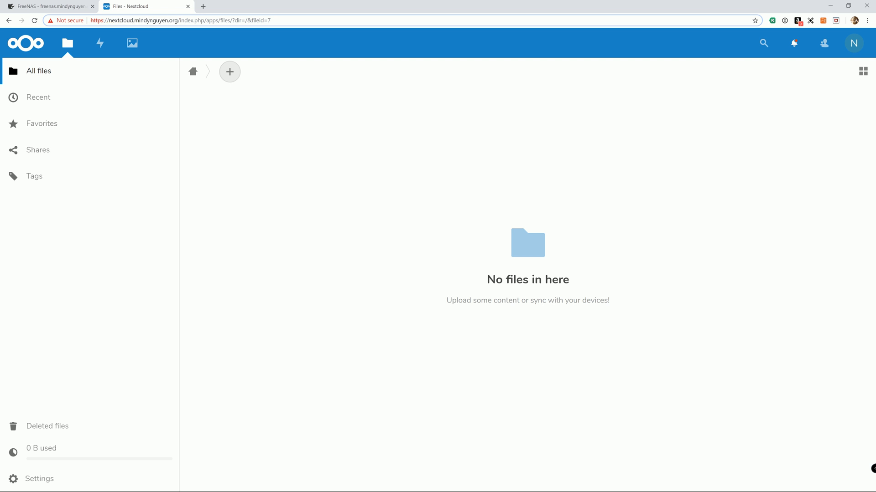
double_click(226, 20)
type("ht")
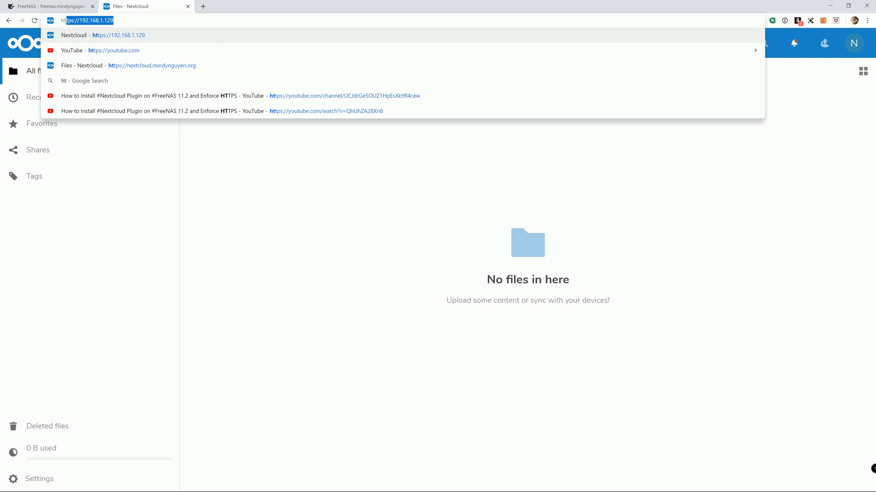
mouse_move(126, 34)
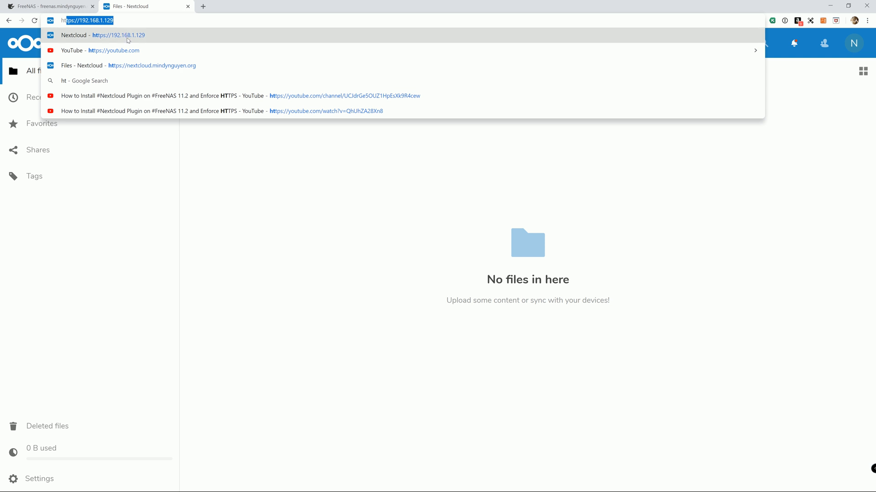
left_click(112, 35)
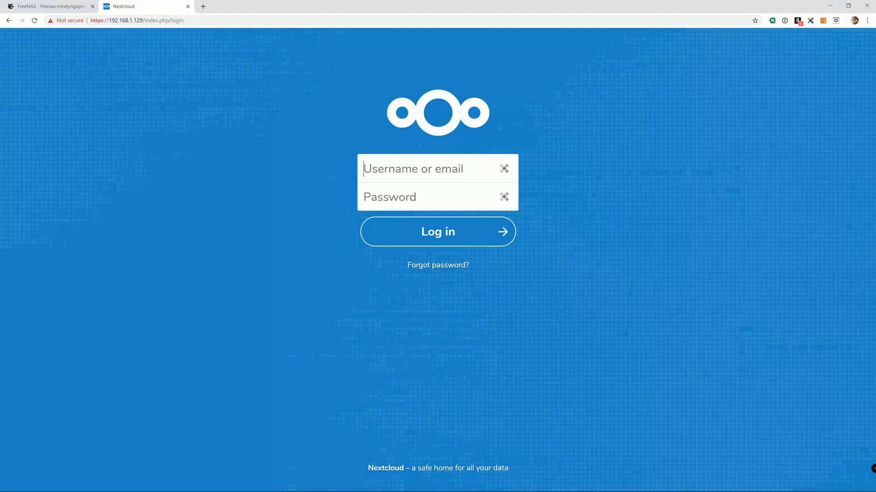
type("nhannguyen")
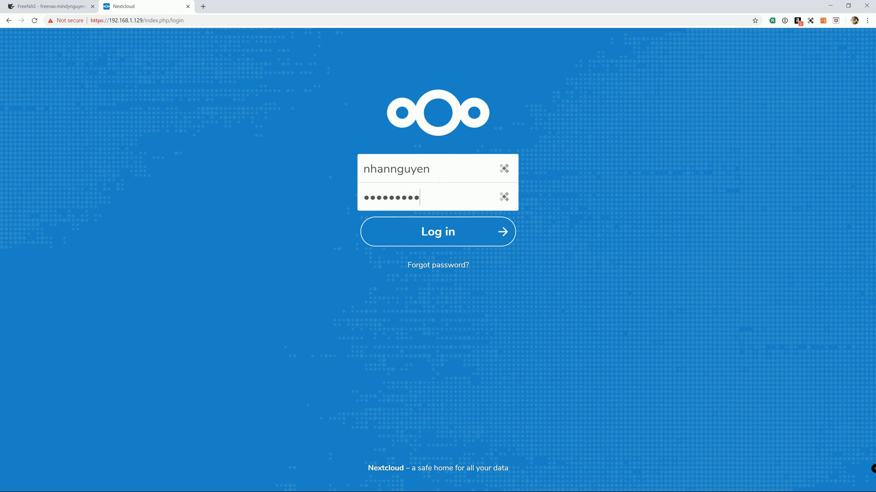
left_click(437, 232)
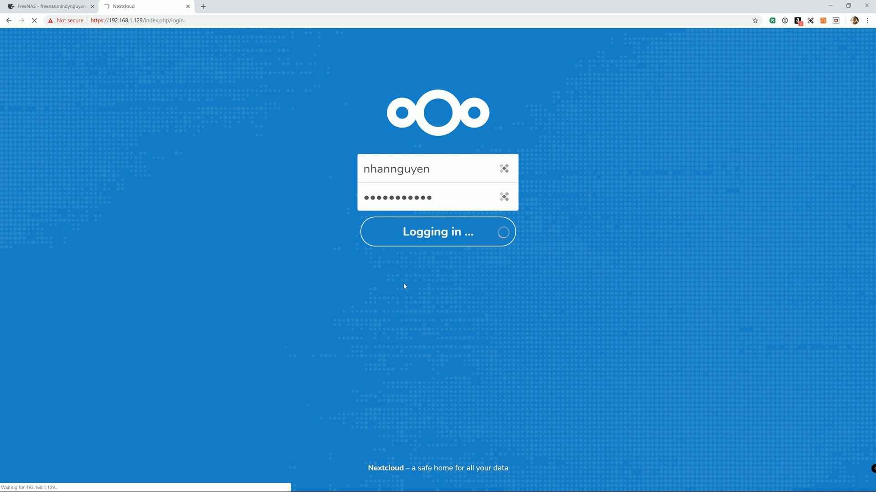
mouse_move(318, 248)
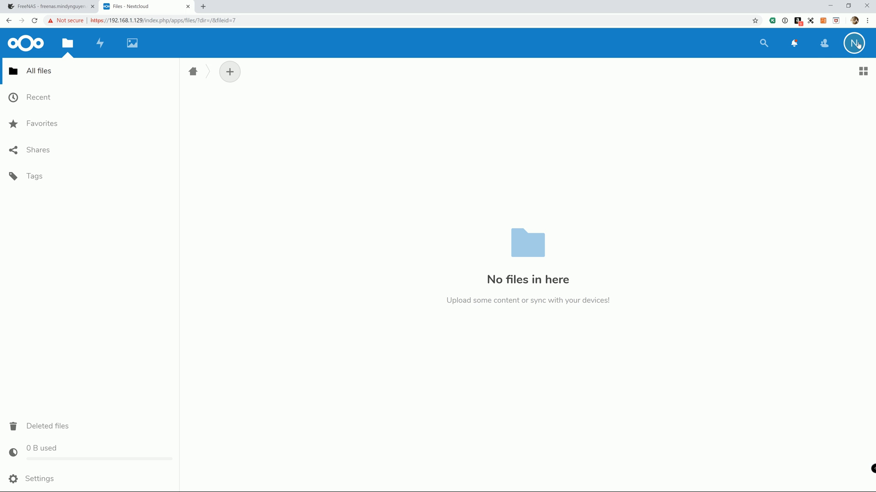
Reach the administration Basic settings via the avatar menu's Settings
left_click(854, 42)
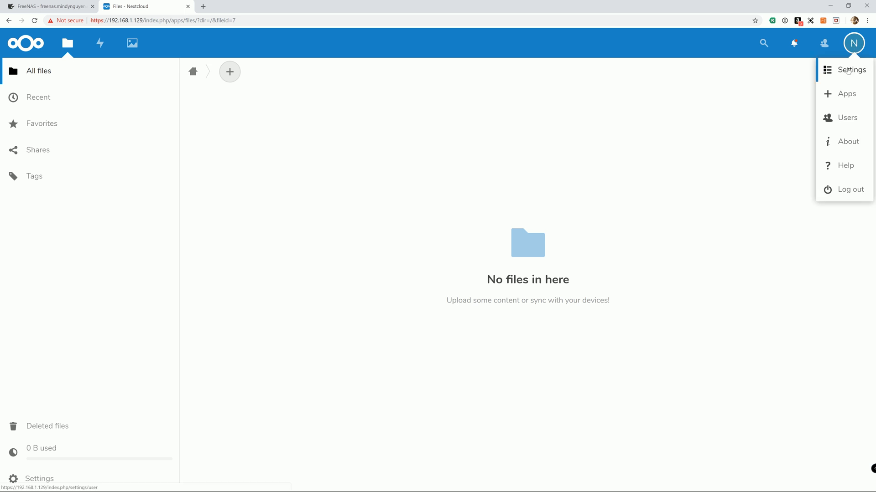
left_click(847, 70)
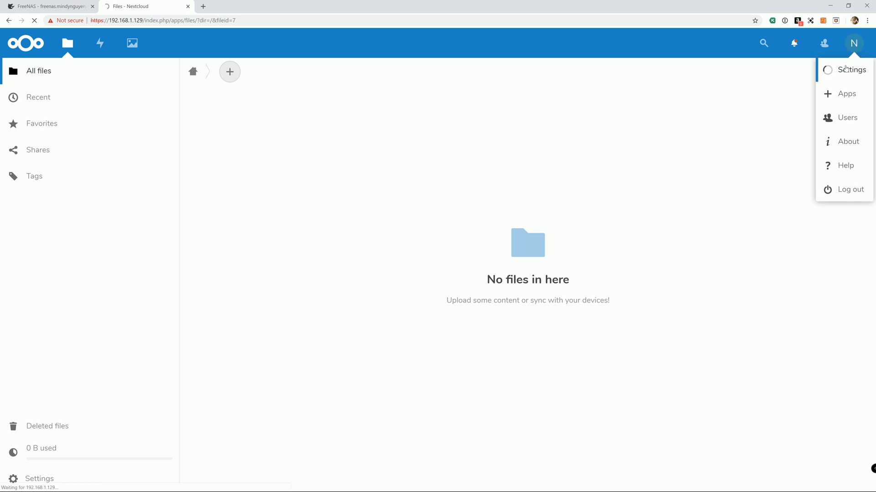
left_click(850, 70)
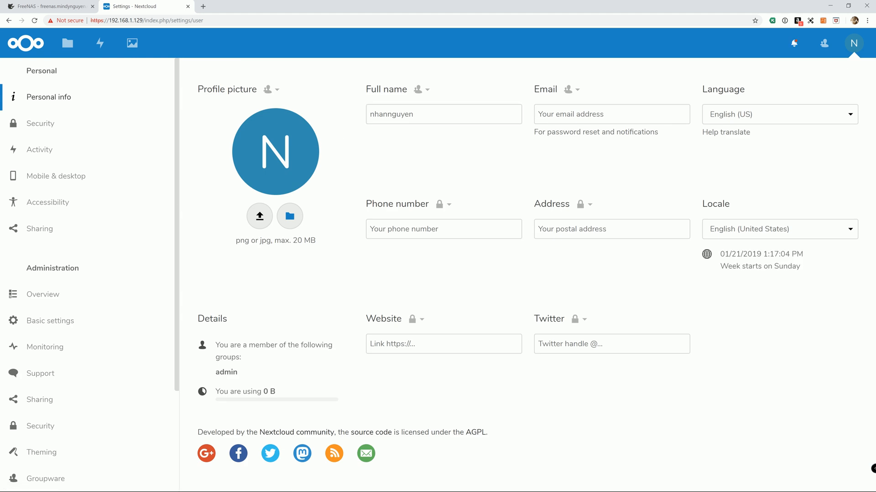
scroll("down", 3)
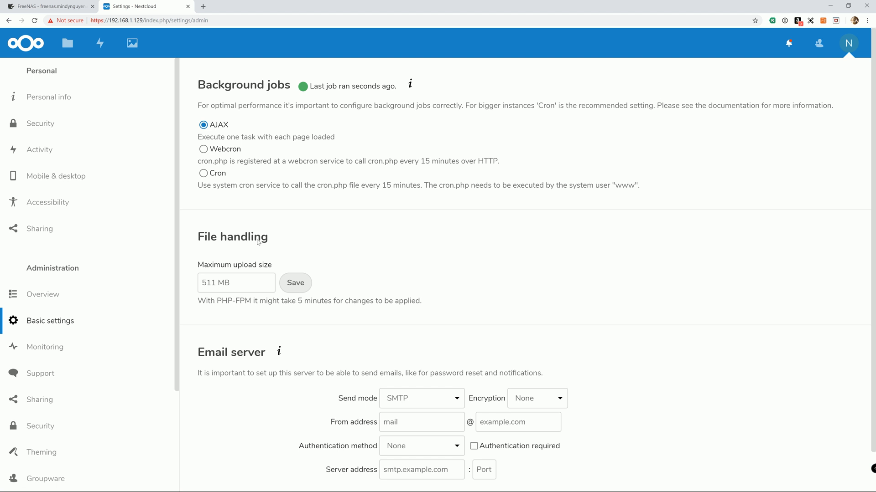
mouse_move(270, 240)
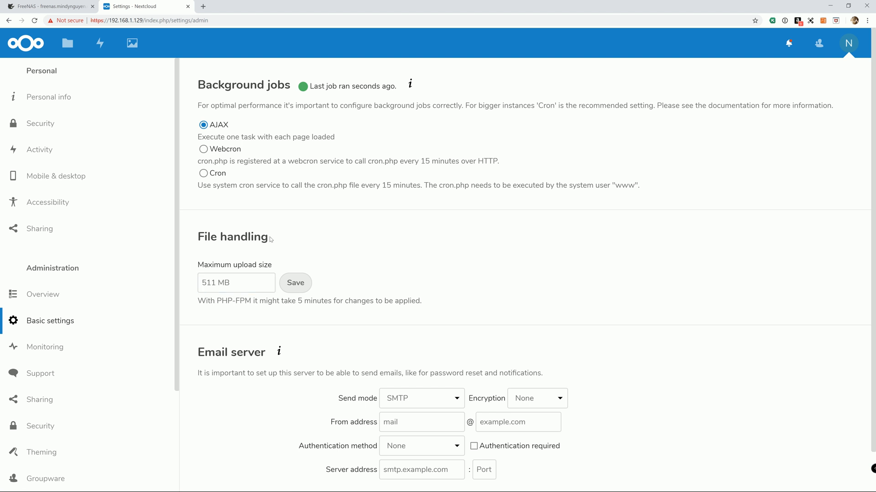
Change the maximum upload size from 511 MB to 2 GB and save it
left_click(235, 283)
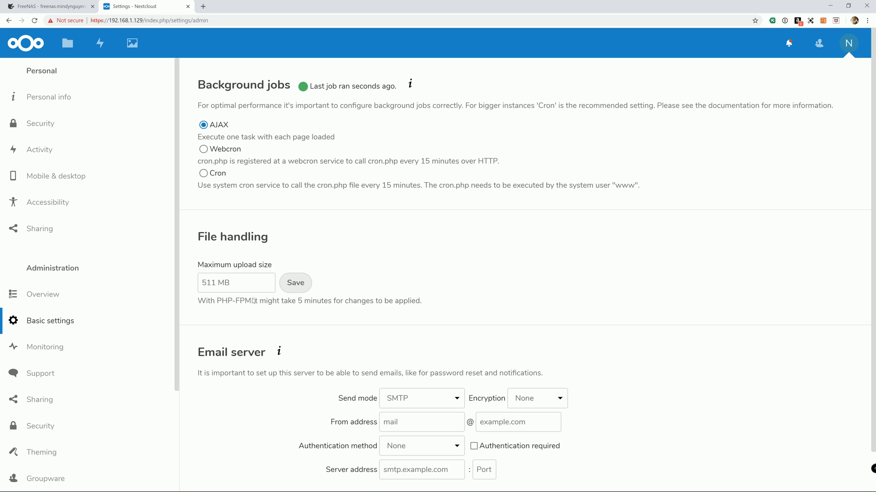
mouse_move(245, 306)
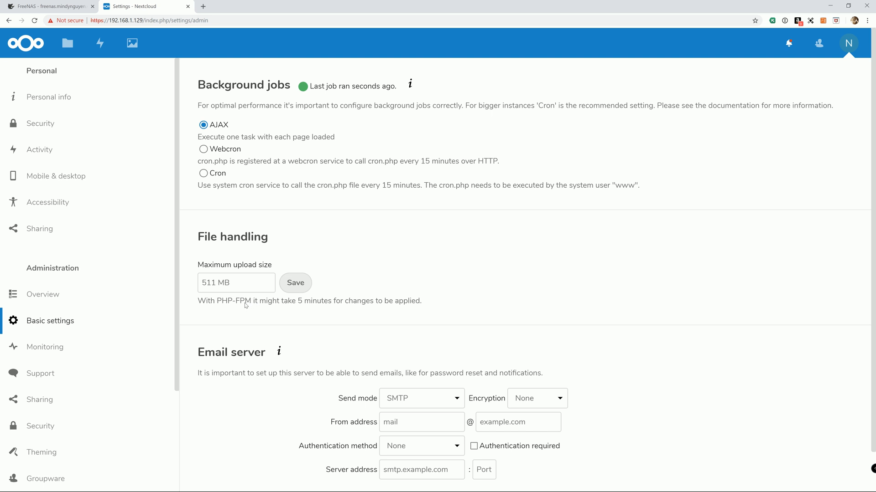
left_click(235, 283)
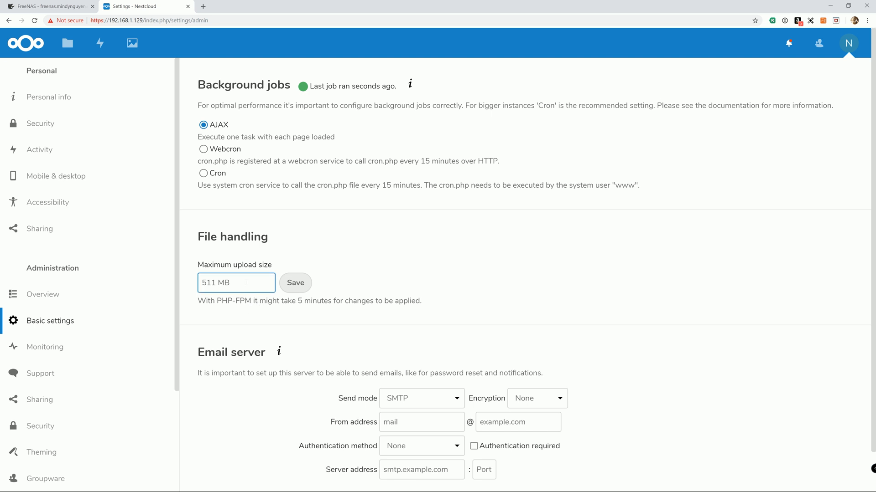
double_click(208, 283)
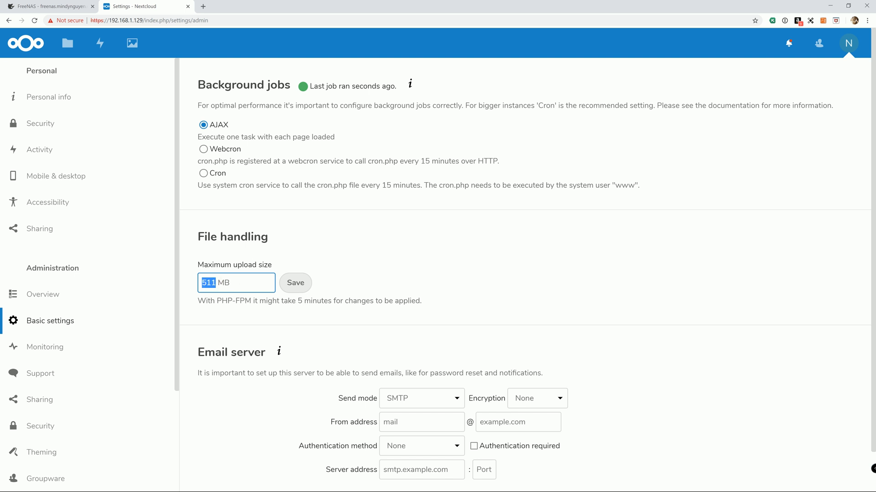
type("20")
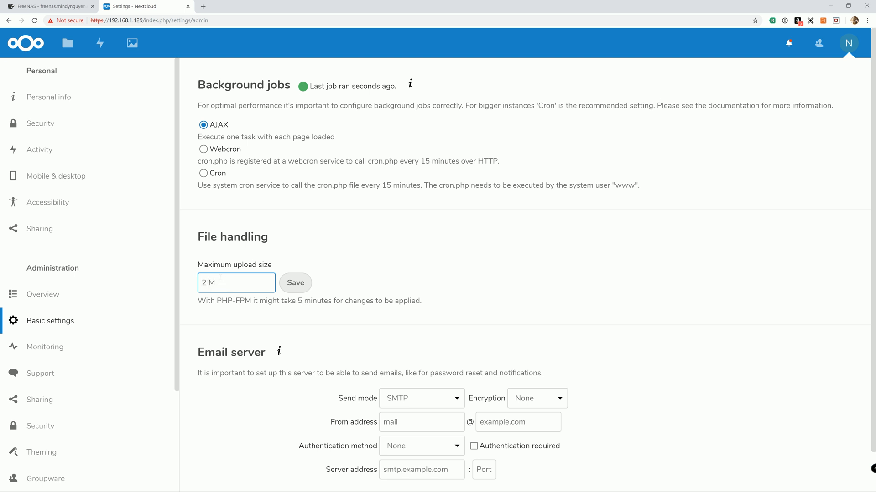
key("Backspace")
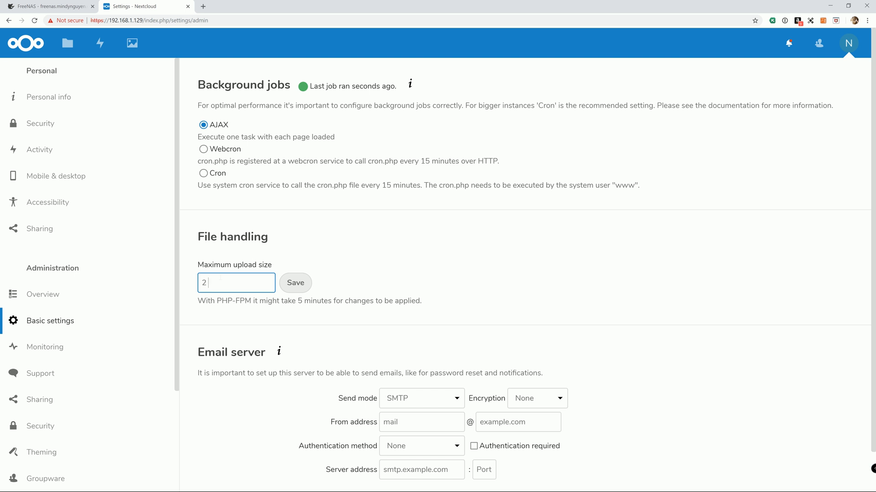
type("GB")
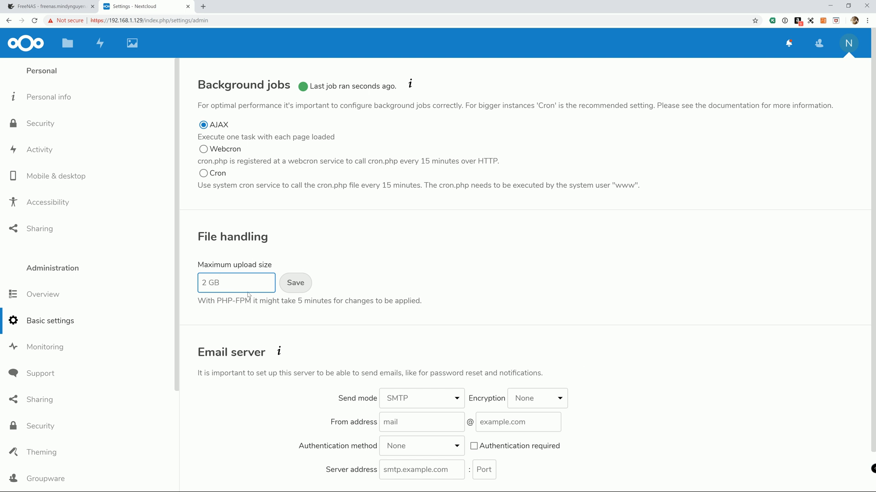
left_click(294, 283)
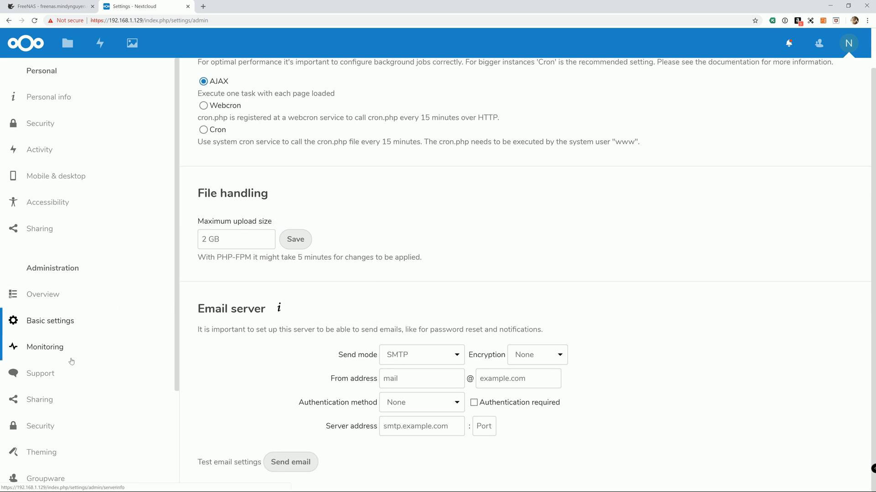
scroll("down", 3)
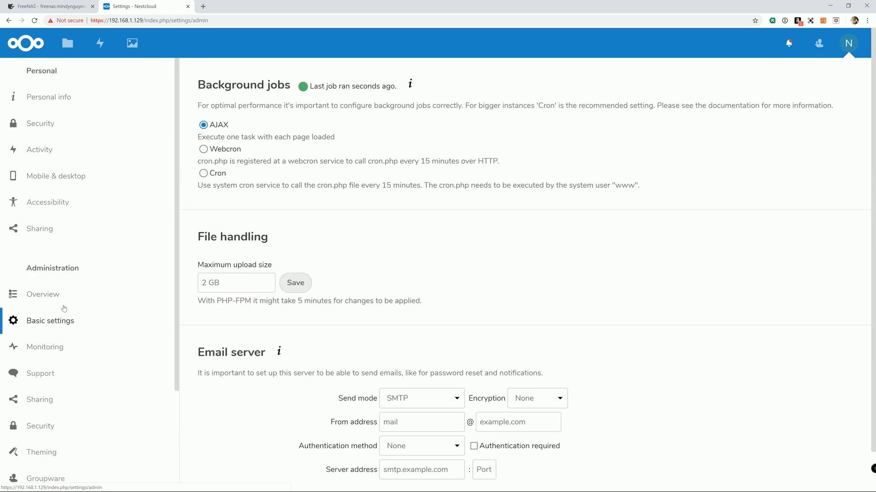
mouse_move(60, 335)
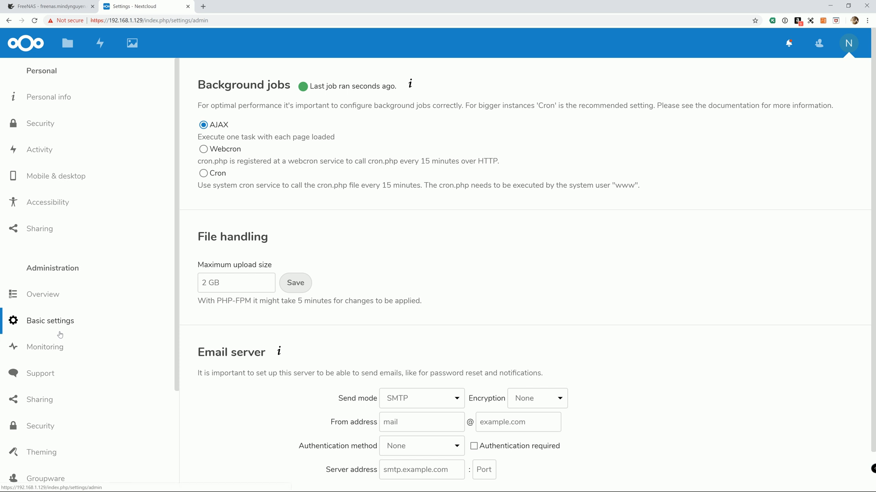
scroll("down", 3)
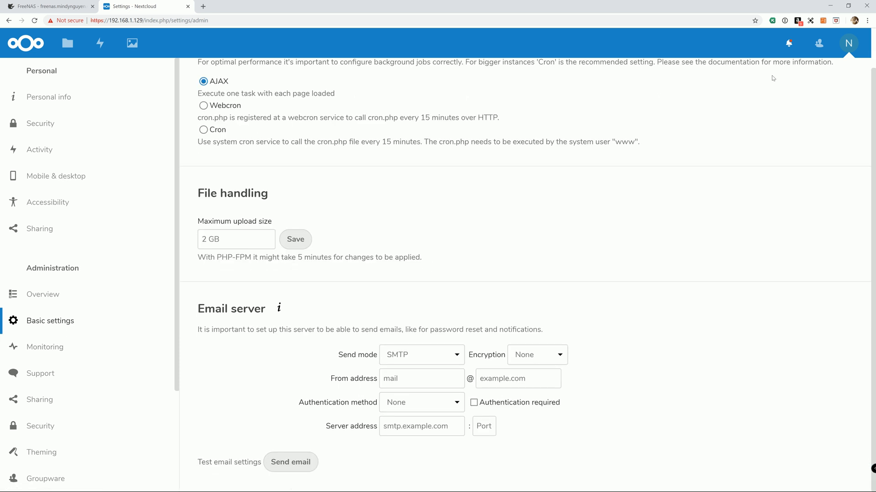
Go to the Apps management page from the user menu
left_click(849, 42)
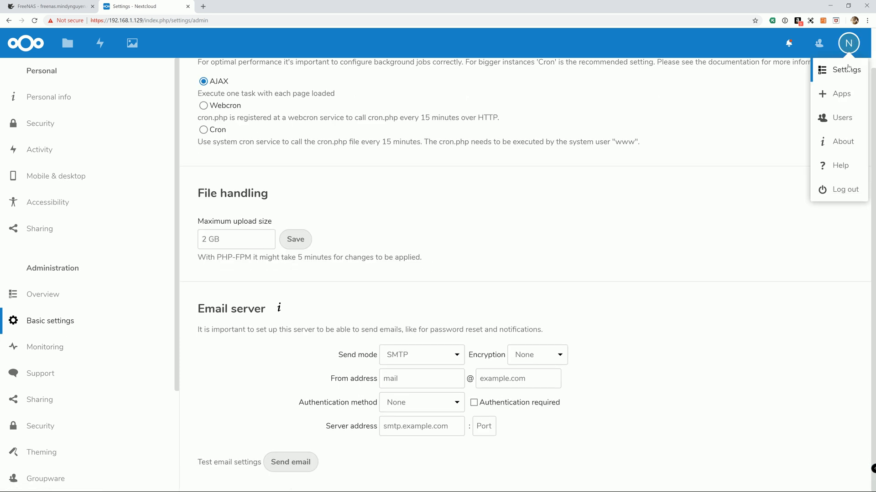
left_click(840, 93)
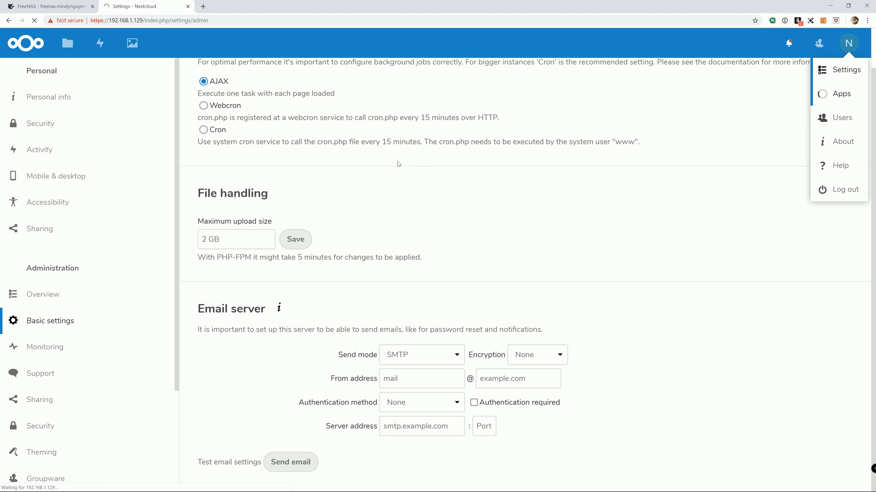
left_click(841, 93)
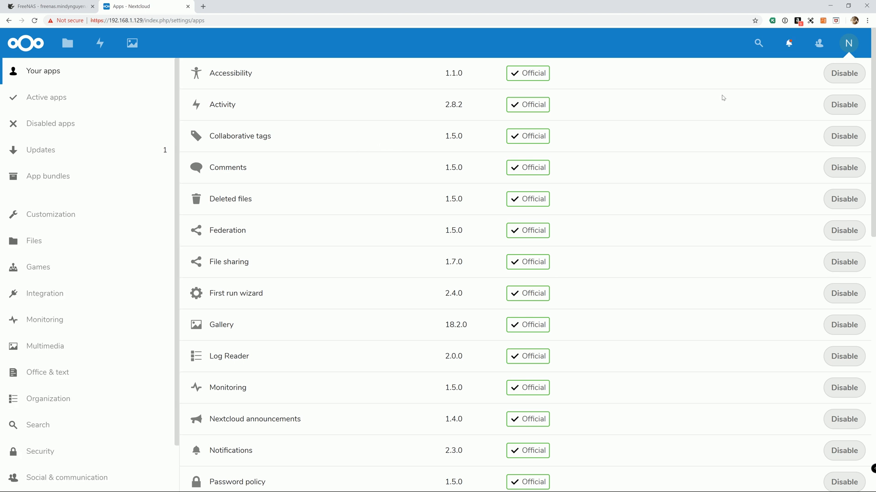
left_click(848, 43)
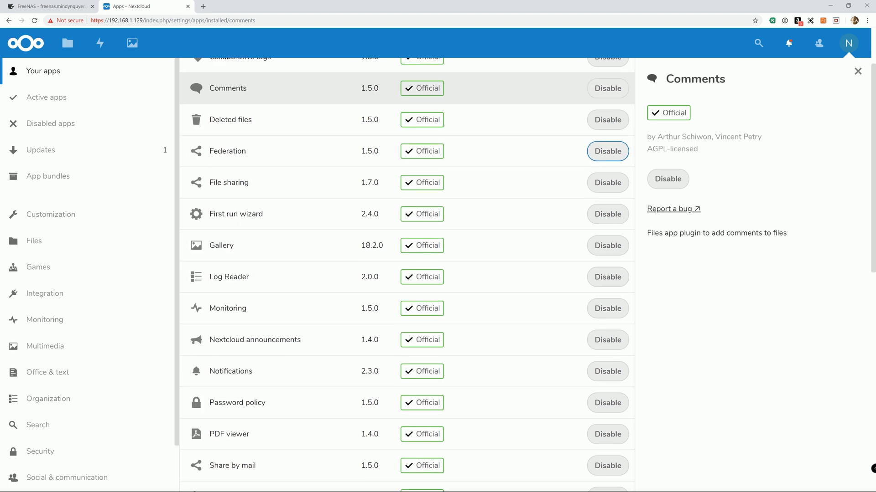
left_click(859, 71)
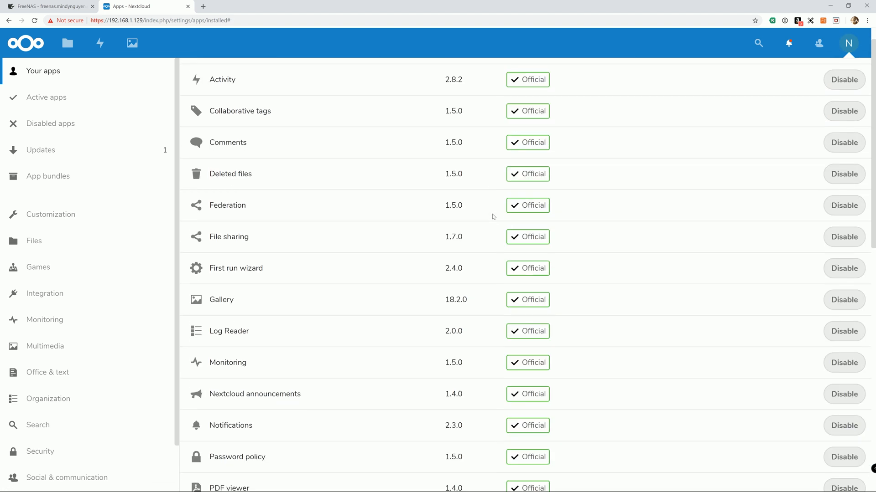
Enable the External storage support app from the disabled apps list
scroll("down", 3)
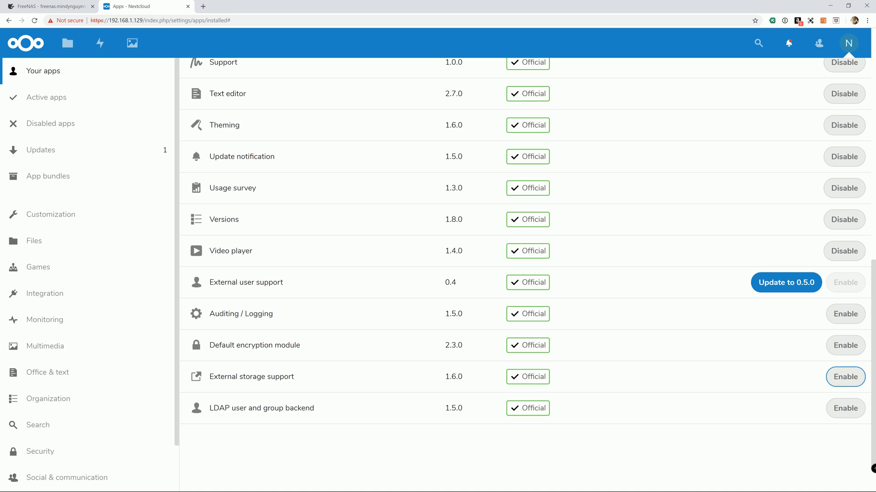
left_click(843, 376)
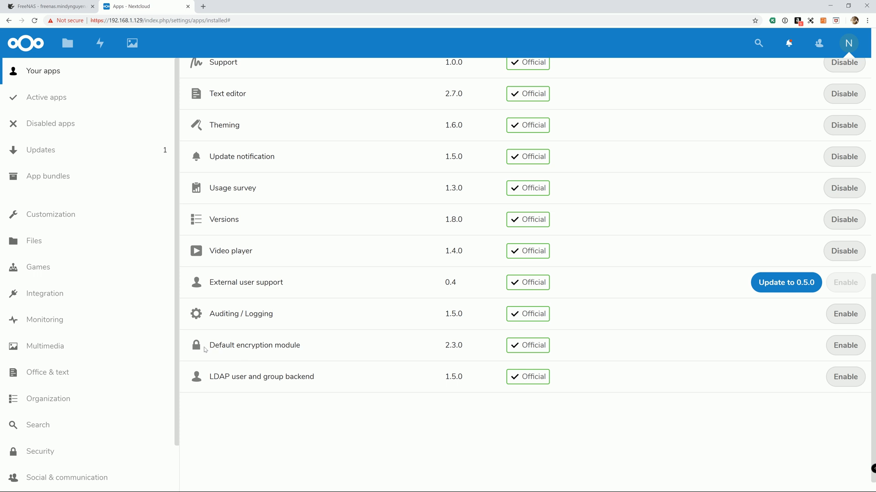
mouse_move(212, 352)
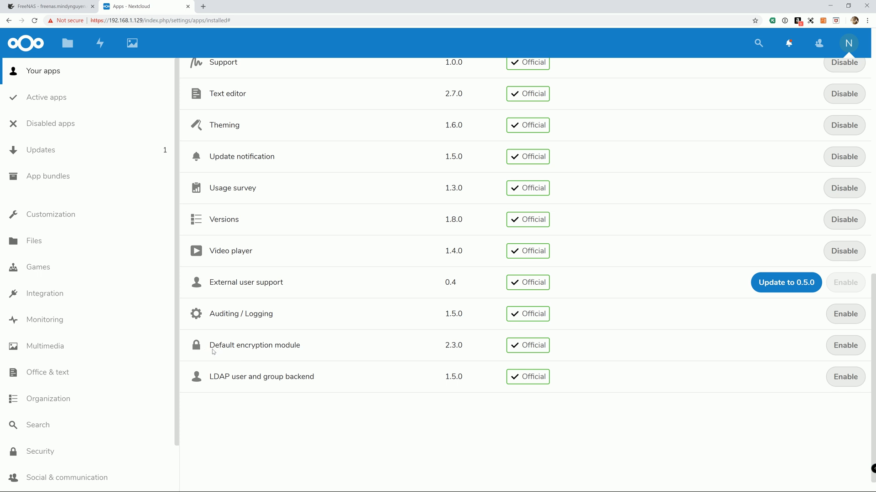
mouse_move(259, 352)
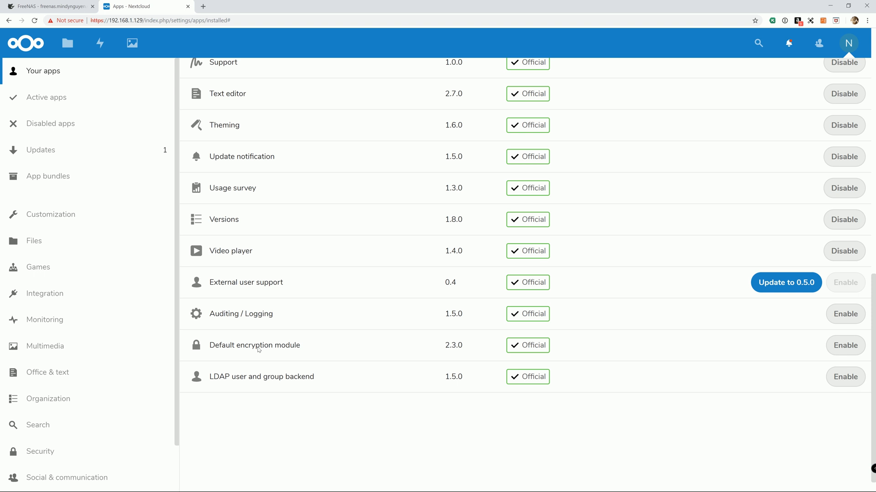
mouse_move(253, 341)
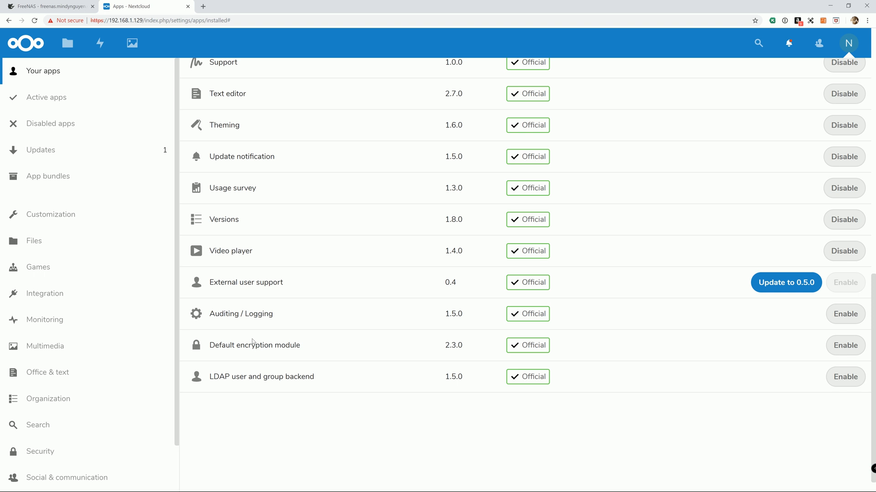
mouse_move(255, 340)
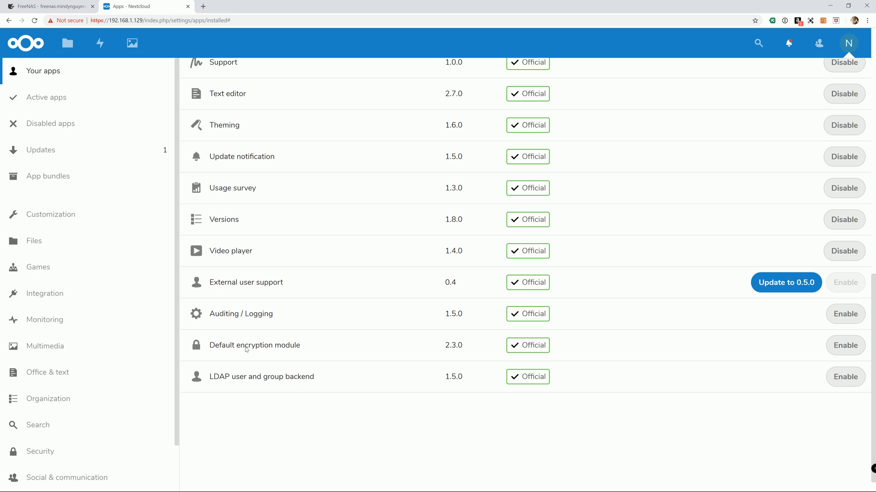
mouse_move(284, 349)
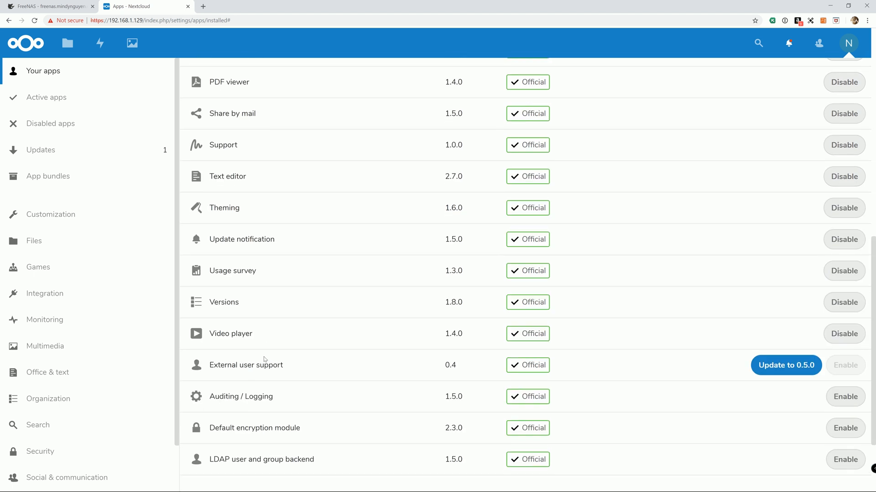
scroll("down", 3)
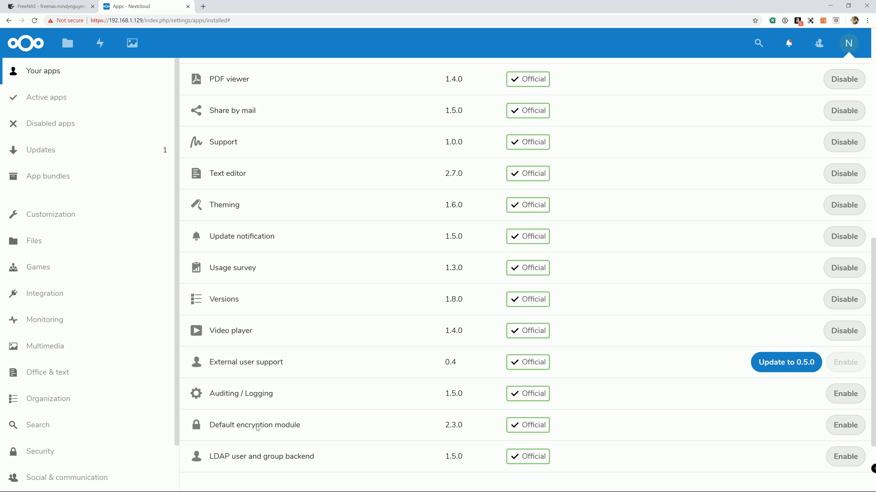
mouse_move(267, 428)
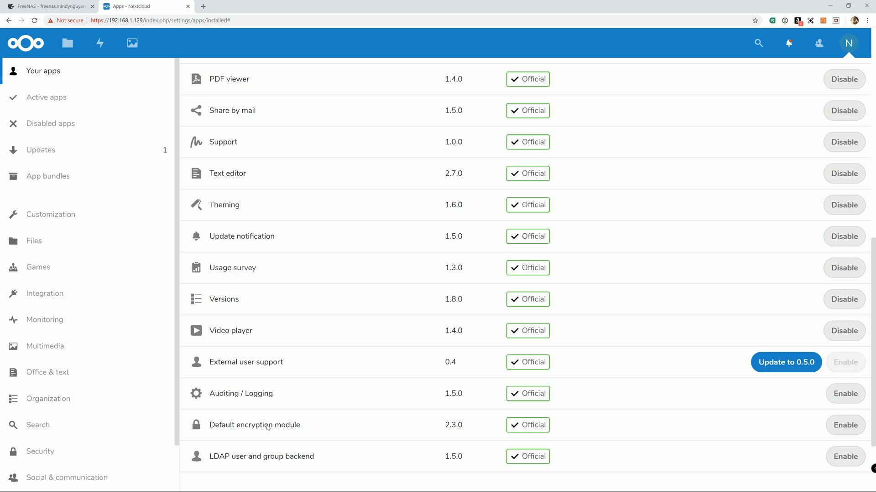
mouse_move(266, 422)
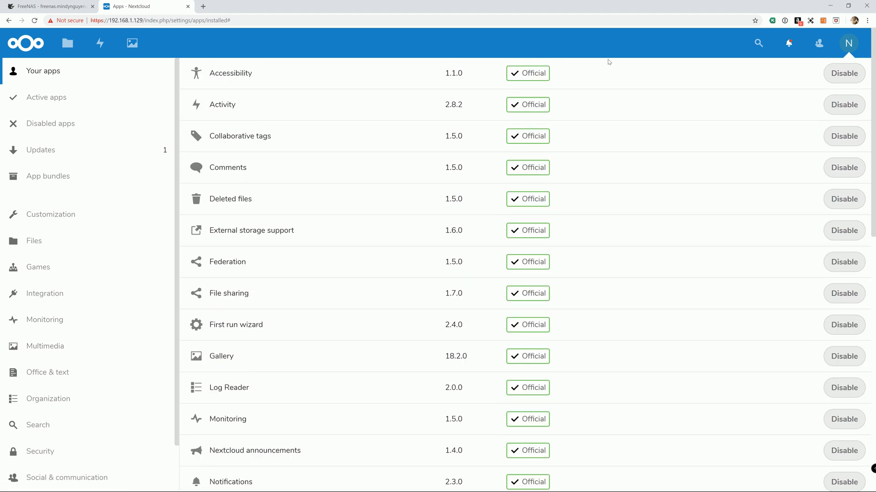
left_click(848, 43)
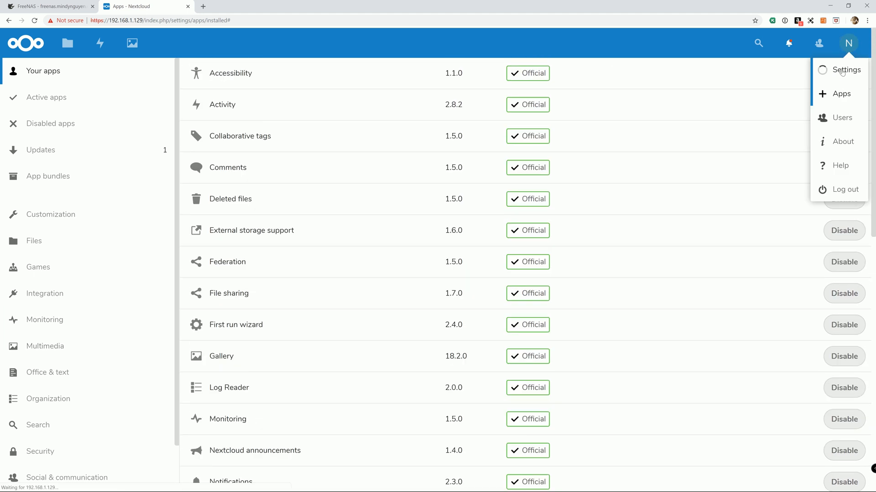
Go to Settings and choose External storages under Administration
left_click(846, 71)
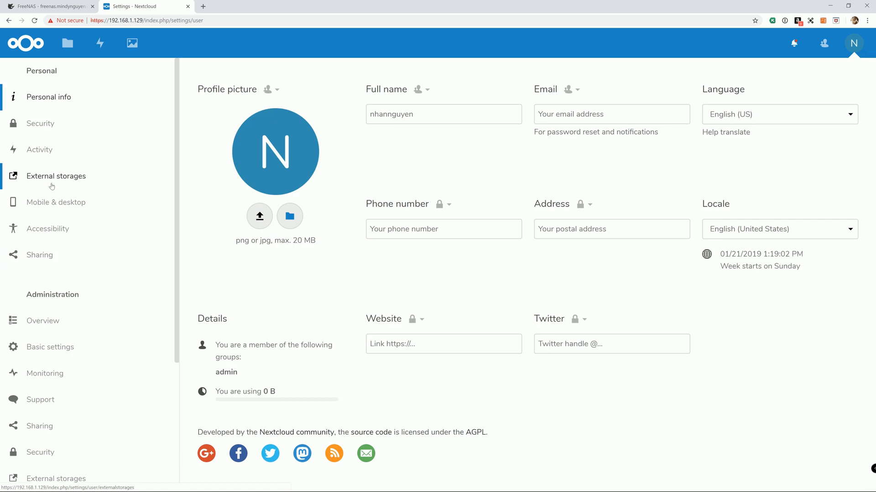
scroll("down", 3)
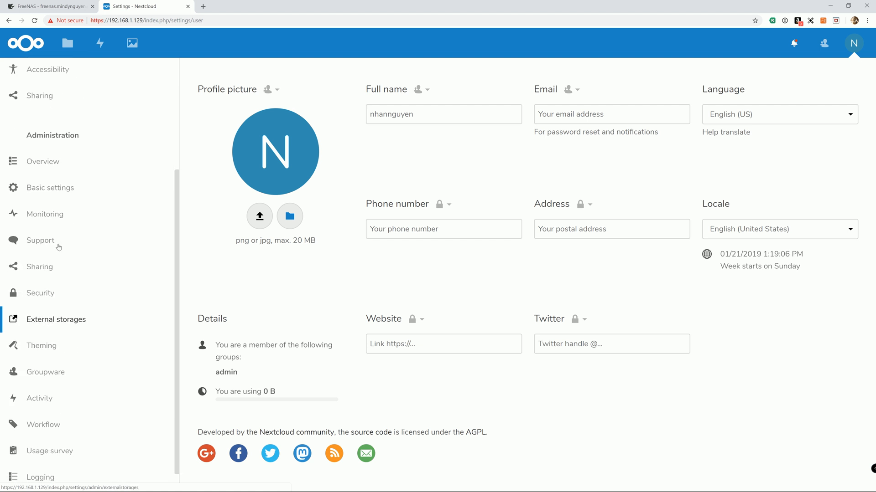
left_click(56, 319)
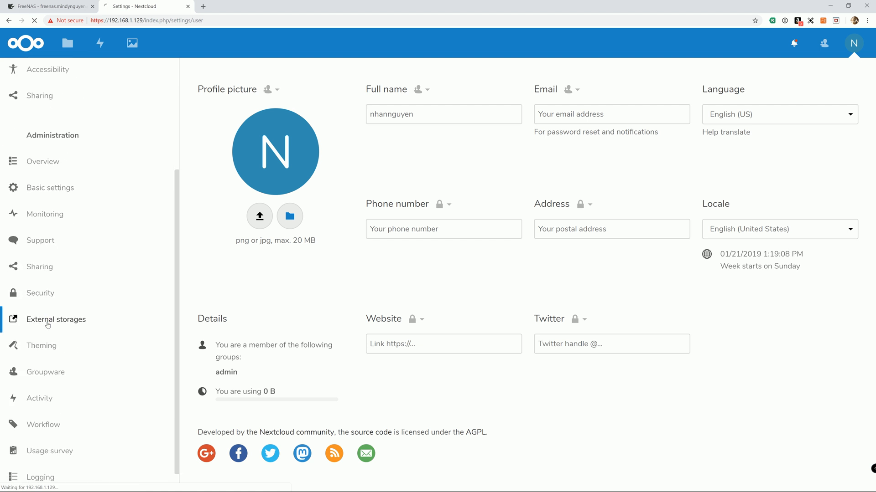
left_click(56, 319)
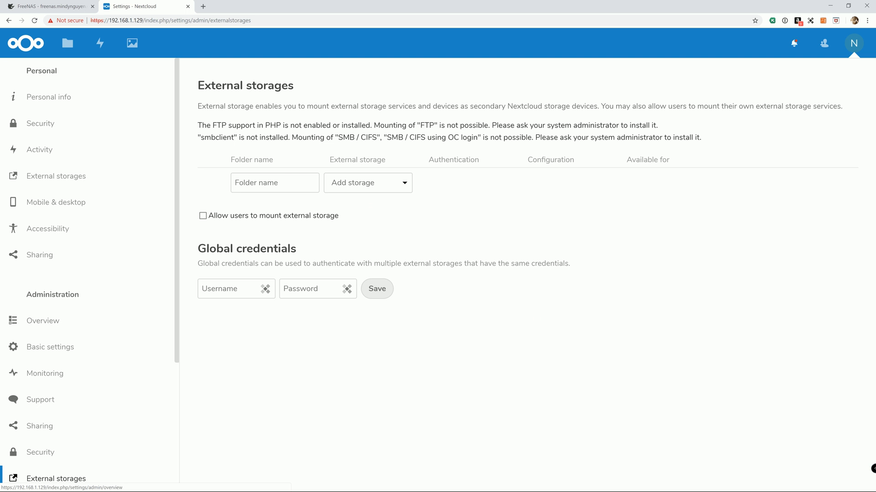
Name the new external storage 'iPhone Picutres' and choose Local as its type
left_click(275, 182)
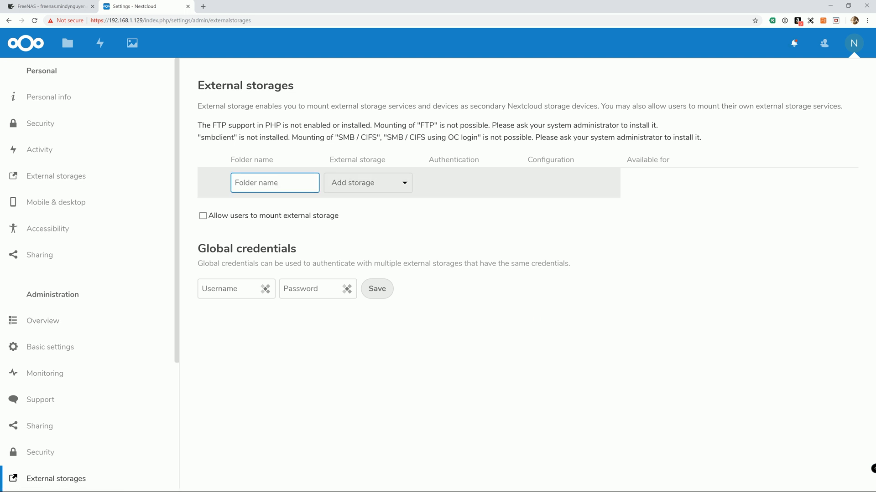
type("lho")
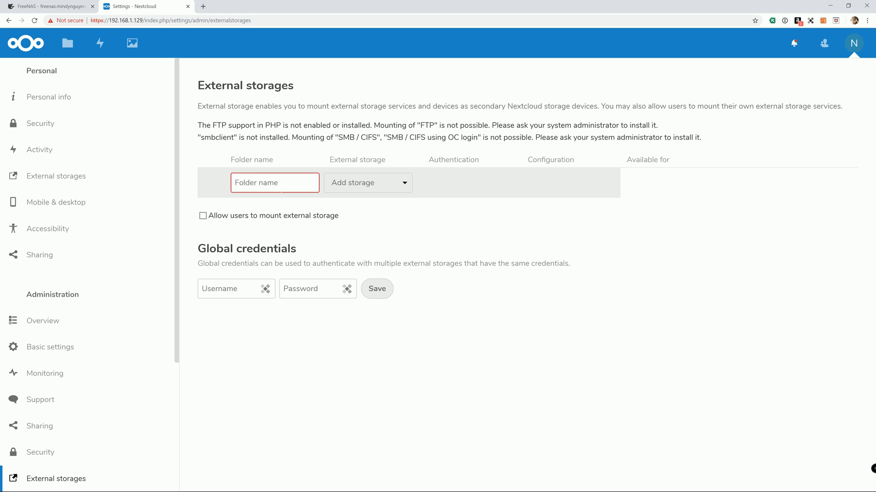
type("iPhone Picutres")
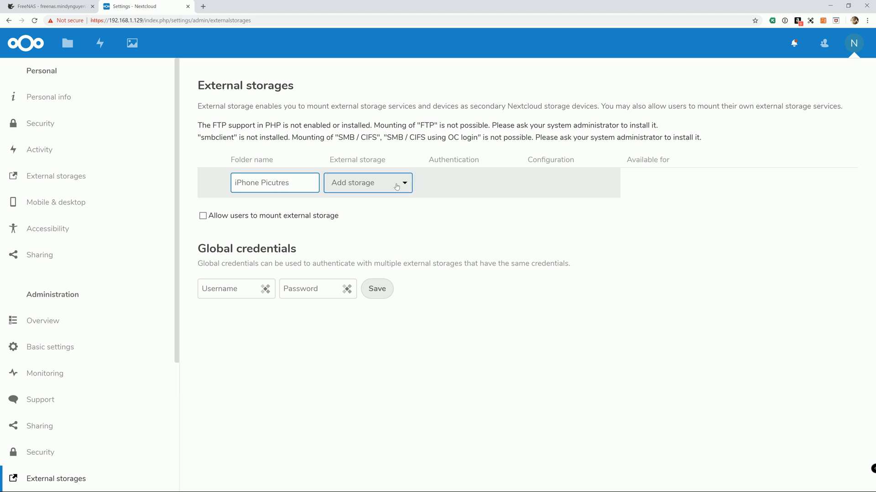
left_click(366, 183)
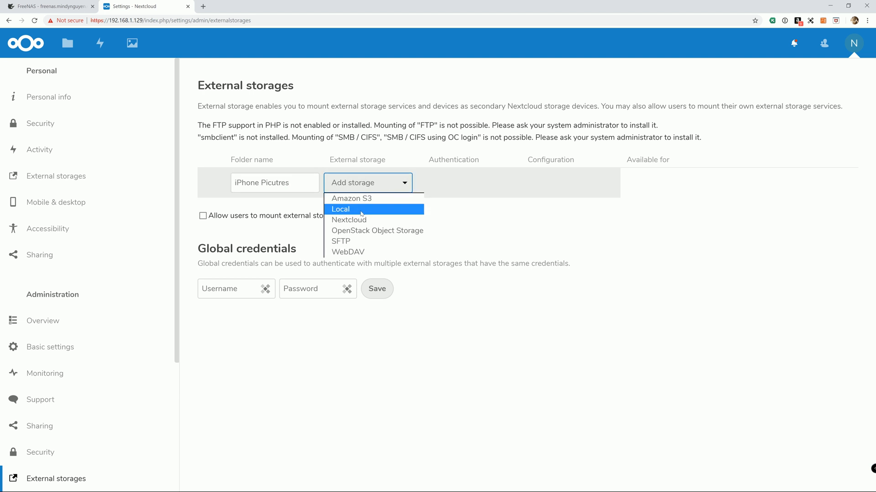
left_click(340, 209)
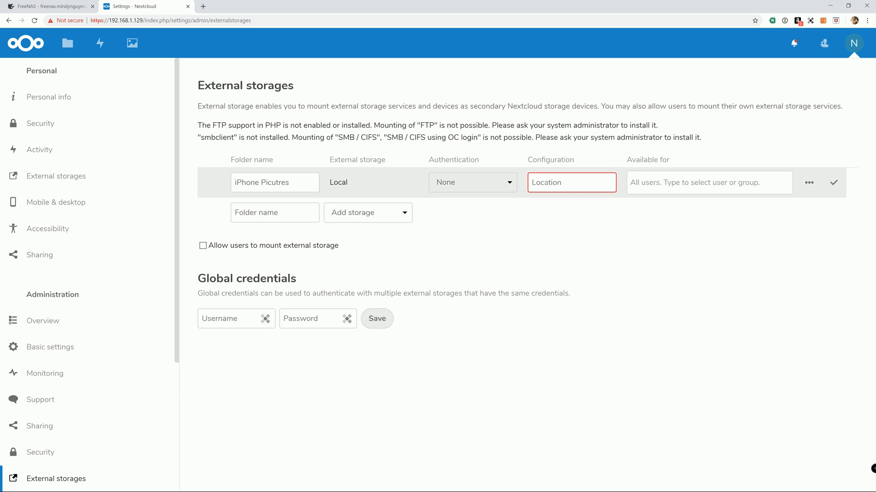
Point the storage at /mnt, make it available to nhannguyen only, and save the mount
type("/")
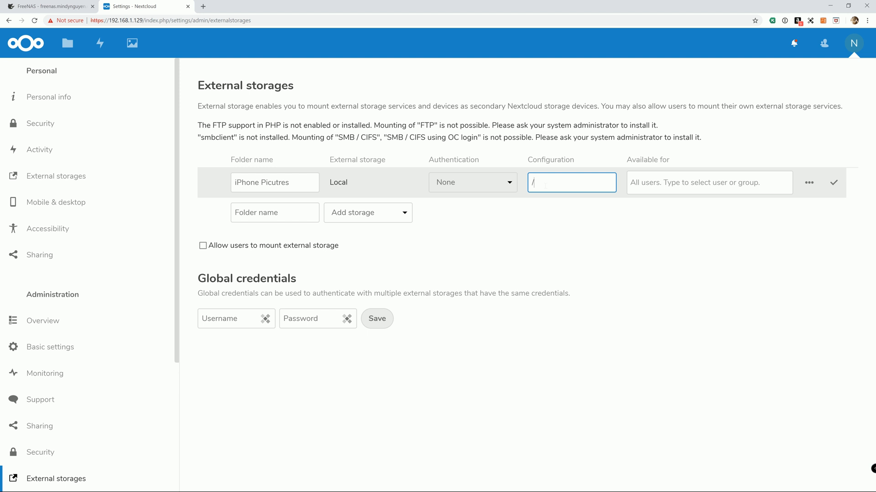
type("m")
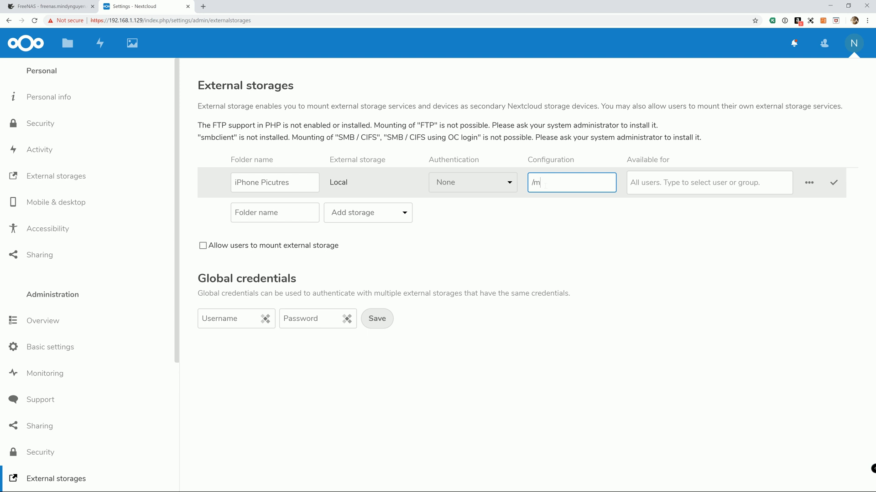
type("nt")
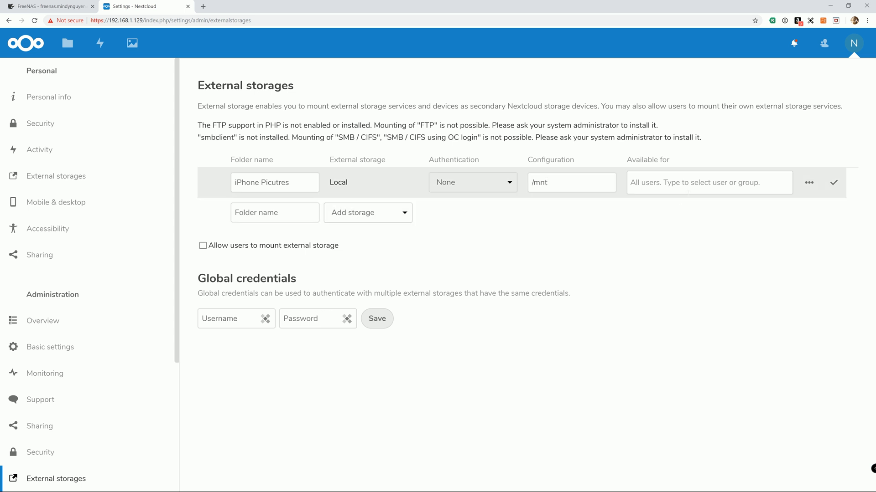
left_click(709, 182)
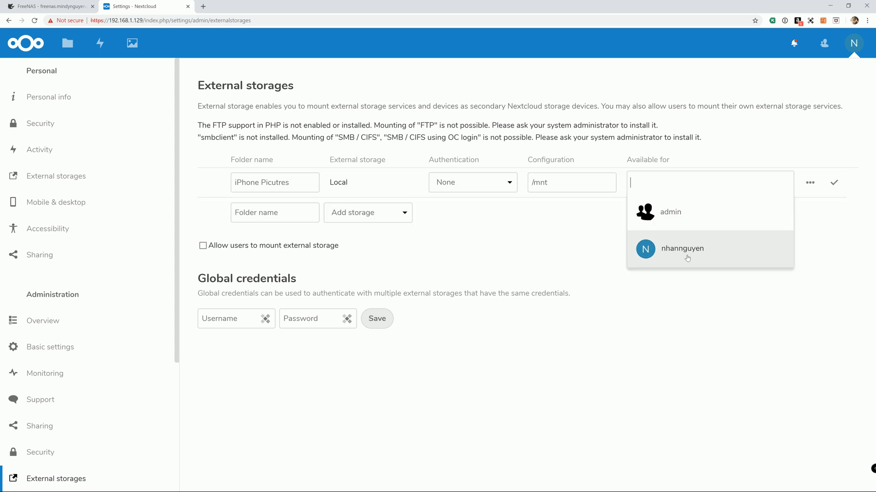
left_click(682, 248)
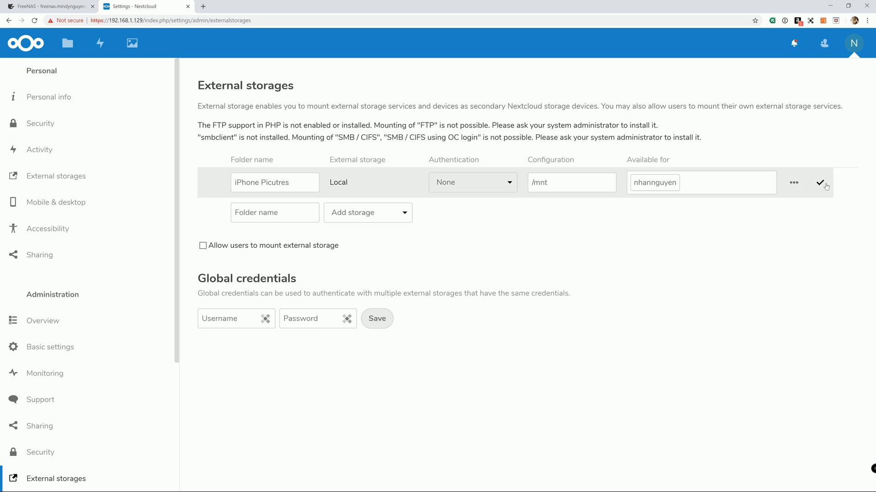
left_click(820, 182)
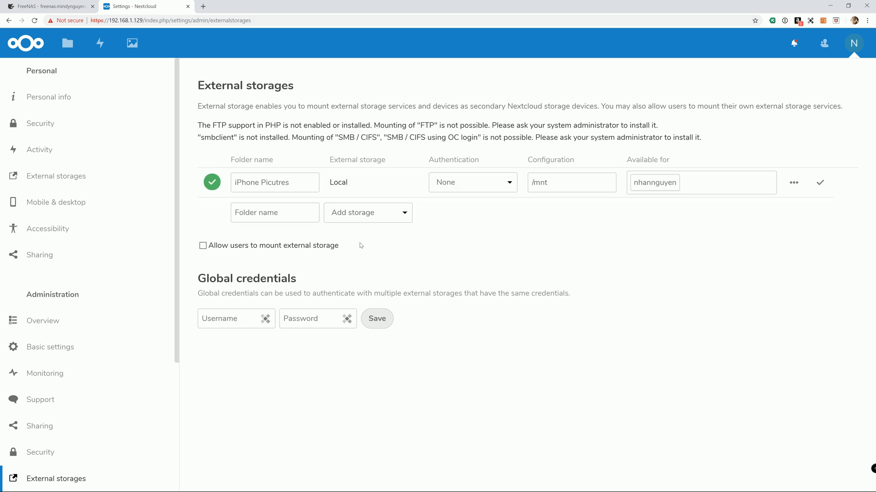
left_click(275, 212)
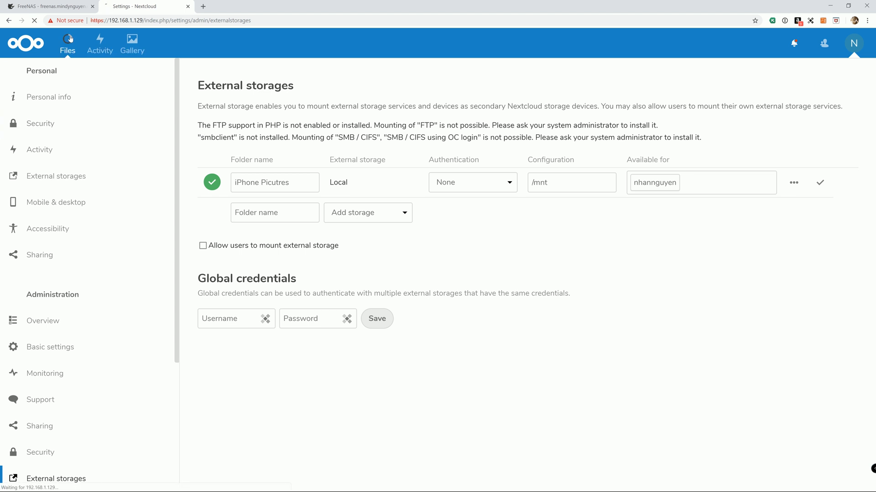
Browse Files into iPhone Picutres and enter the Hieu folder to see its photos
left_click(67, 44)
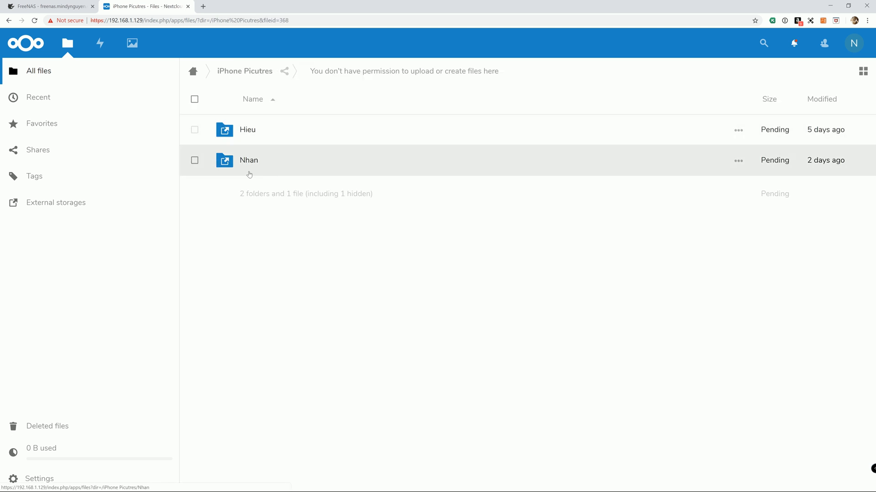
mouse_move(269, 170)
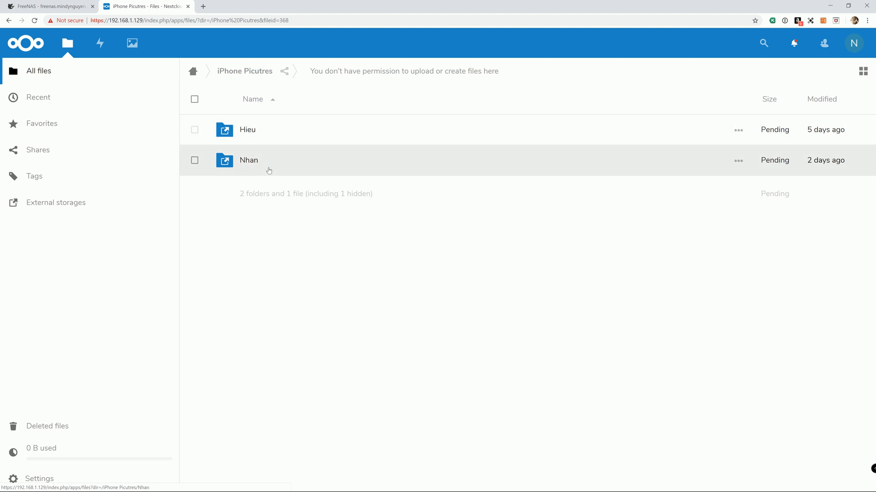
mouse_move(273, 129)
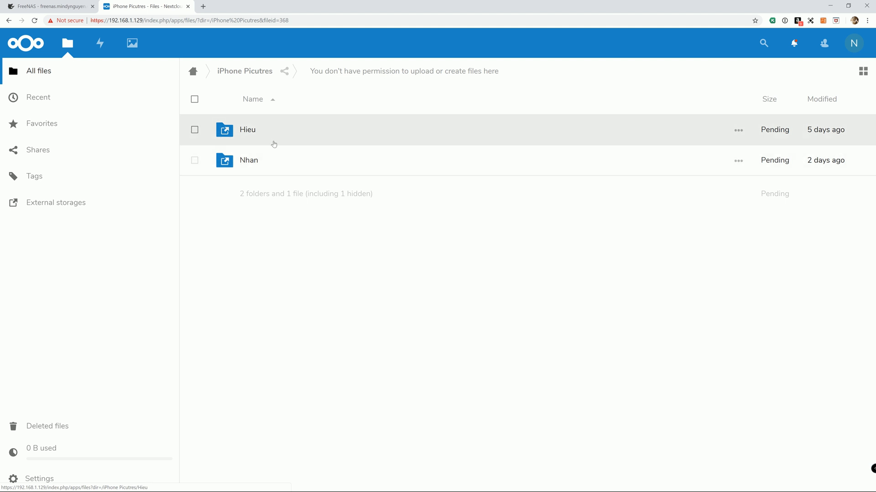
left_click(248, 129)
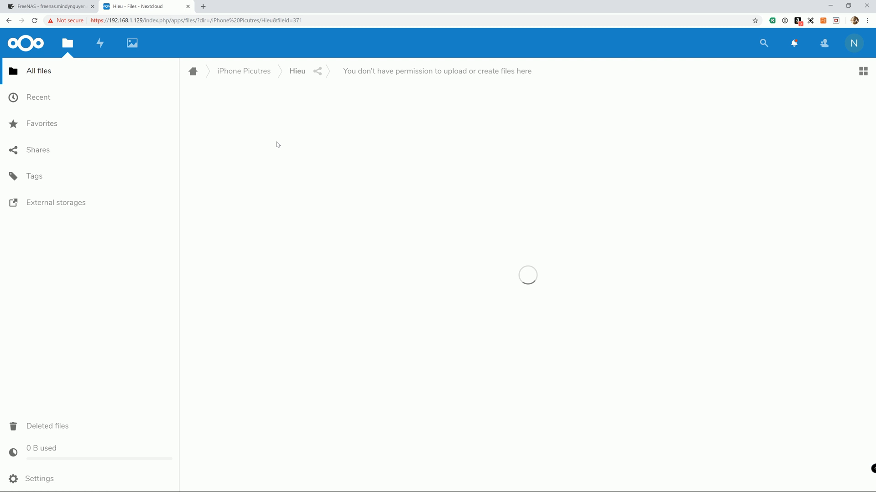
mouse_move(288, 133)
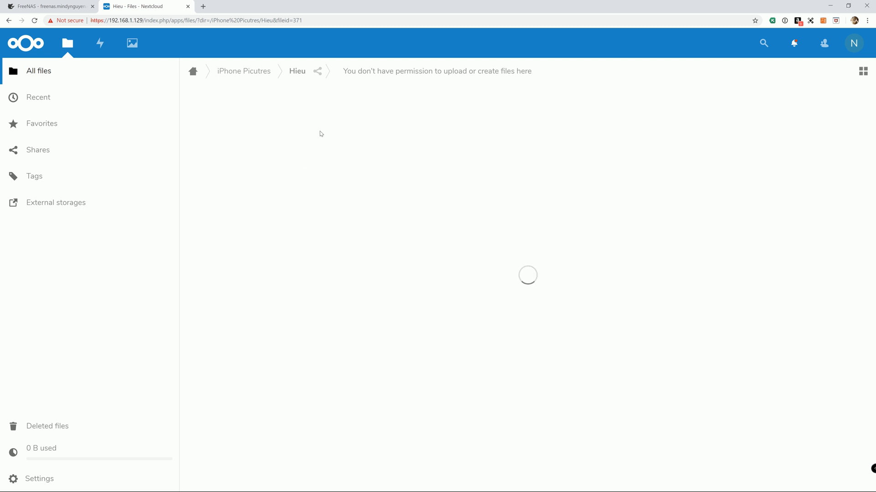
mouse_move(299, 158)
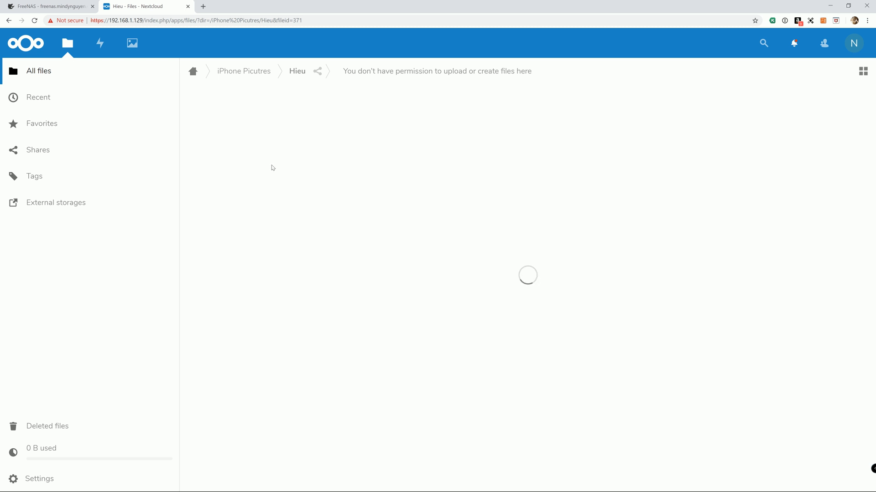
mouse_move(436, 233)
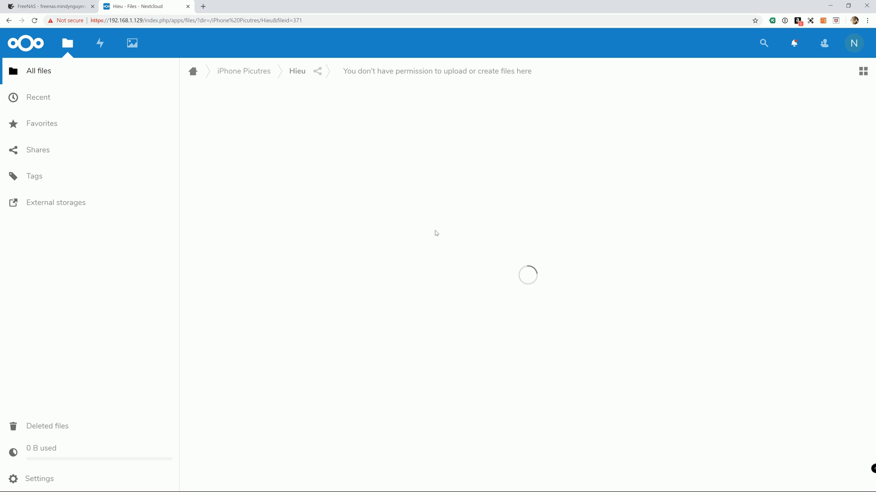
left_click(7, 484)
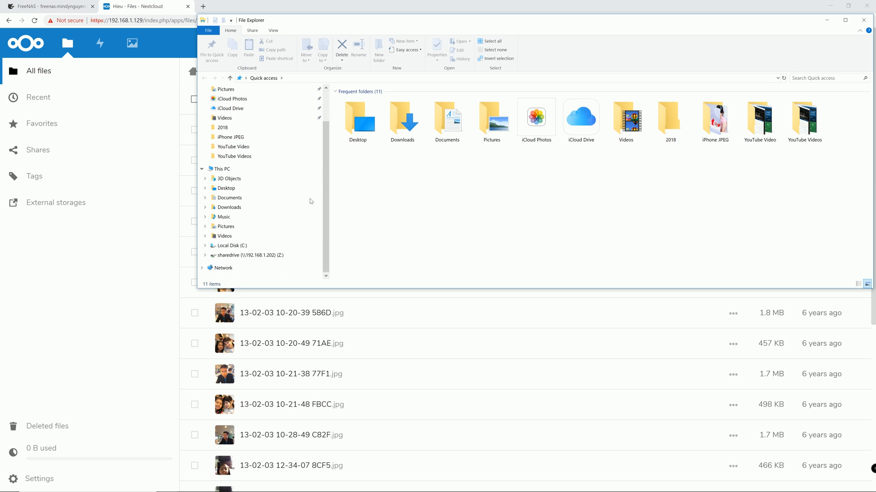
Check sharedrive (Z:) > iPhonePictures and its second photo folder, then close File Explorer
left_click(248, 256)
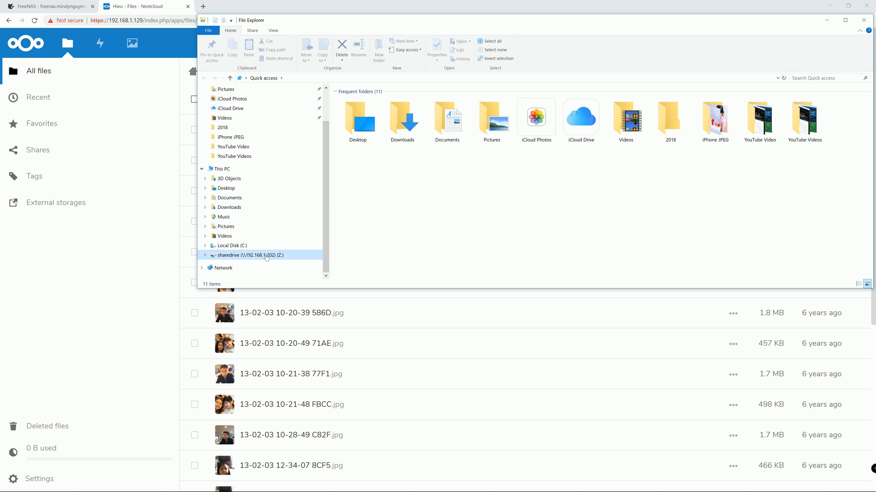
double_click(250, 255)
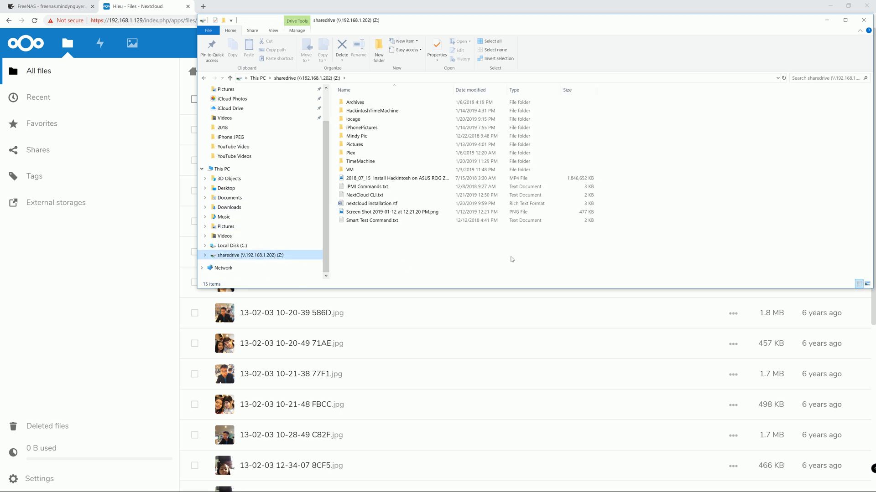
mouse_move(486, 257)
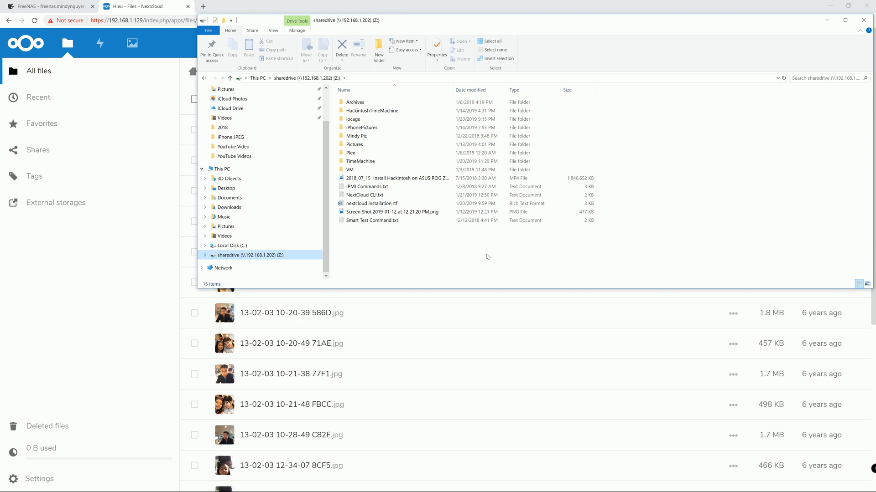
left_click(371, 204)
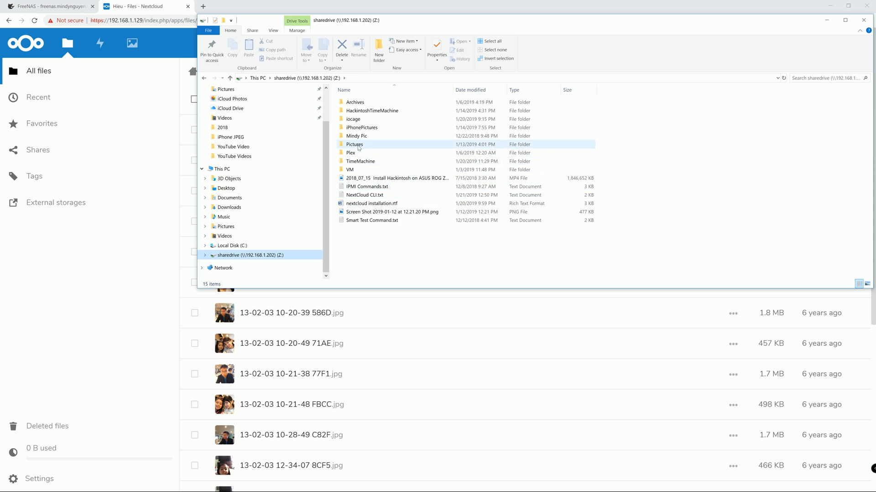
double_click(361, 128)
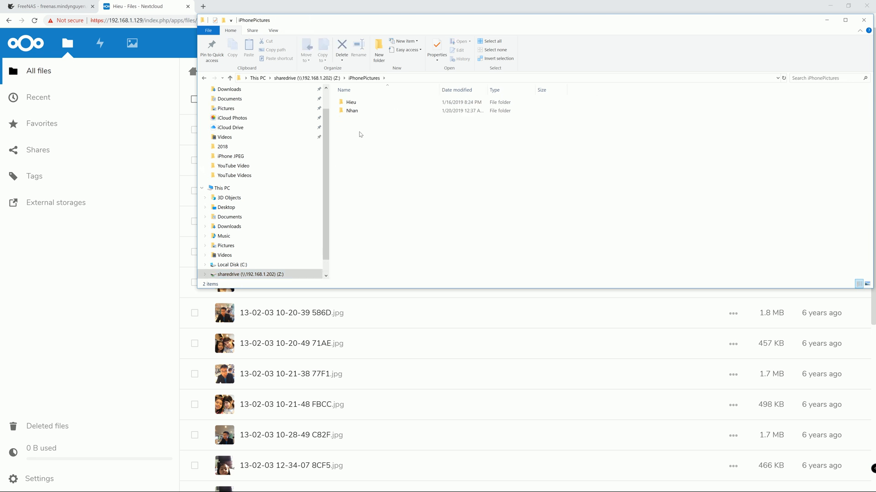
double_click(352, 111)
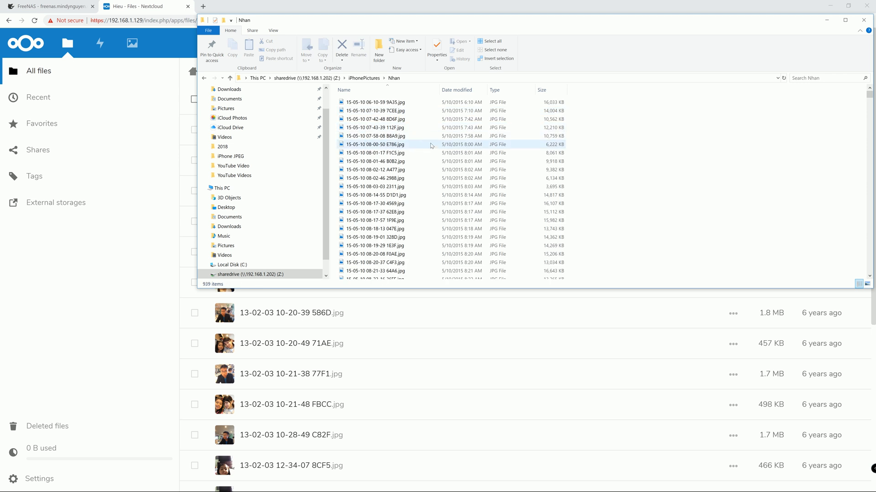
left_click(865, 284)
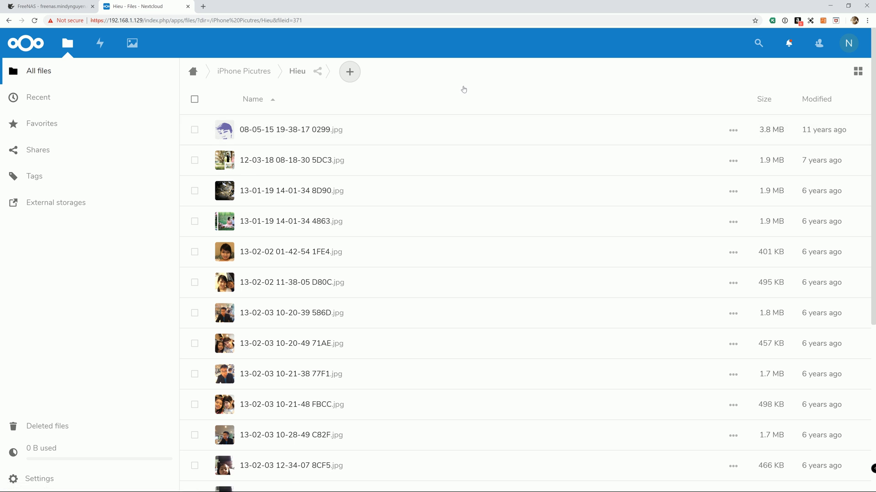
mouse_move(470, 79)
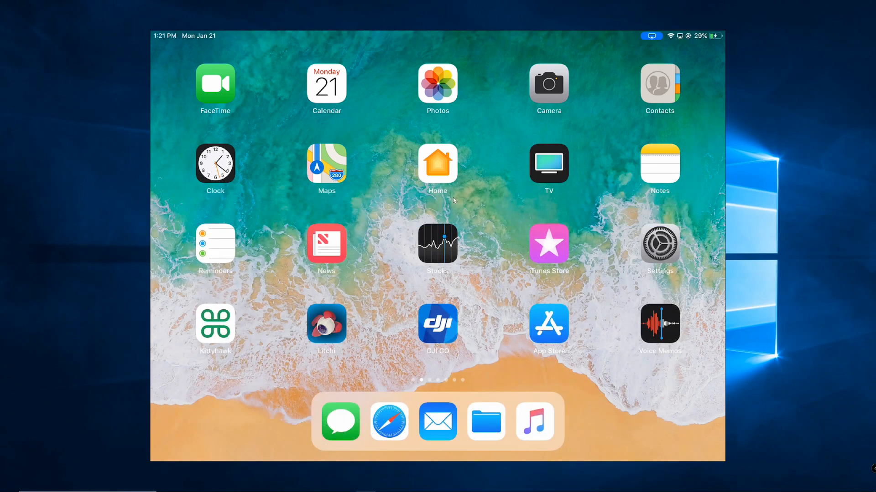
Search the App Store for nextcloud, install the Nextcloud app and launch it
left_click(548, 324)
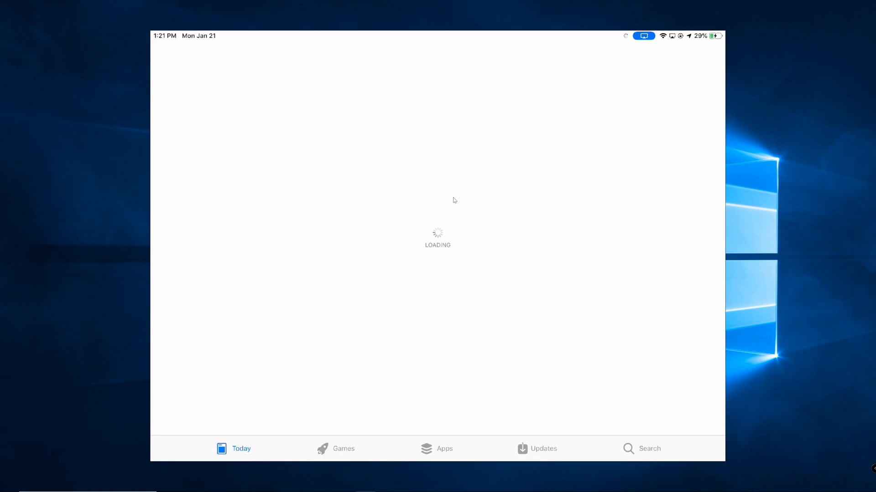
left_click(649, 449)
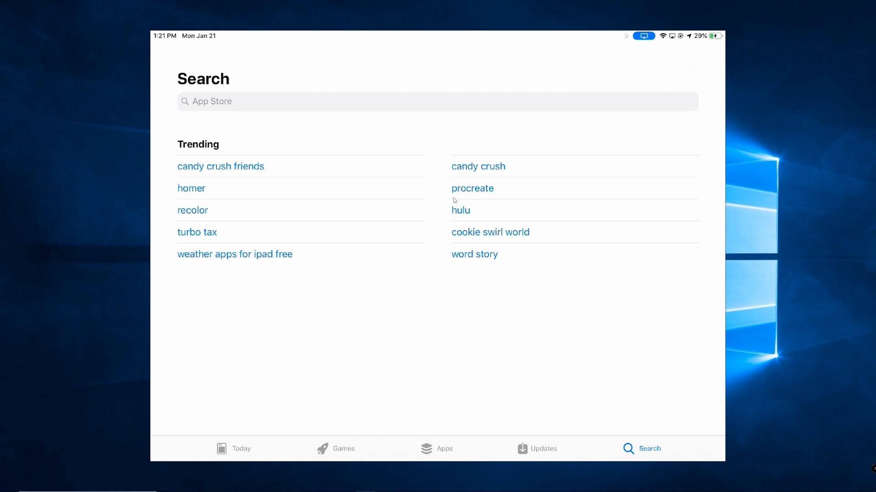
type("Nex")
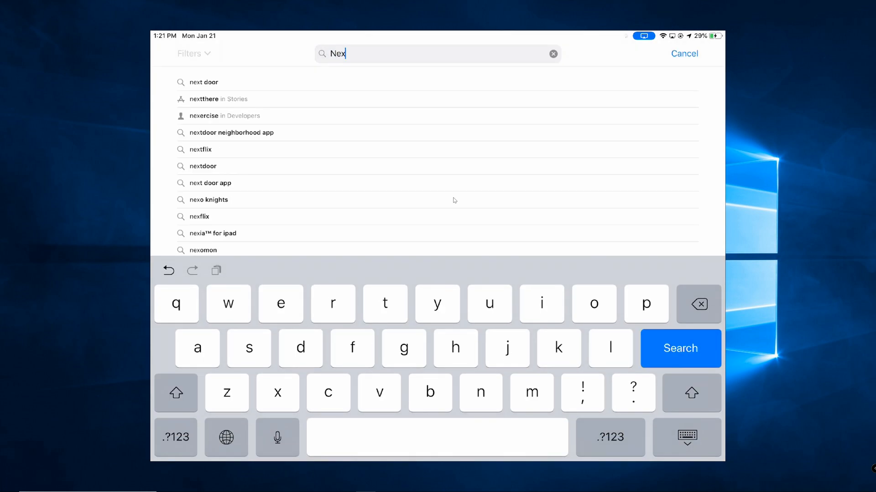
type("cloud")
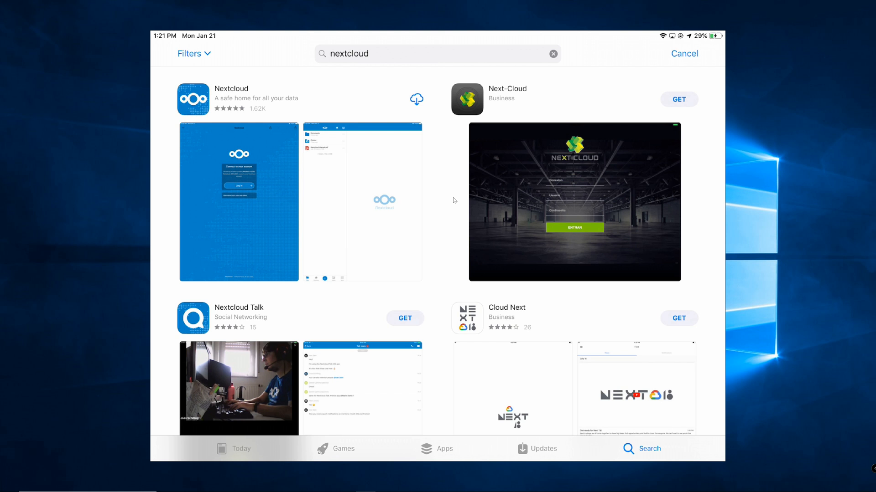
left_click(416, 99)
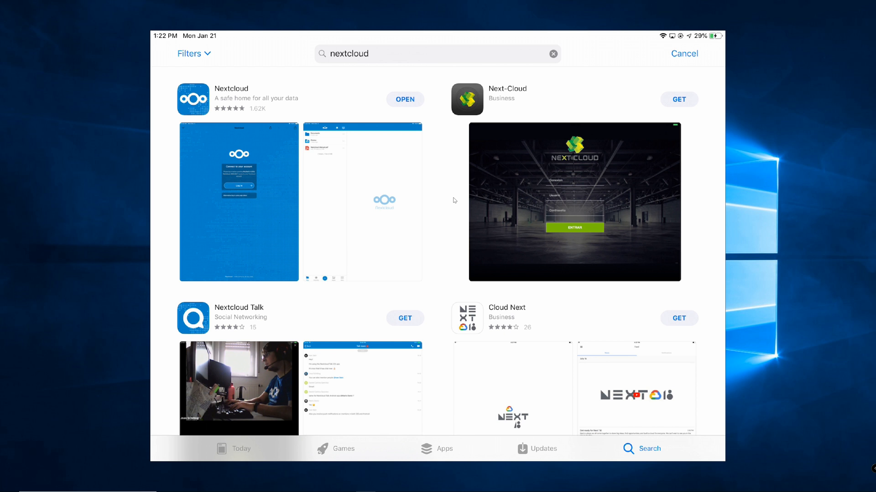
left_click(404, 99)
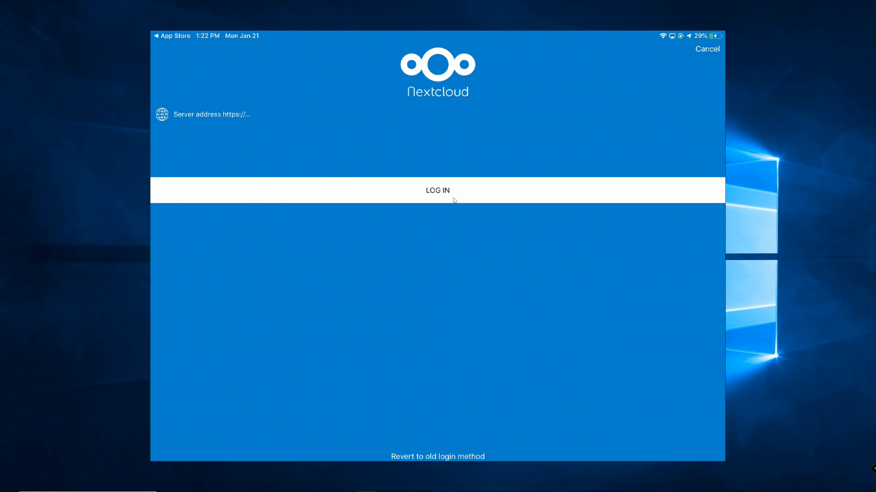
left_click(211, 115)
type("192")
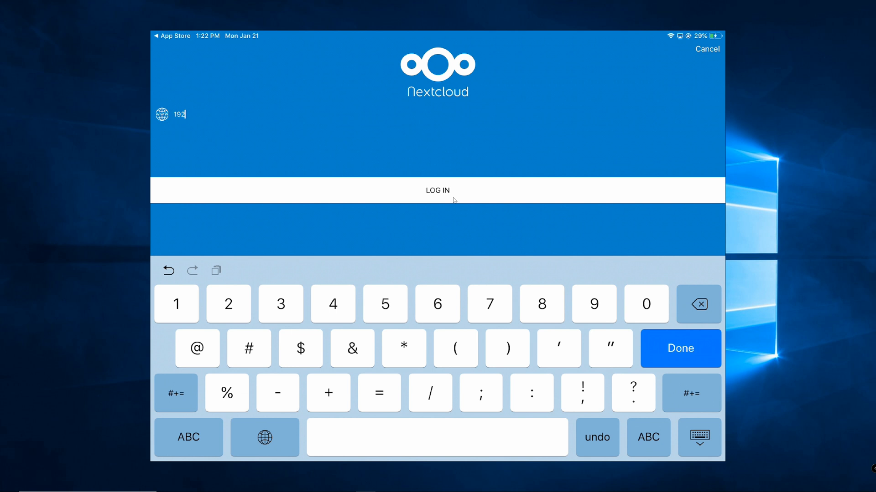
type(".1")
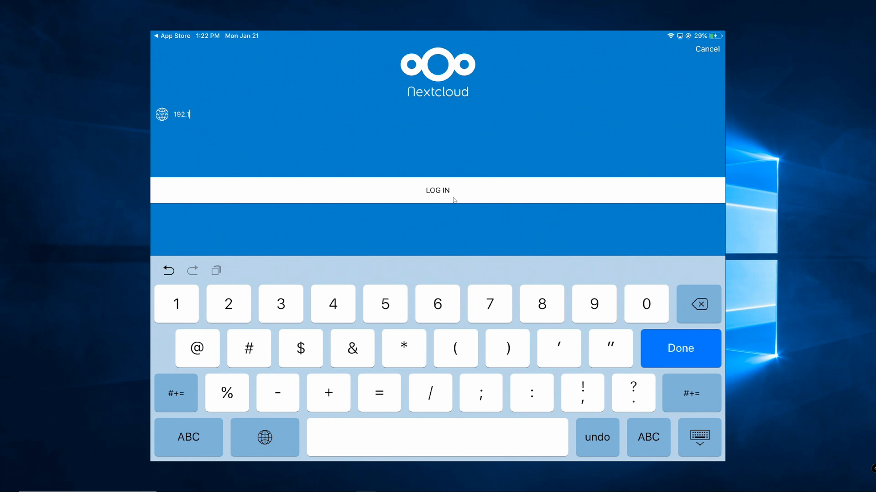
type("68.1.129")
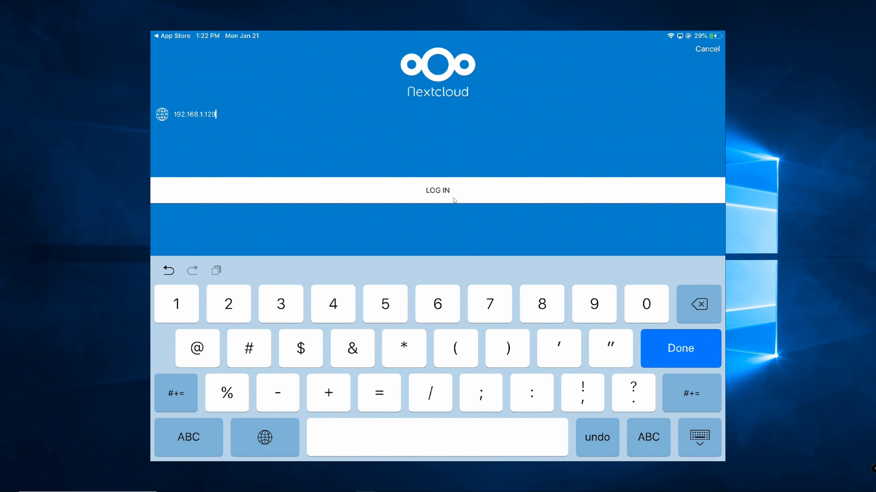
left_click(436, 190)
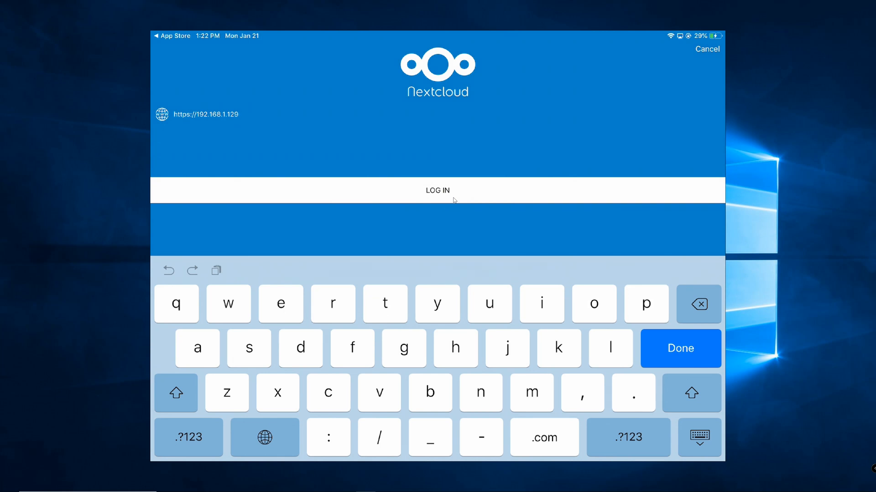
Start the web sign-in, cancel it, and clear the local server address
left_click(436, 191)
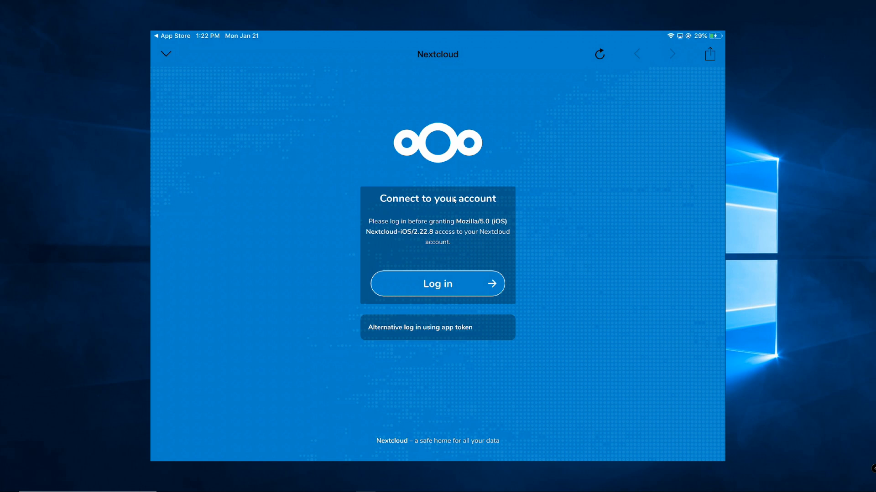
left_click(437, 283)
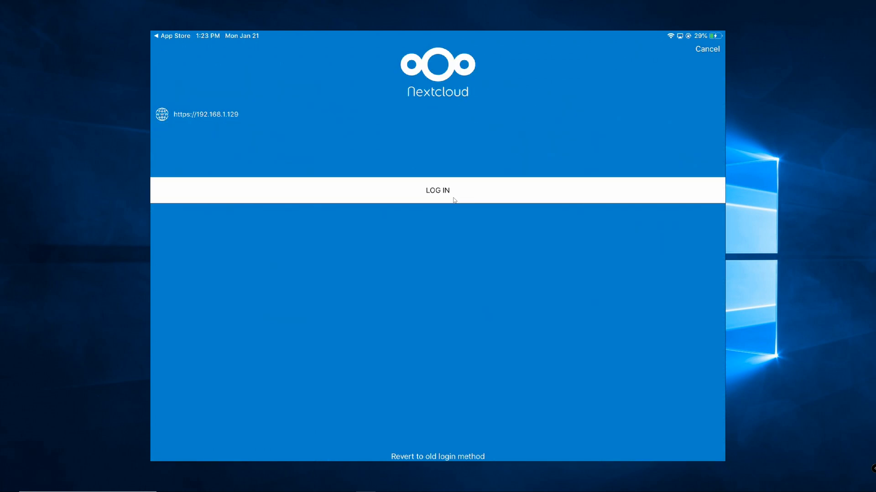
left_click(436, 456)
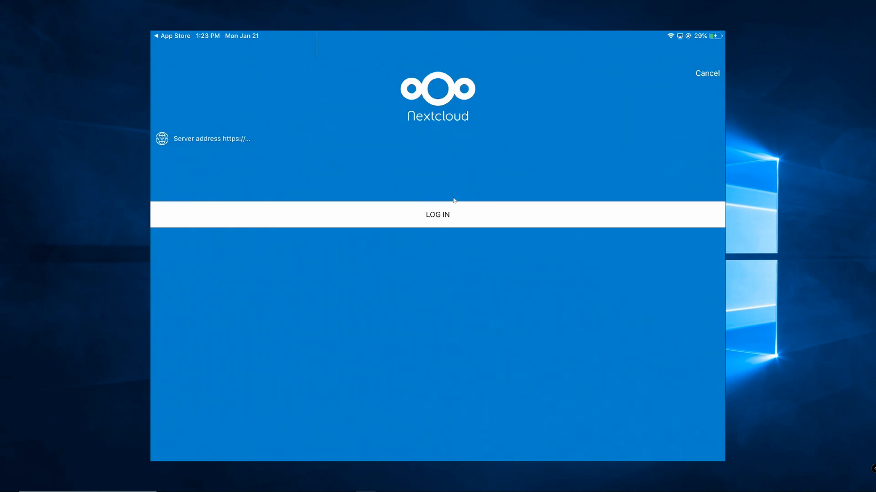
Enter the public Nextcloud domain as the server address and connect to it
left_click(211, 139)
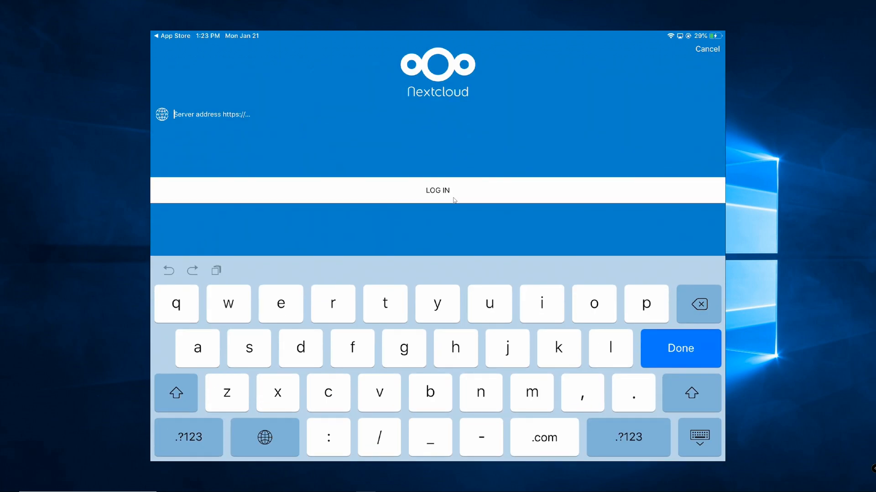
type("nextcloud.m")
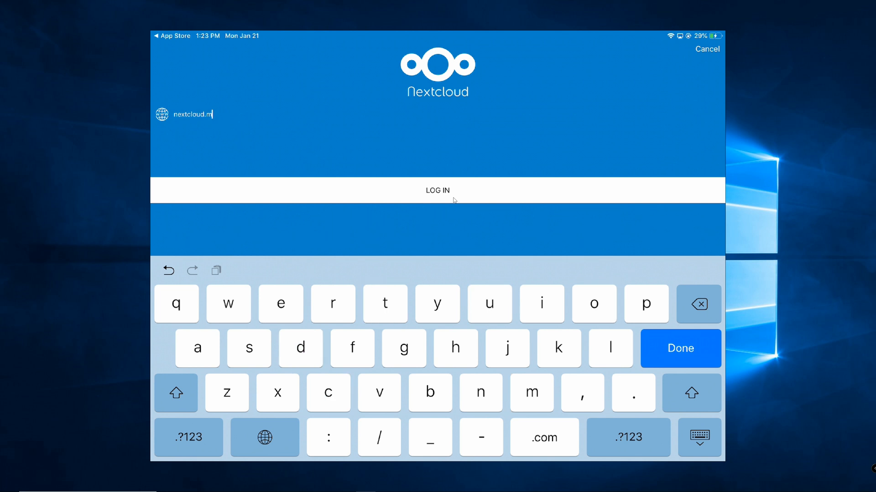
type("indynguyen")
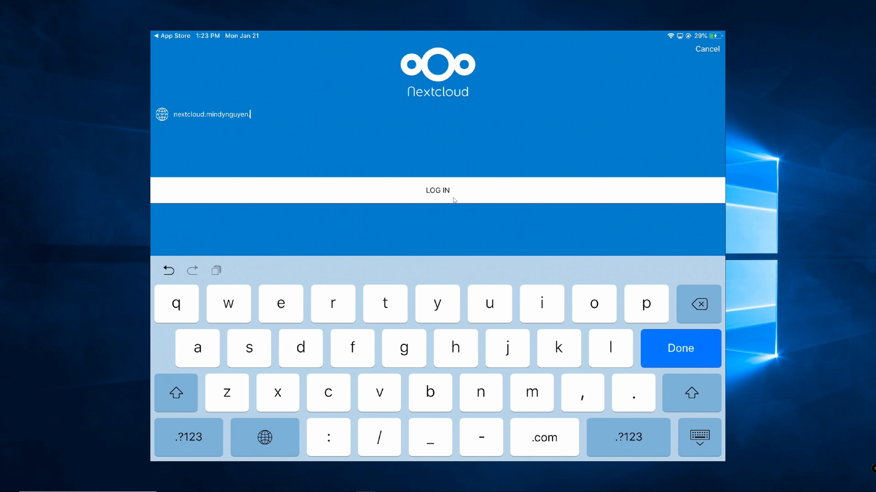
type("org")
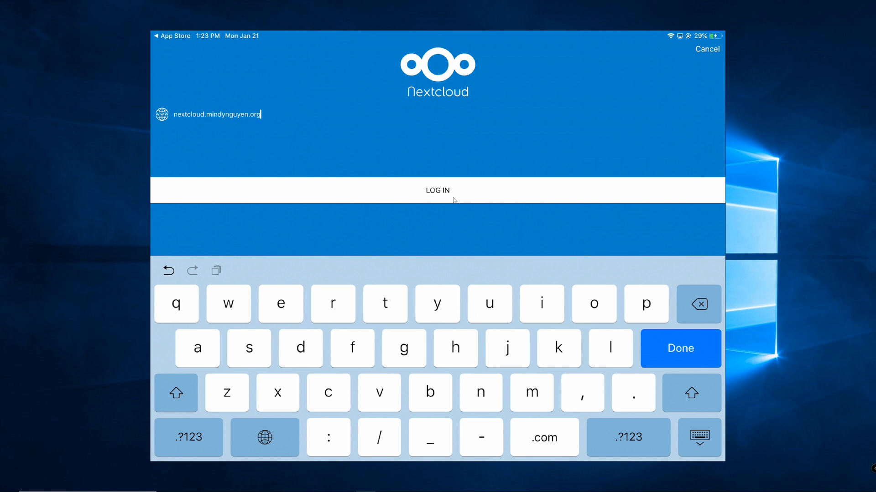
left_click(437, 190)
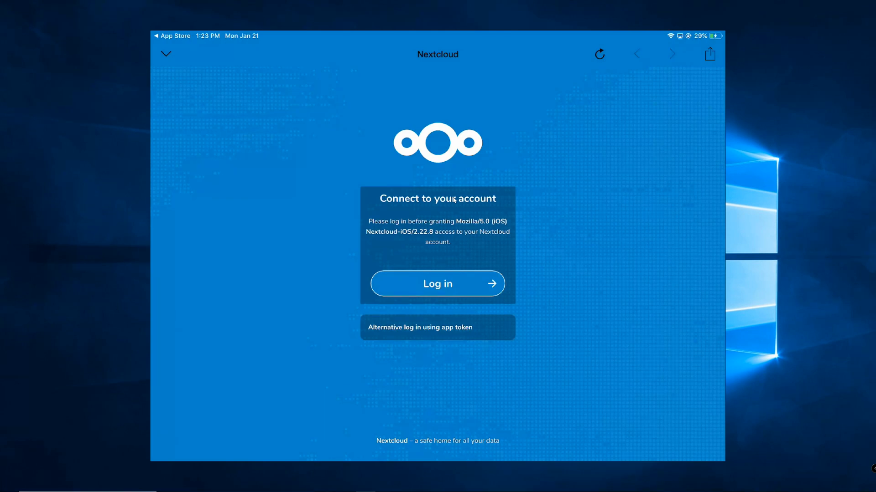
Log in with the account username and password and grant the app access
left_click(437, 284)
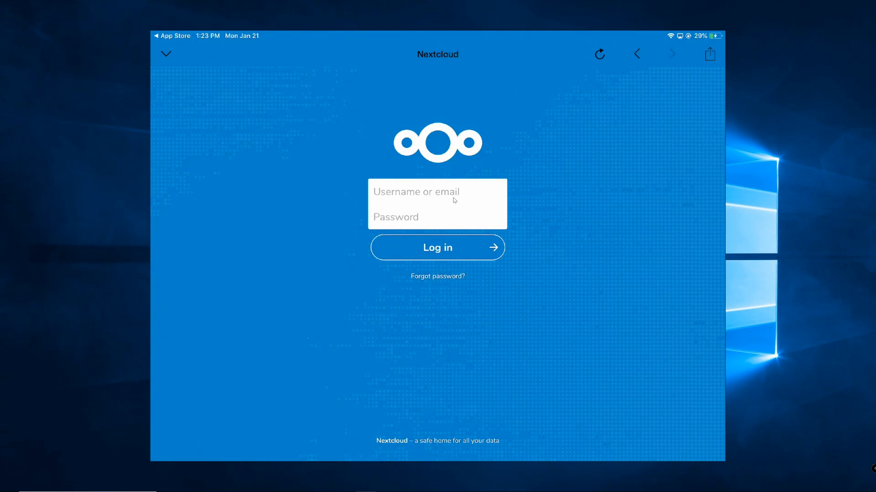
left_click(437, 192)
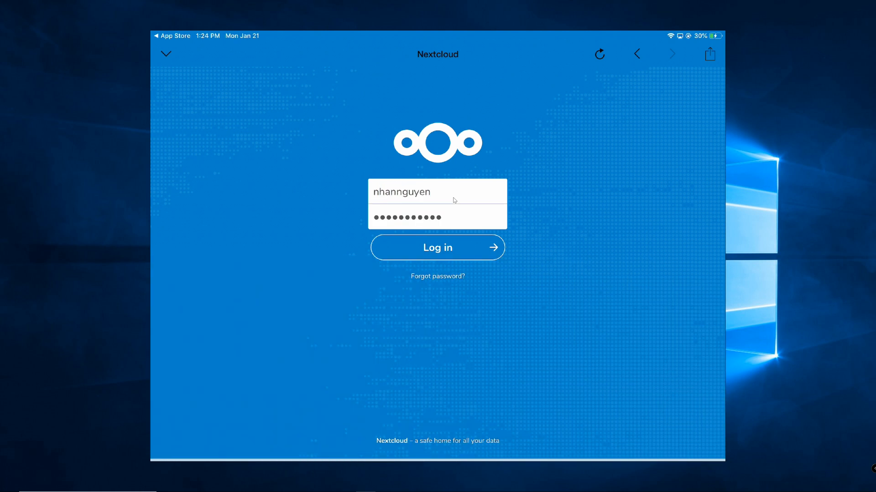
left_click(437, 247)
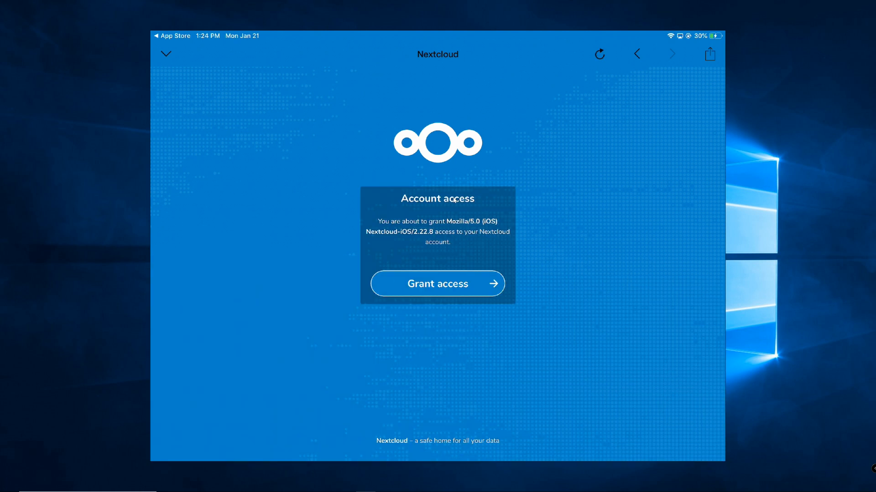
left_click(437, 283)
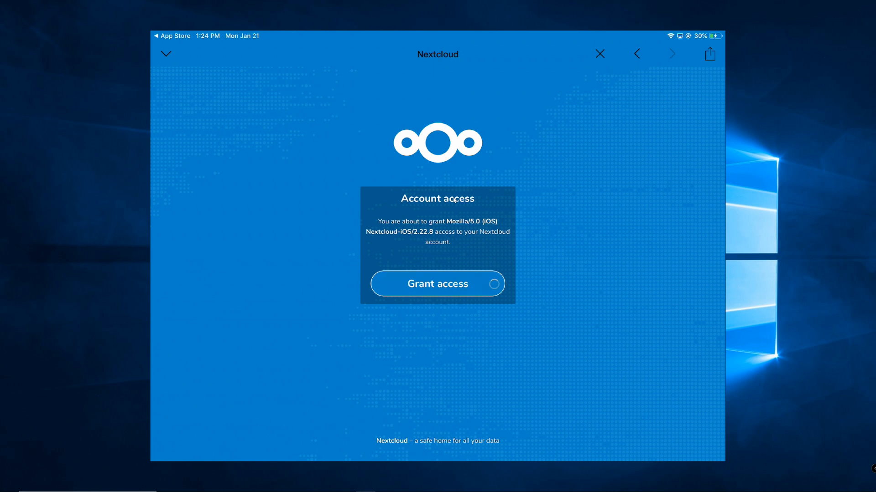
left_click(437, 284)
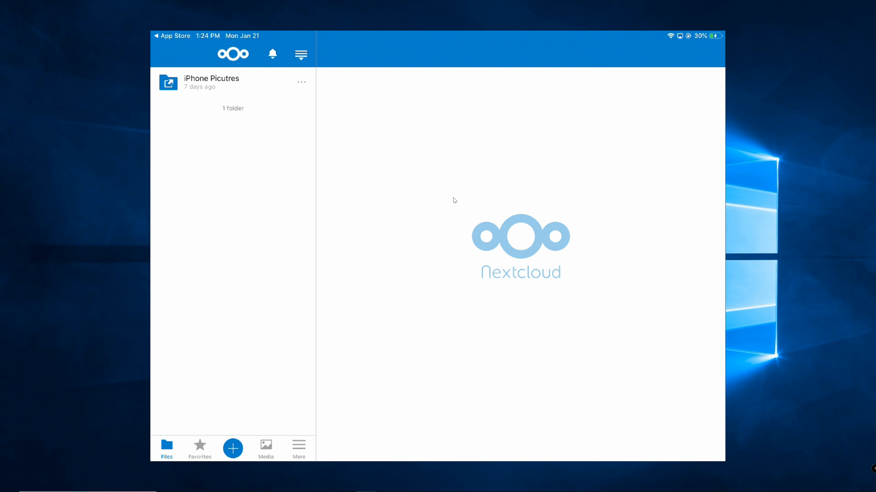
Look in iPhone Picutres, then go to More > Settings > Auto upload and switch it on
left_click(211, 82)
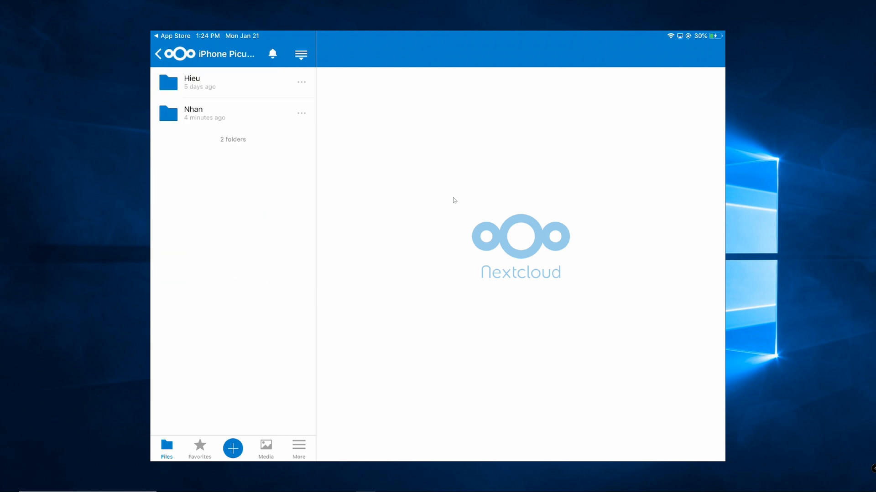
left_click(191, 83)
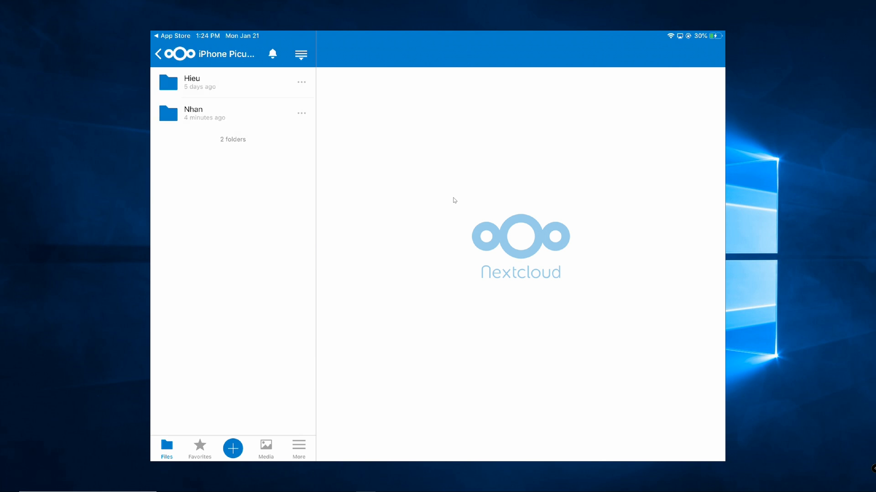
left_click(193, 113)
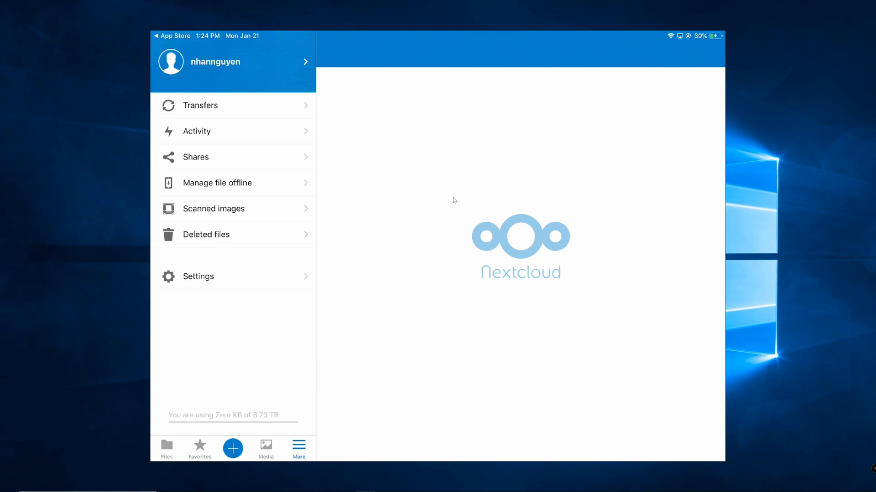
left_click(198, 277)
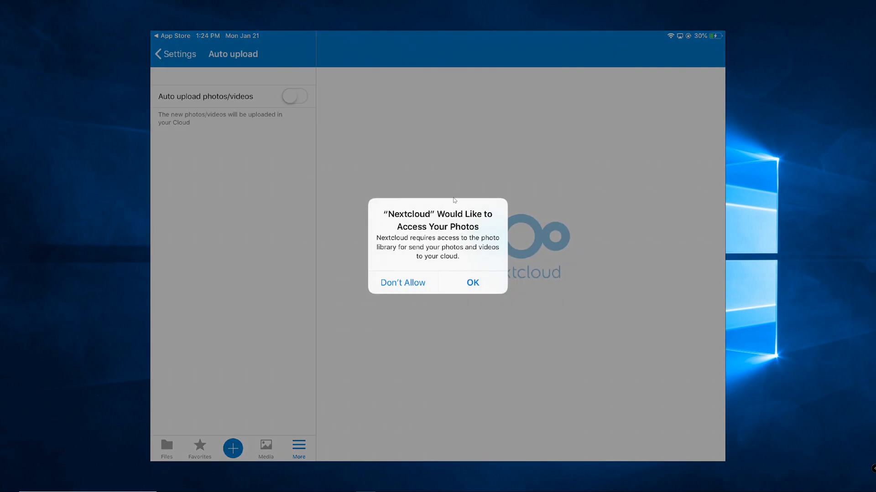
Allow photo library access and start choosing the auto upload folder inside iPhone Picutres
left_click(471, 283)
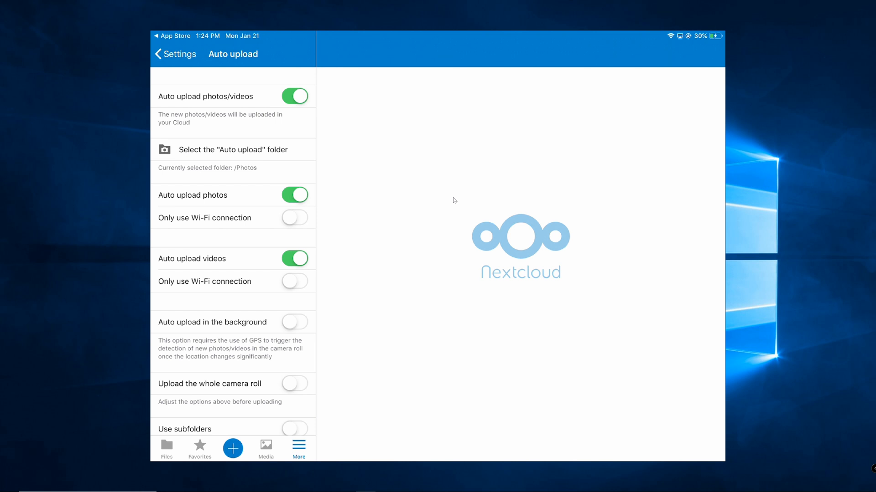
left_click(233, 149)
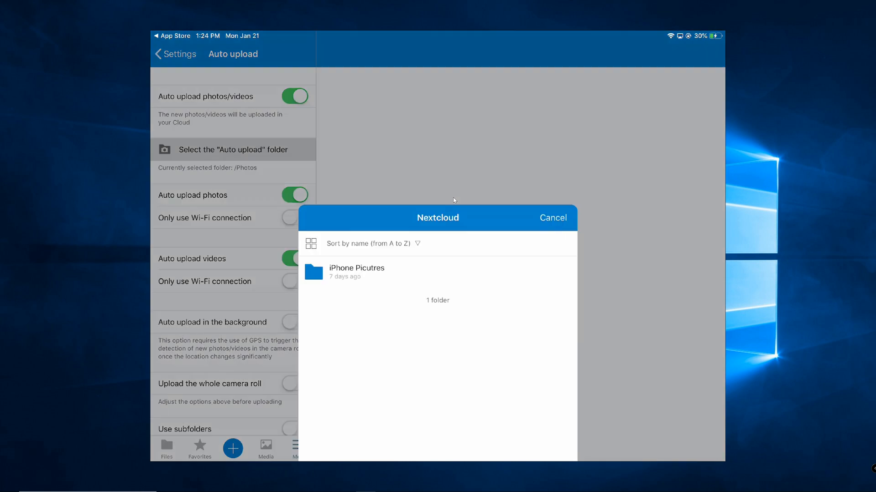
left_click(355, 272)
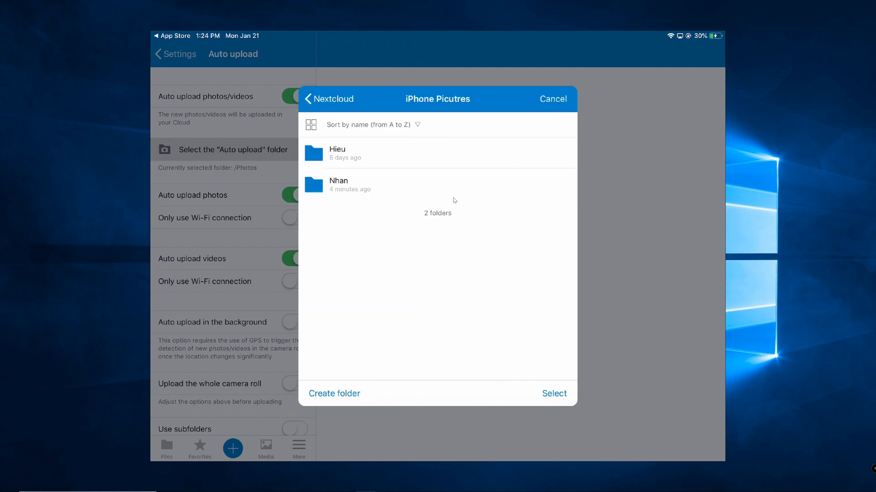
left_click(338, 185)
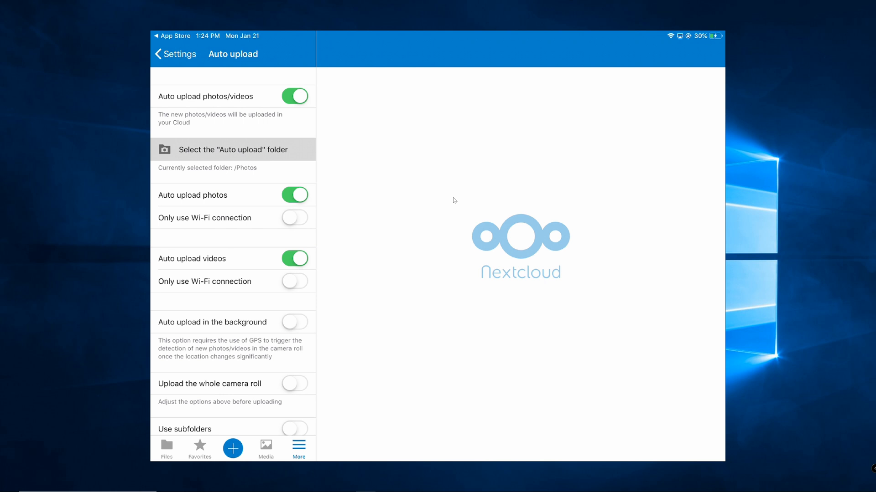
Reopen the chooser and select the Nhan subfolder of iPhone Picutres as the upload destination
left_click(233, 149)
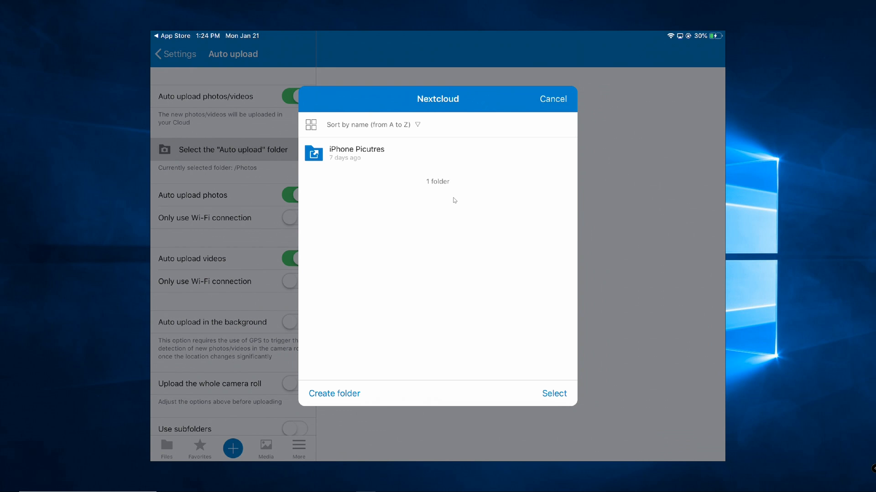
left_click(356, 154)
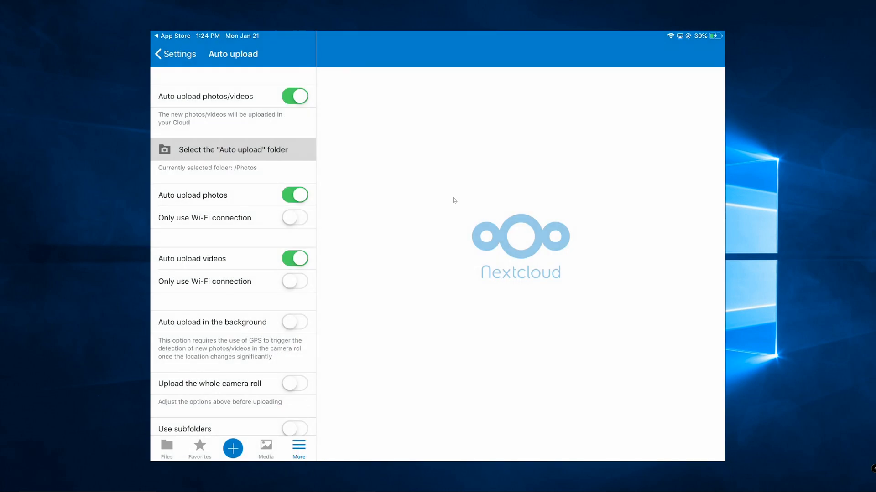
left_click(233, 148)
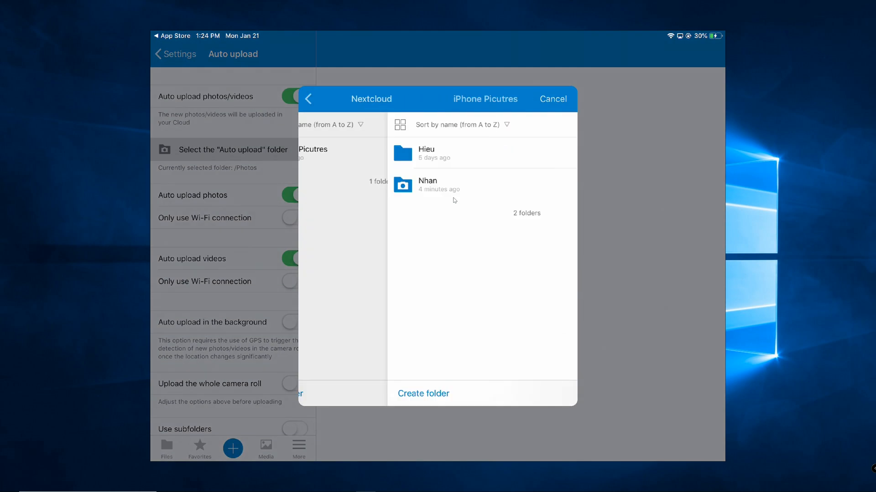
left_click(427, 185)
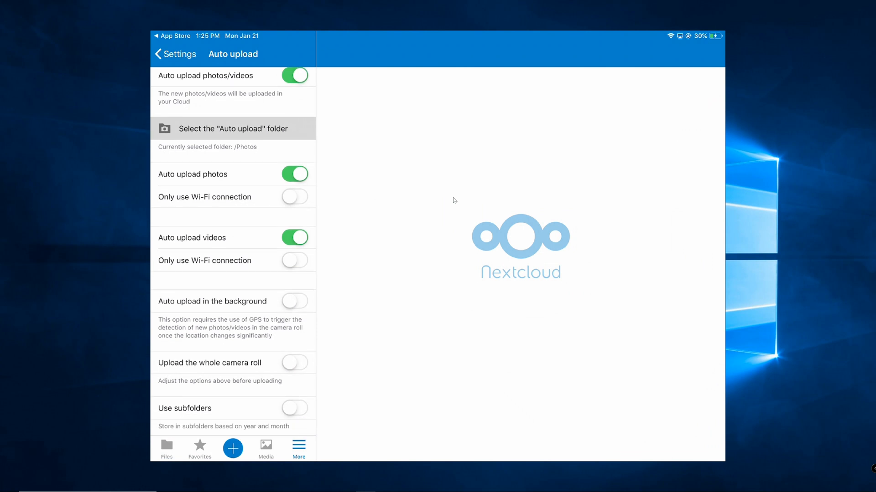
Scroll the Auto upload settings and open Change filename mask
scroll("down", 3)
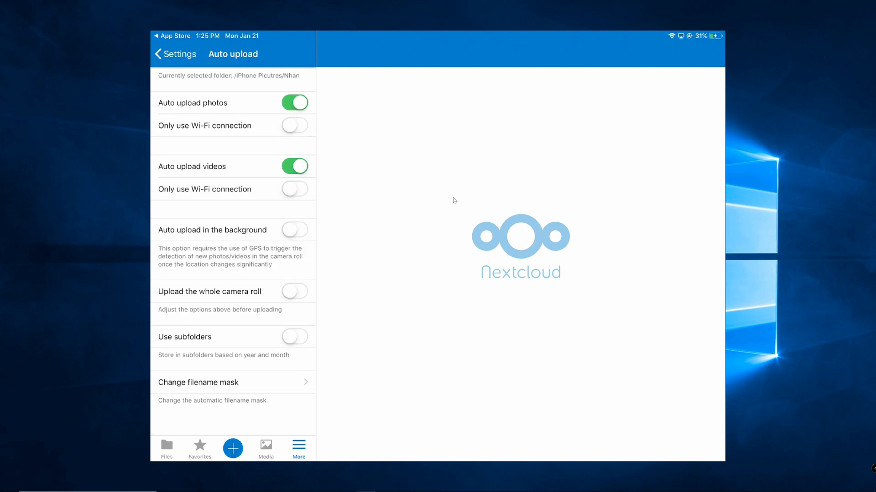
left_click(198, 382)
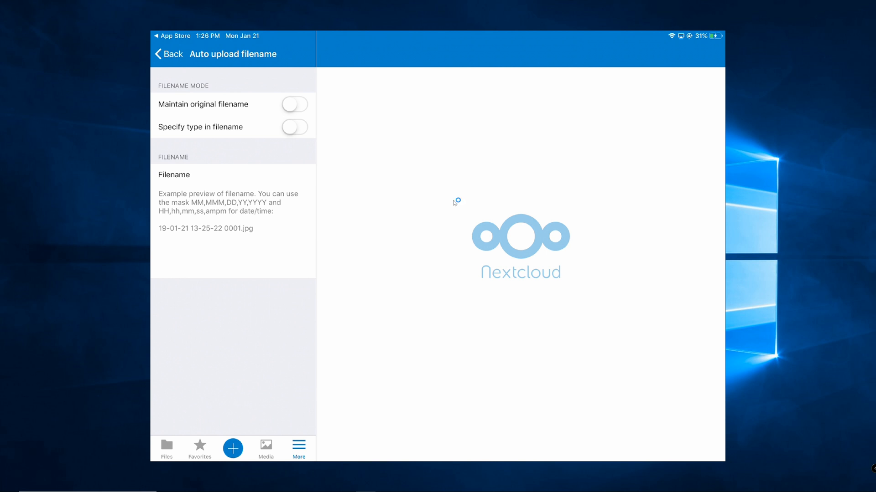
mouse_move(453, 200)
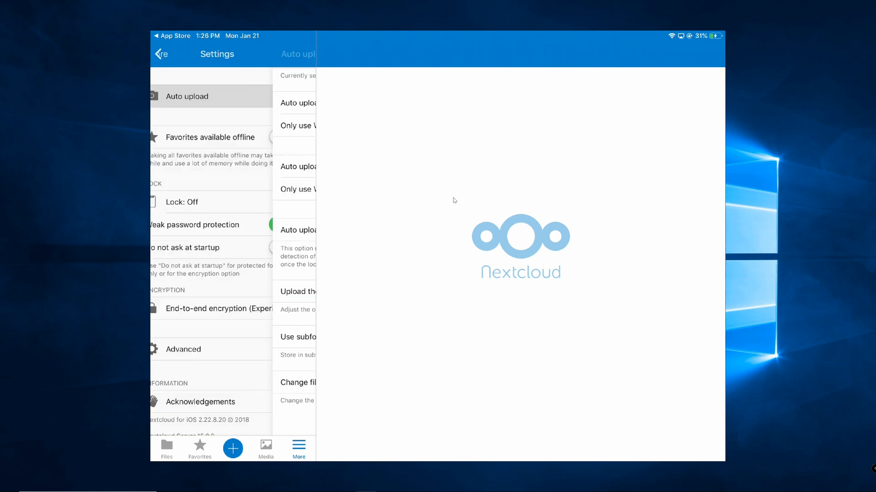
Leave the Auto upload settings and land back on the More menu with Transfers, Activity and Settings
left_click(162, 53)
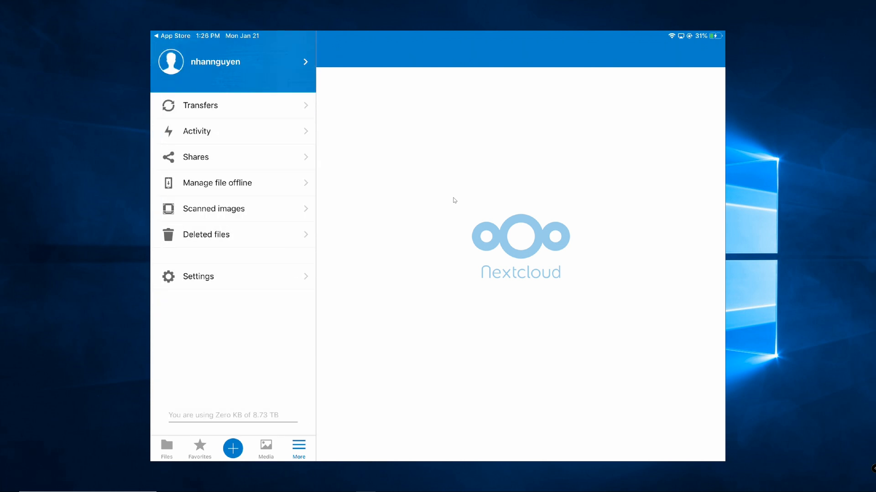